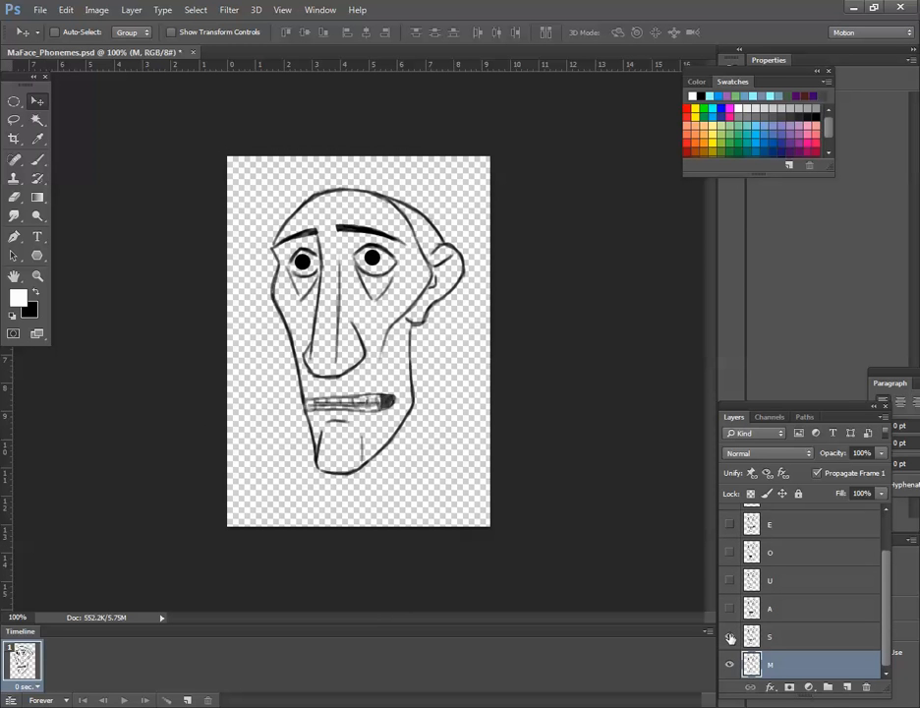
Hide the S mouth-shape layer to preview the face's phoneme shapes in Photoshop
left_click(729, 663)
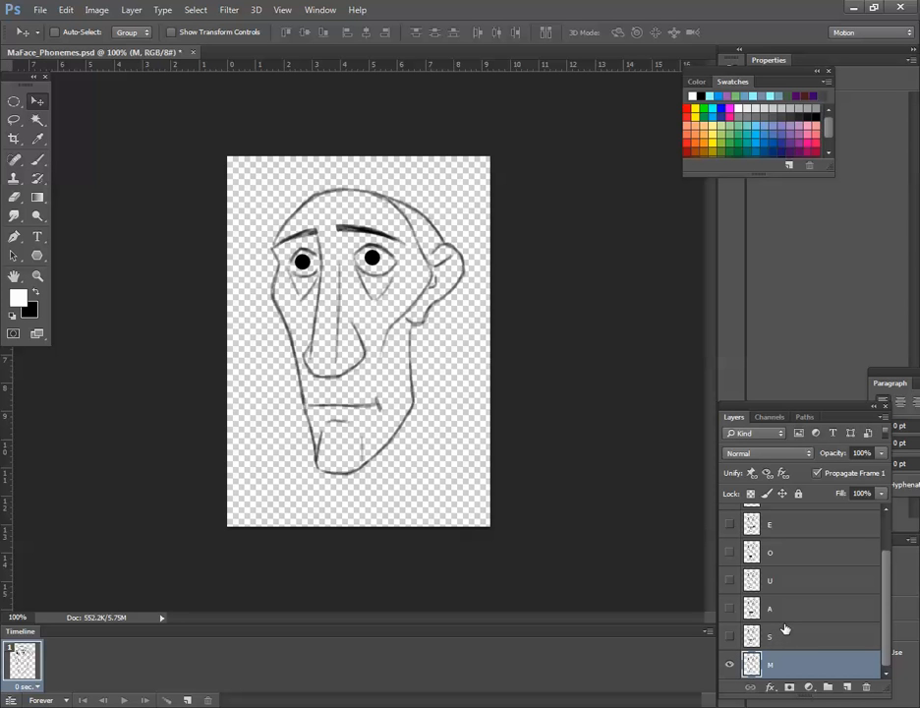
mouse_move(782, 627)
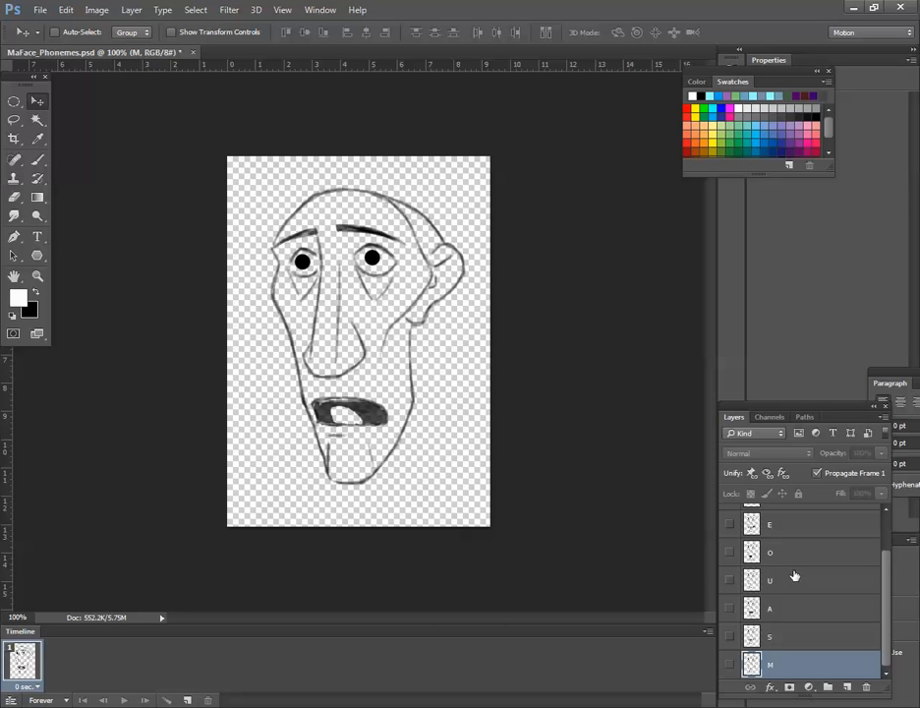
mouse_move(324, 678)
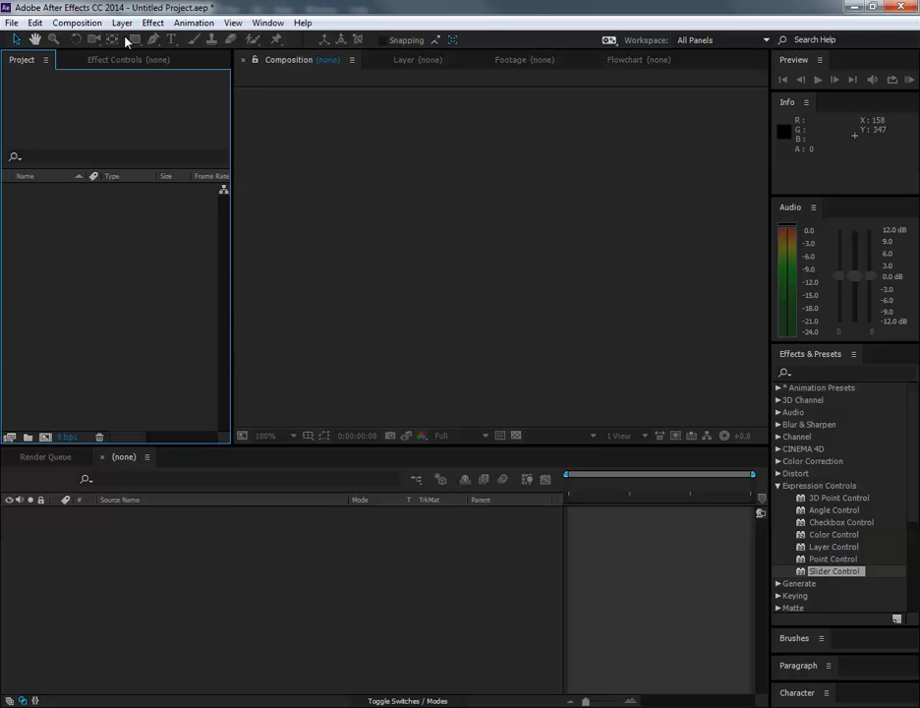
Create Comp 1 with the HDTV 1080 25 preset and a 0:00:10:00 duration
left_click(76, 23)
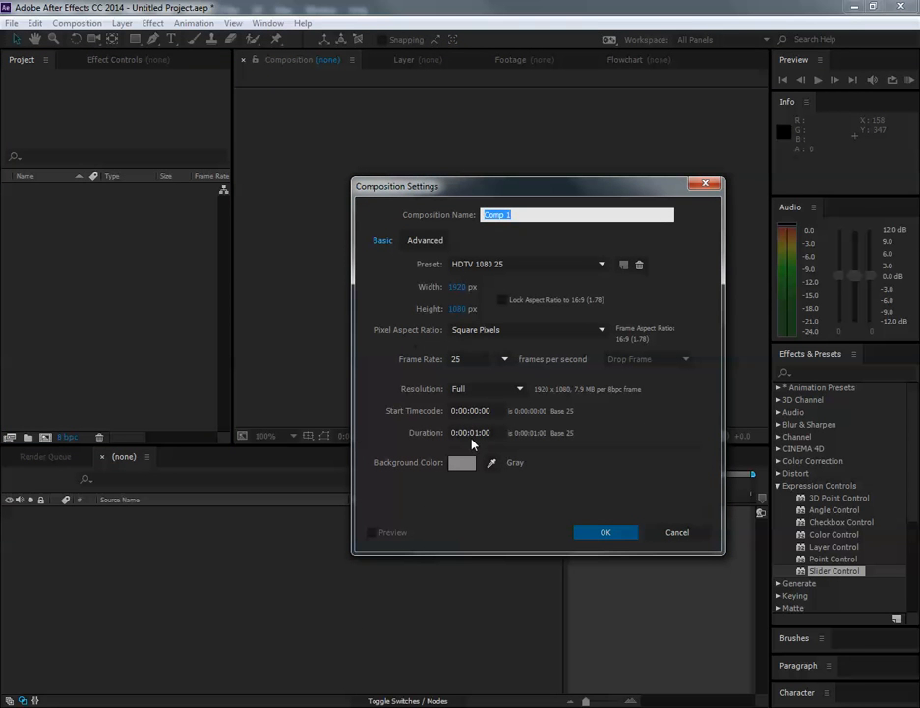
left_click(475, 432)
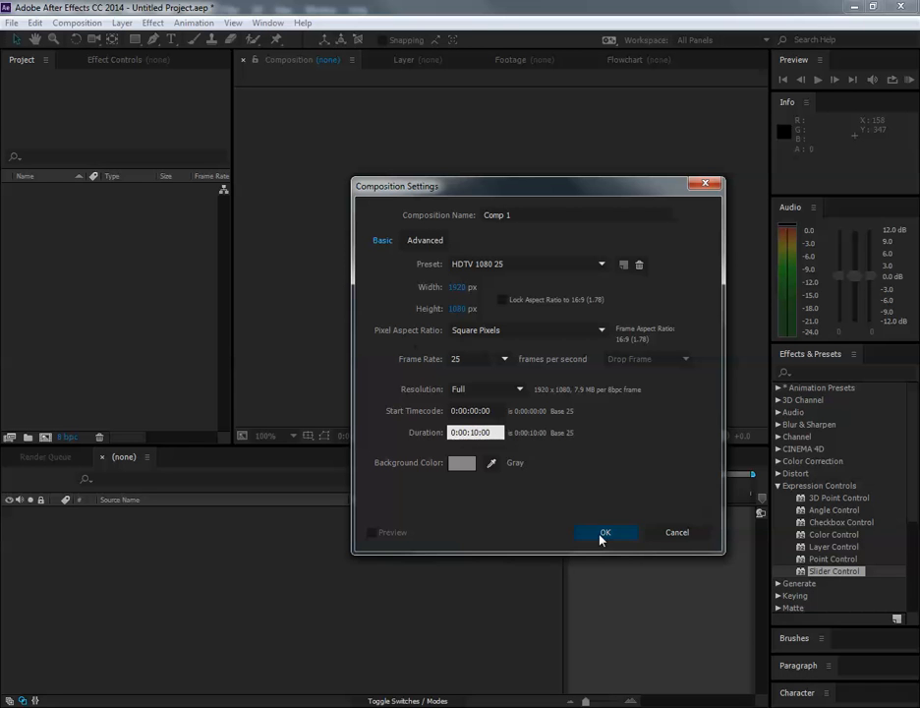
left_click(606, 532)
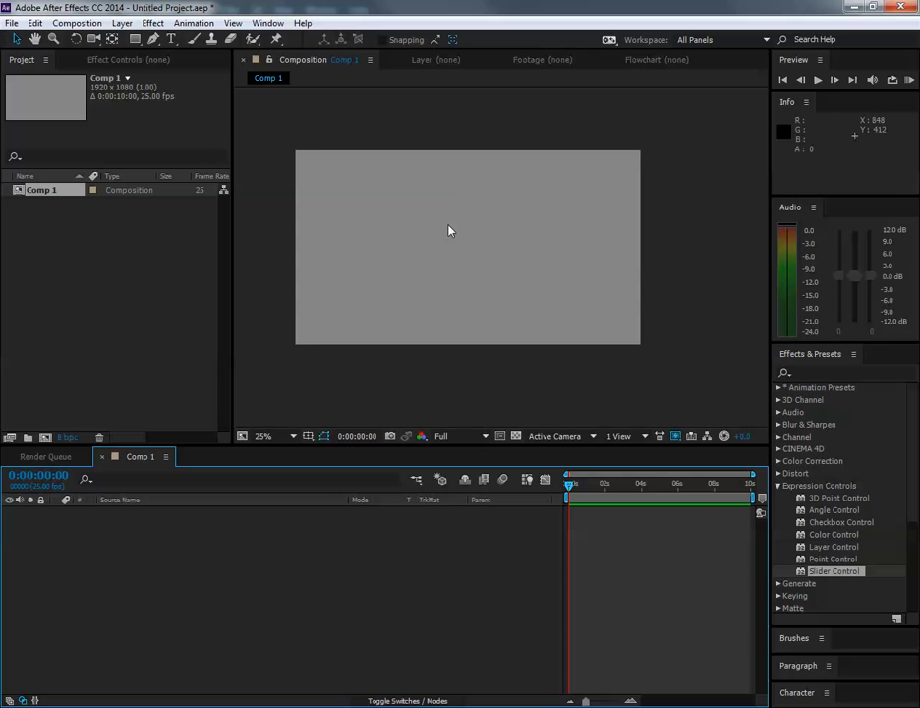
Import MaFace_Phonemes.psd as a composition and expand its phoneme layers folder
left_click(11, 22)
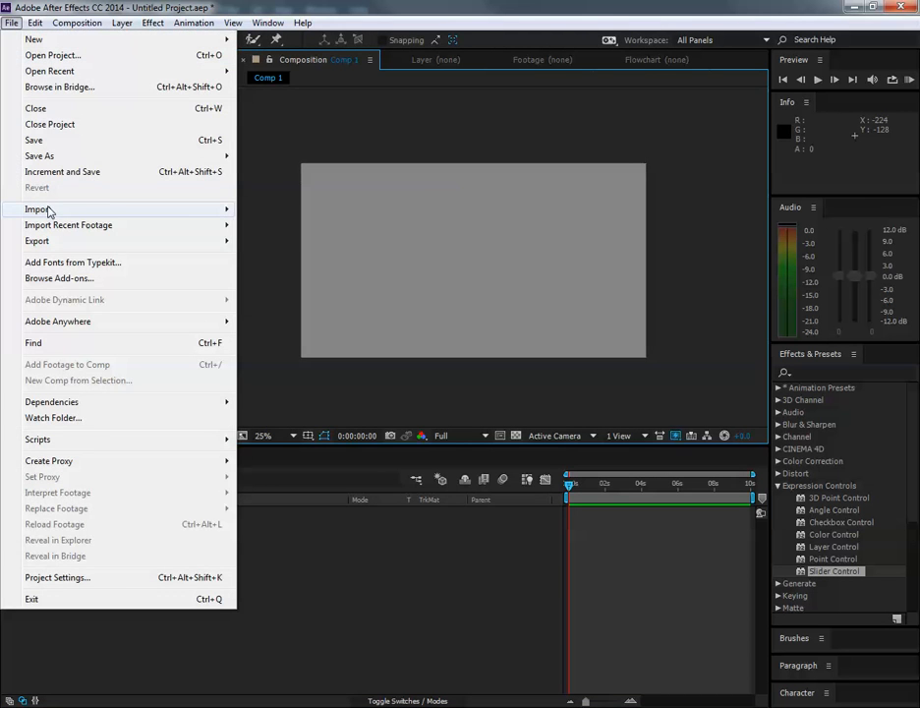
left_click(40, 209)
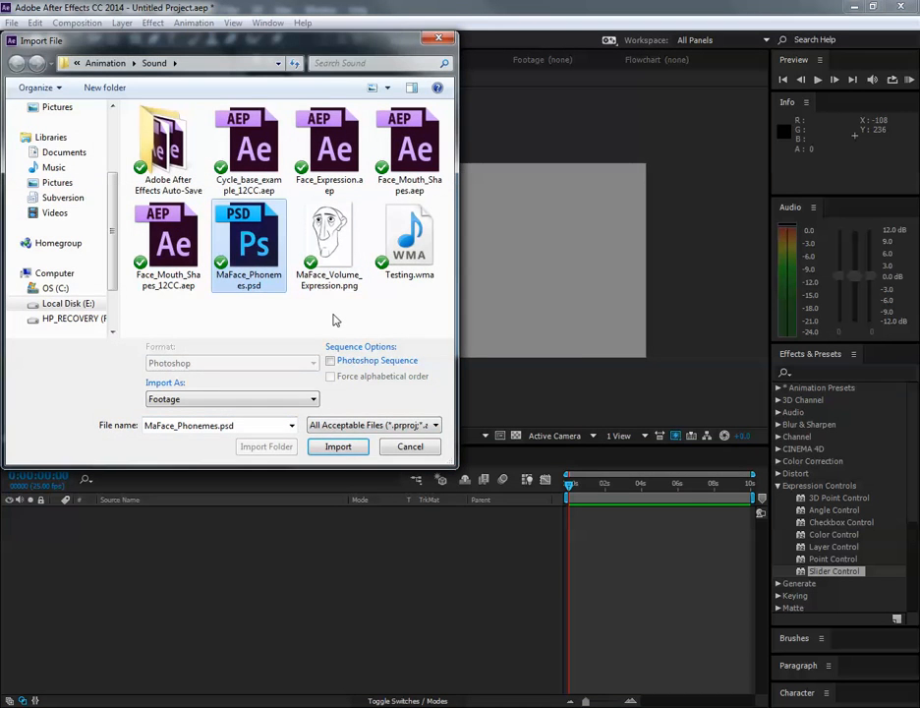
left_click(337, 446)
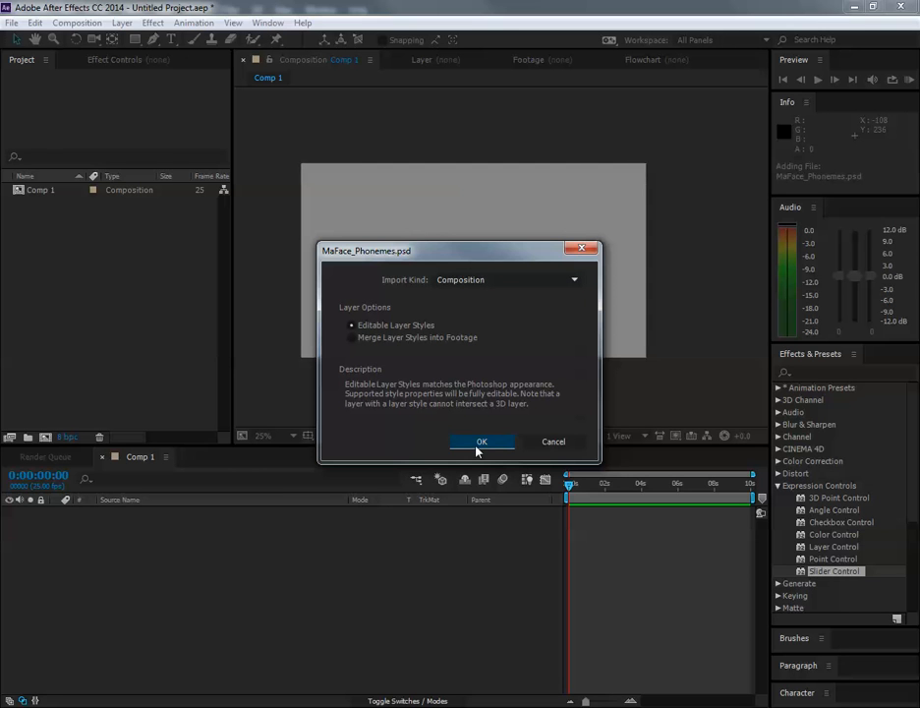
mouse_move(470, 430)
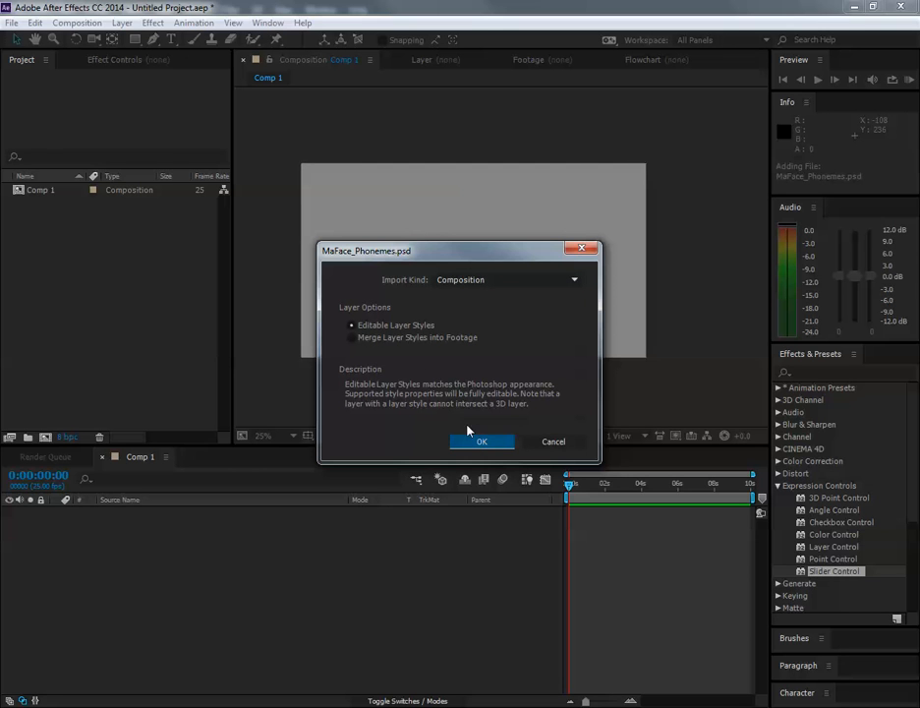
left_click(481, 440)
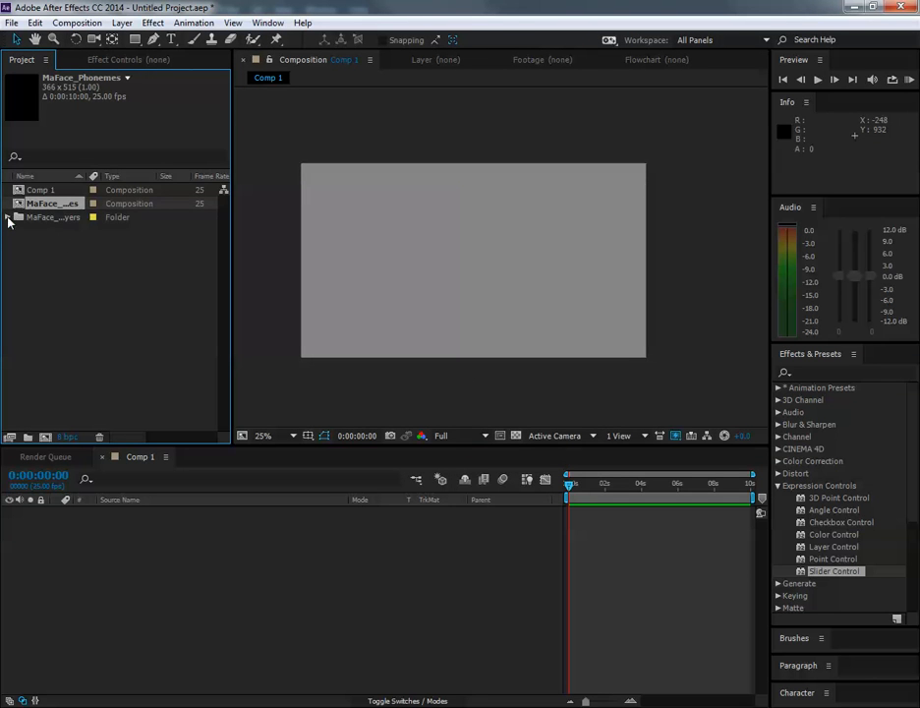
left_click(7, 218)
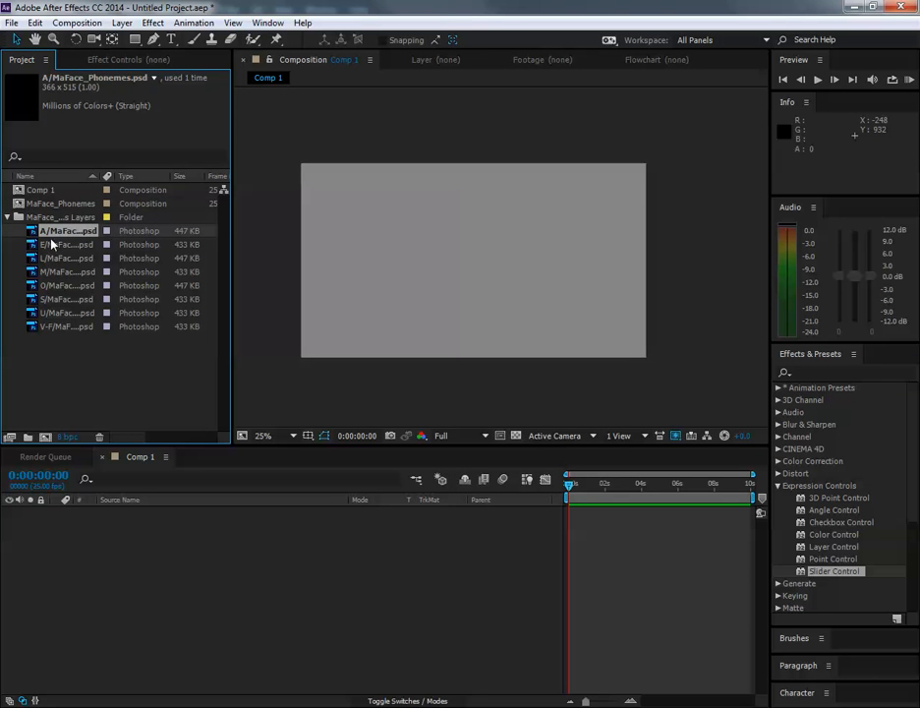
mouse_move(47, 325)
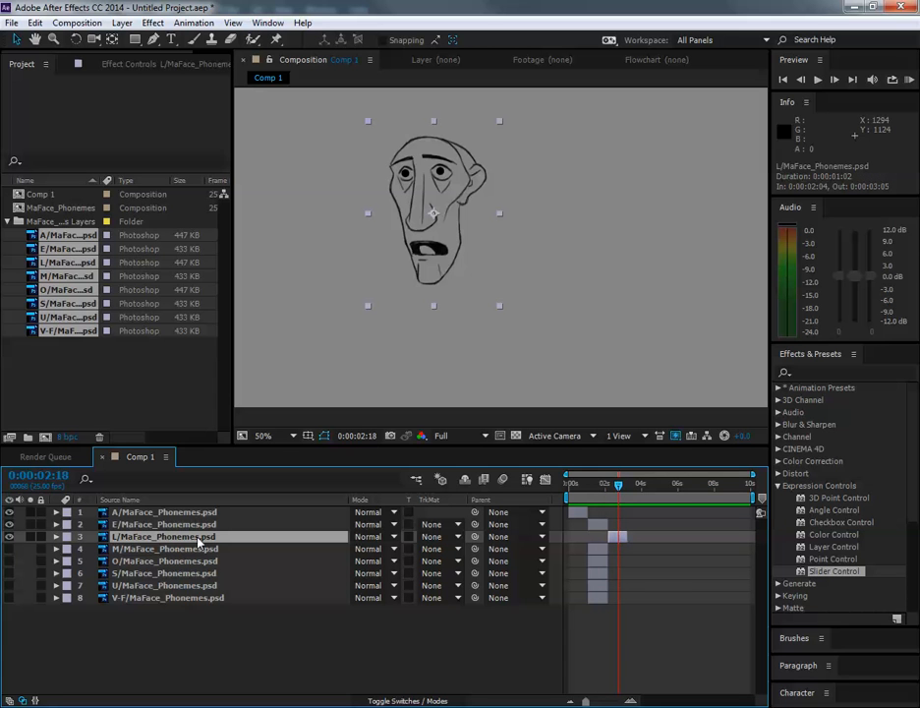
Experiment by shifting the A phoneme layer later and keyframing its Opacity
left_click(164, 511)
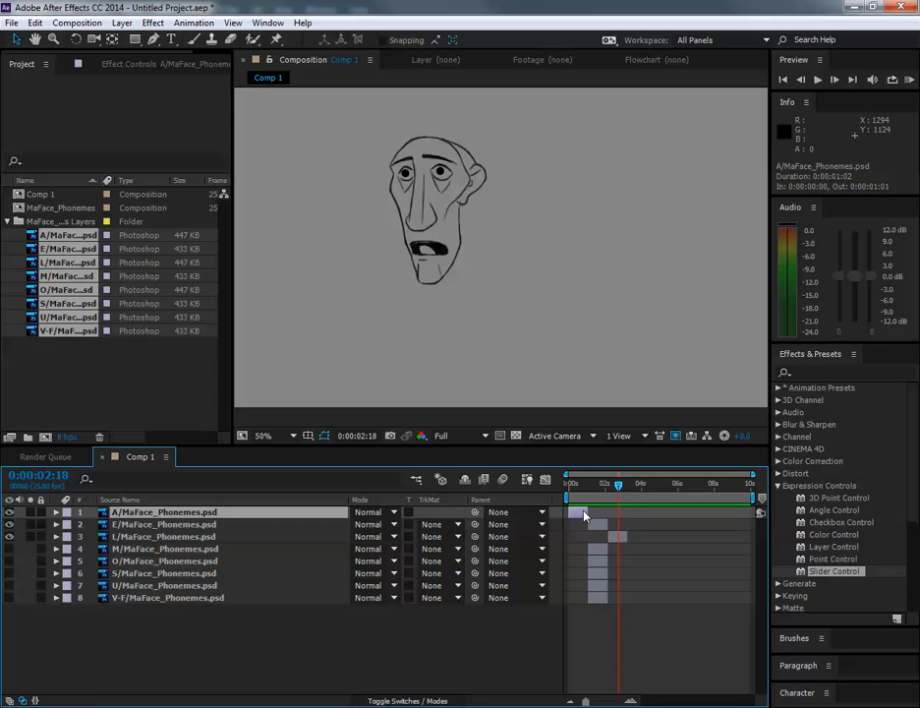
left_click(620, 482)
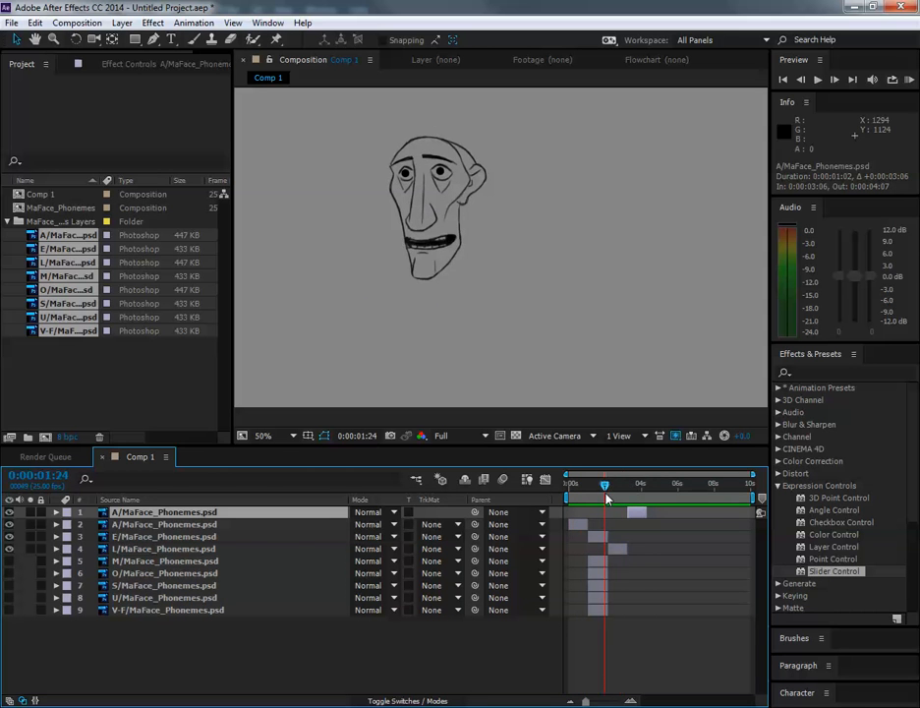
left_click_drag(604, 484, 629, 483)
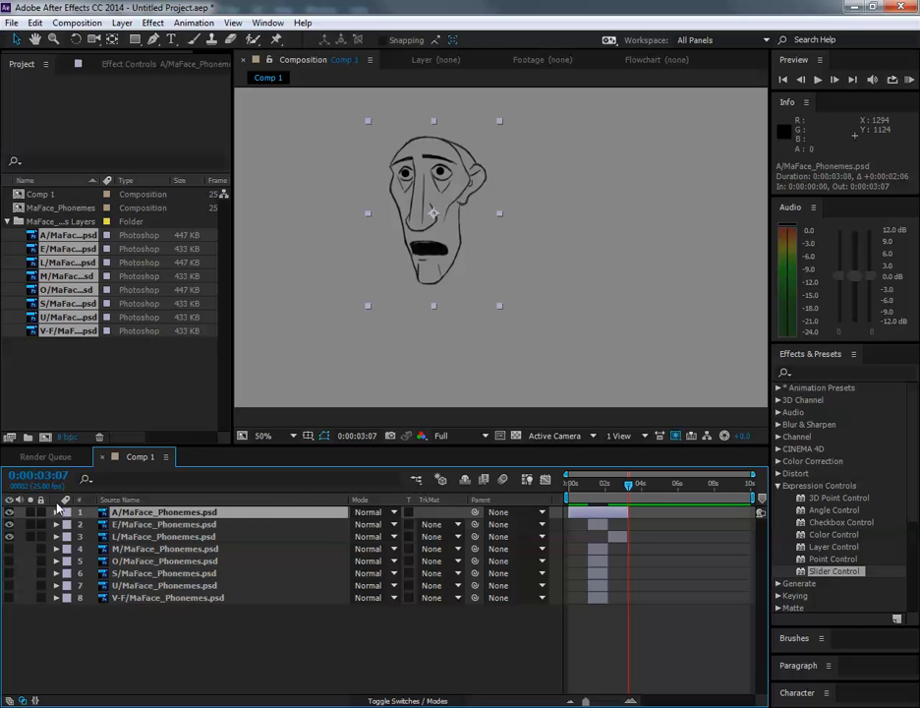
left_click(56, 511)
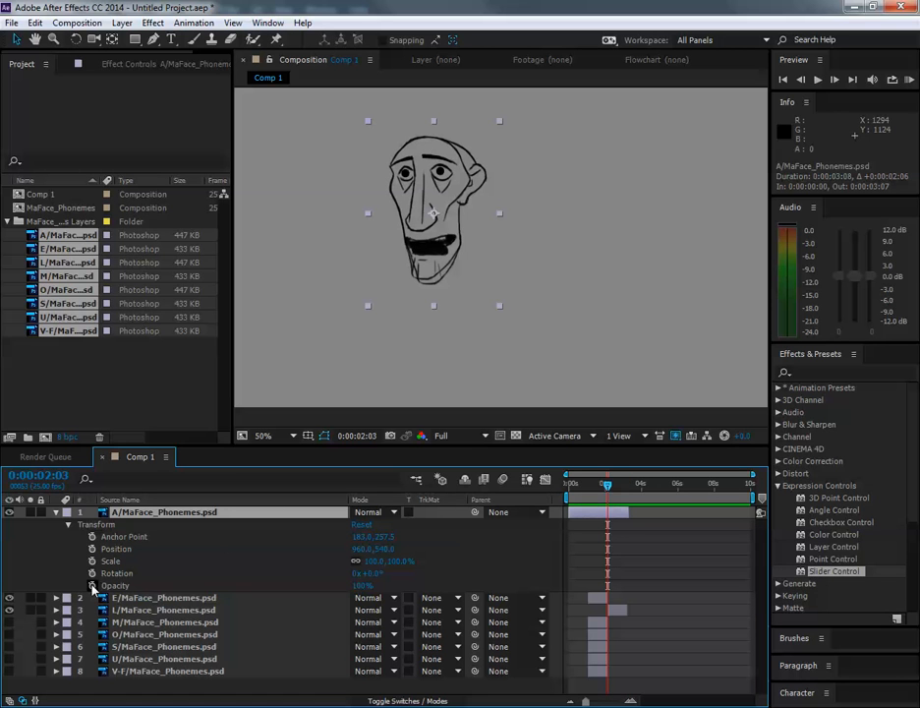
left_click(89, 585)
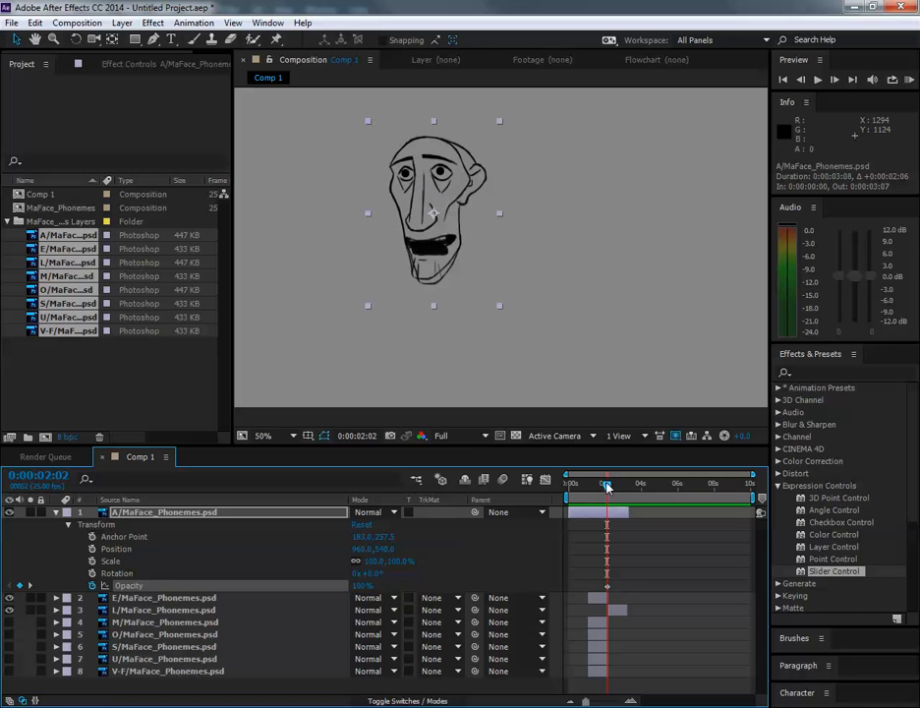
left_click(608, 483)
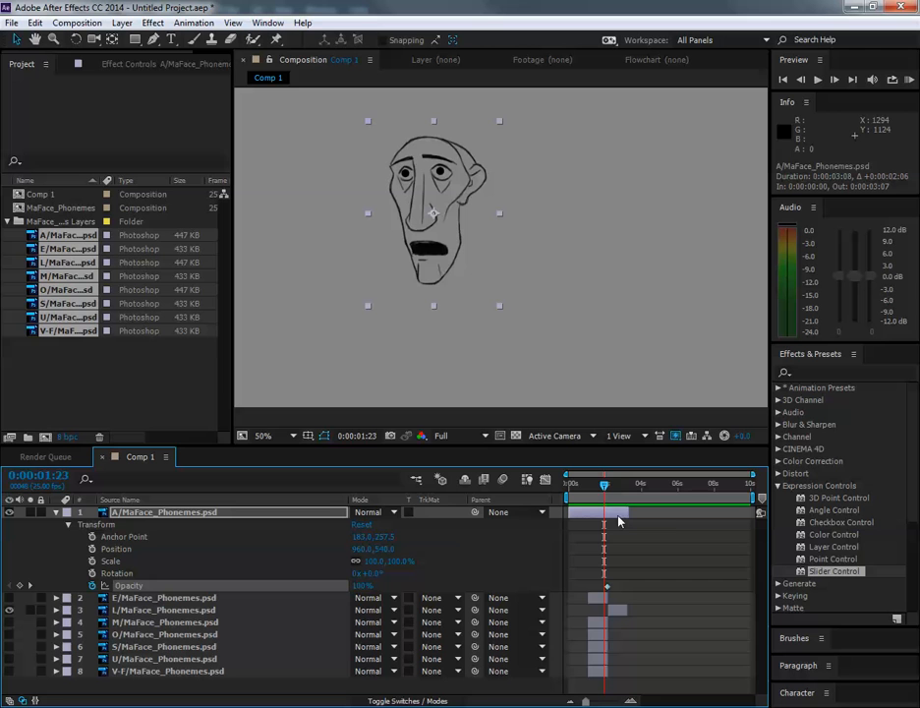
mouse_move(702, 519)
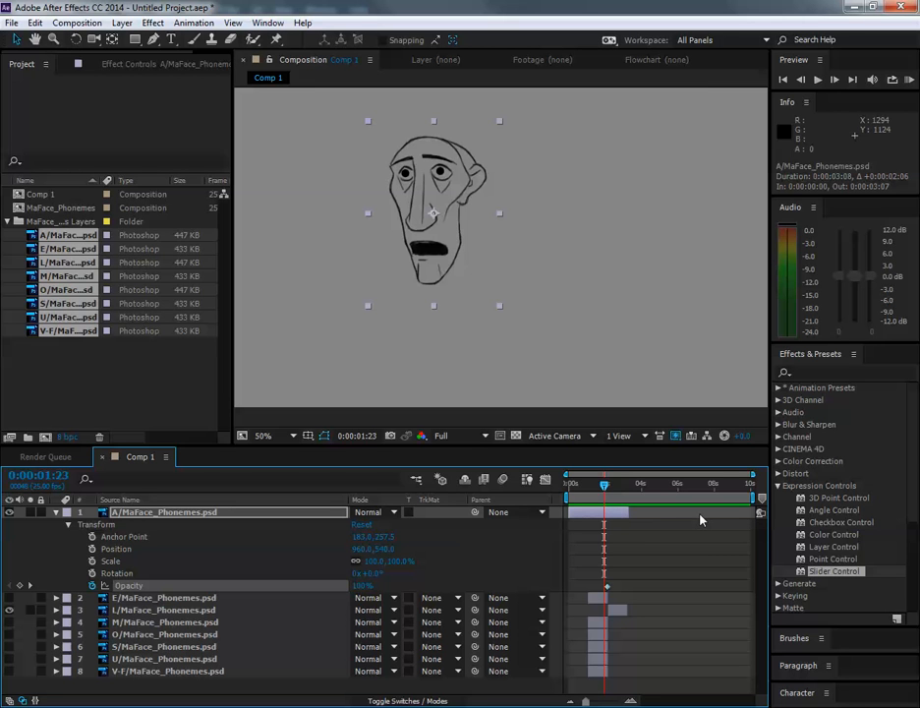
mouse_move(607, 582)
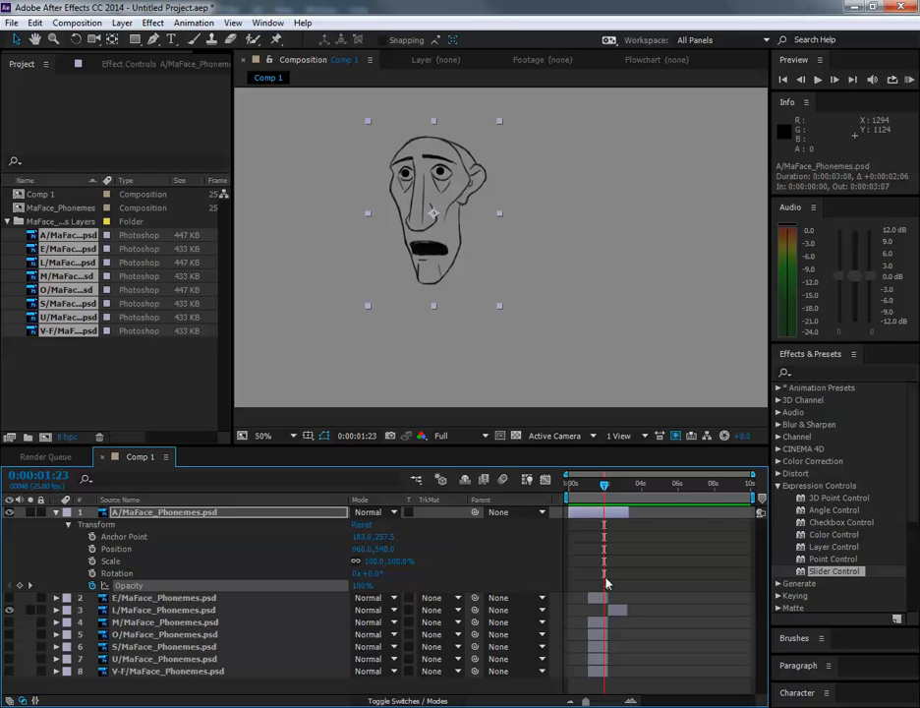
mouse_move(558, 577)
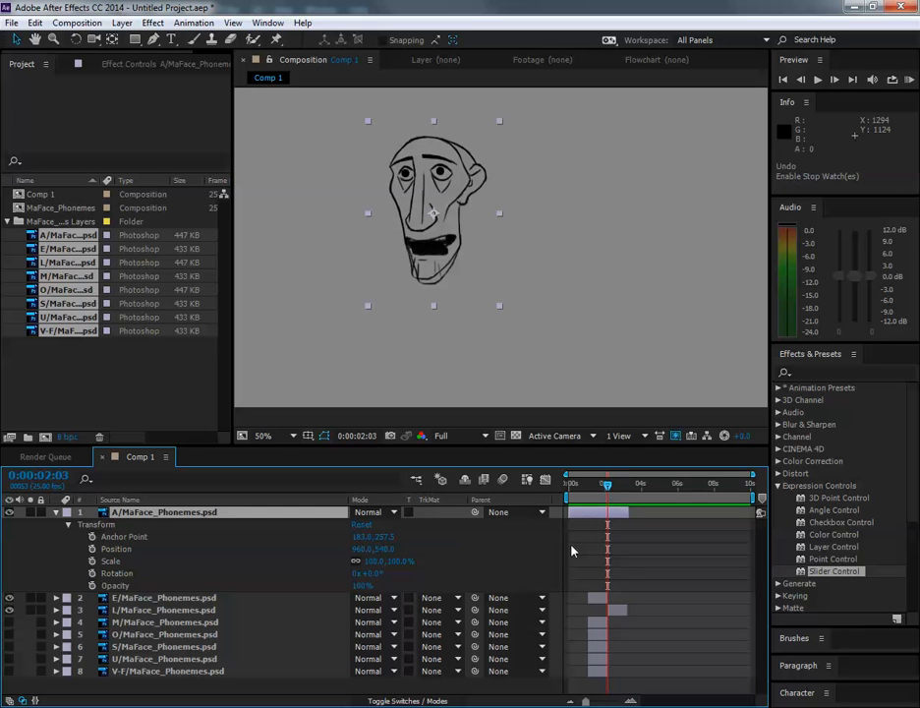
Collapse the A layer's properties and bring the layers back to start at zero
left_click(594, 482)
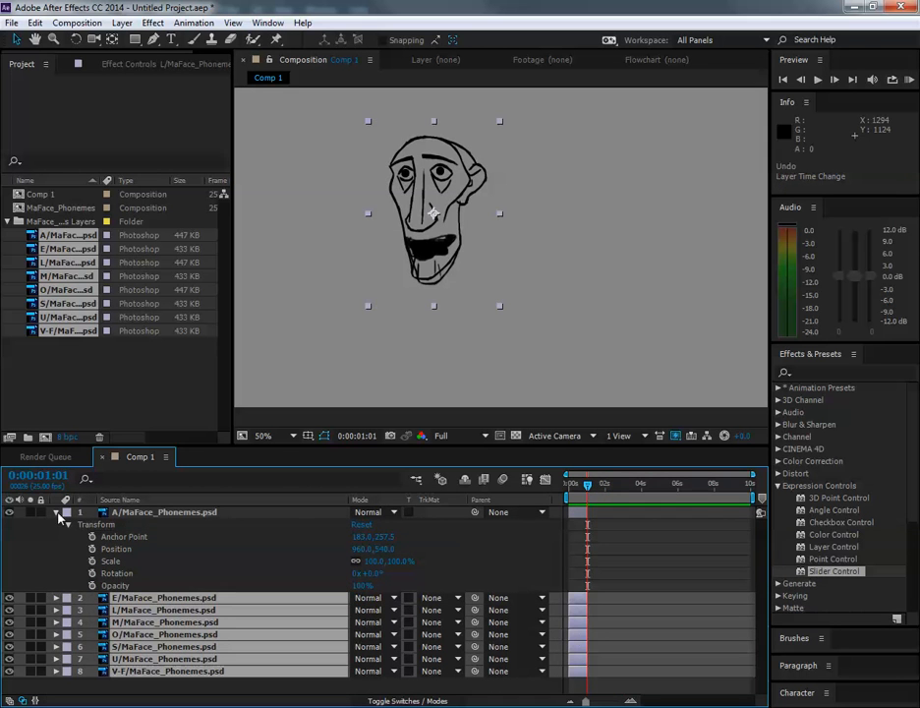
left_click(56, 511)
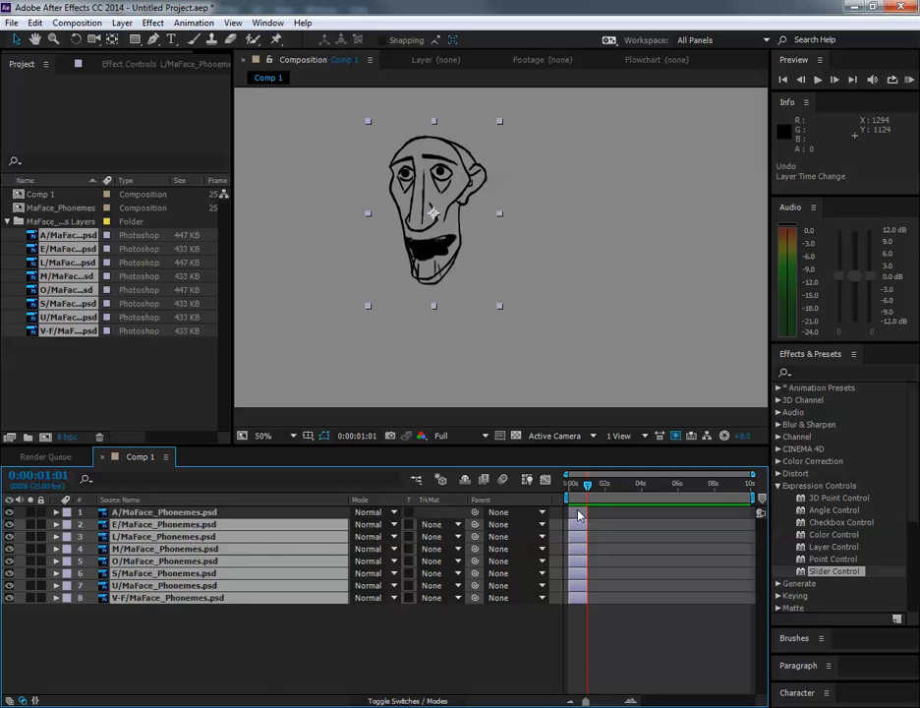
left_click(165, 511)
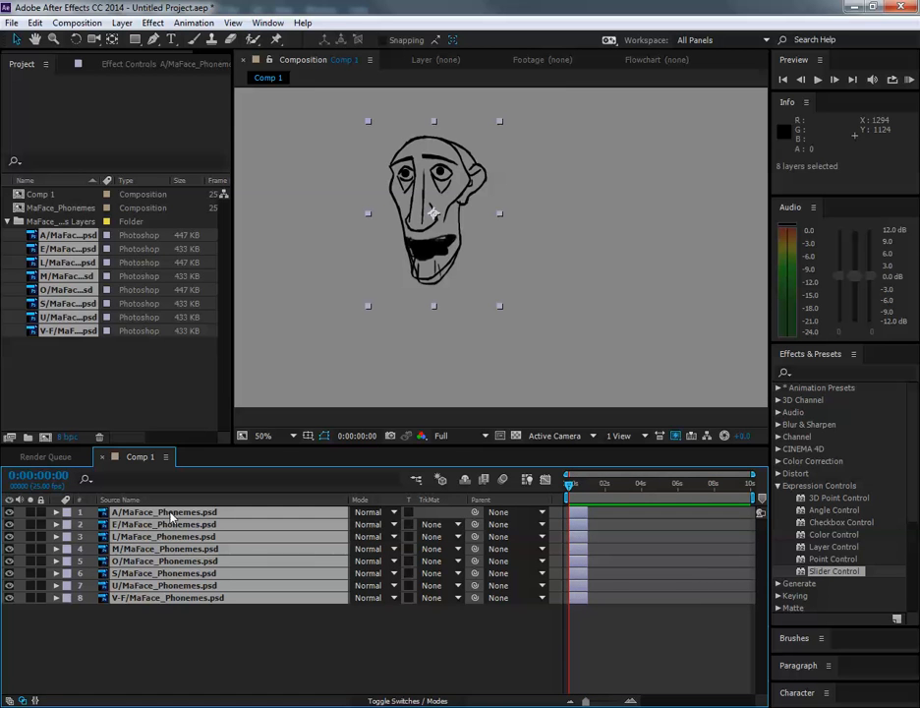
Pre-compose the selected phoneme layers into Pre-comp 1, moving all attributes
left_click(122, 22)
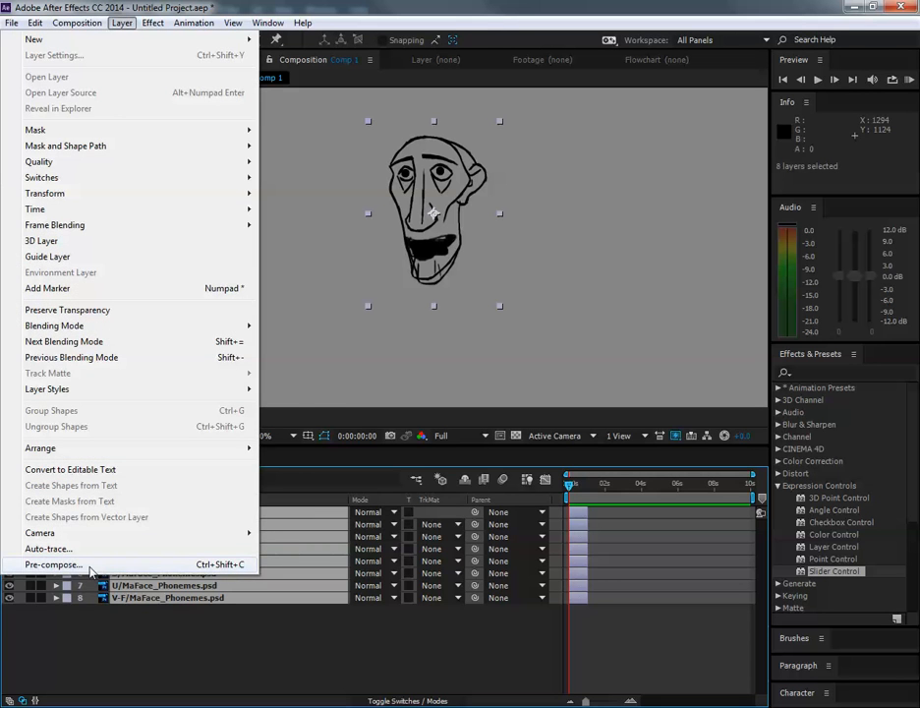
left_click(50, 565)
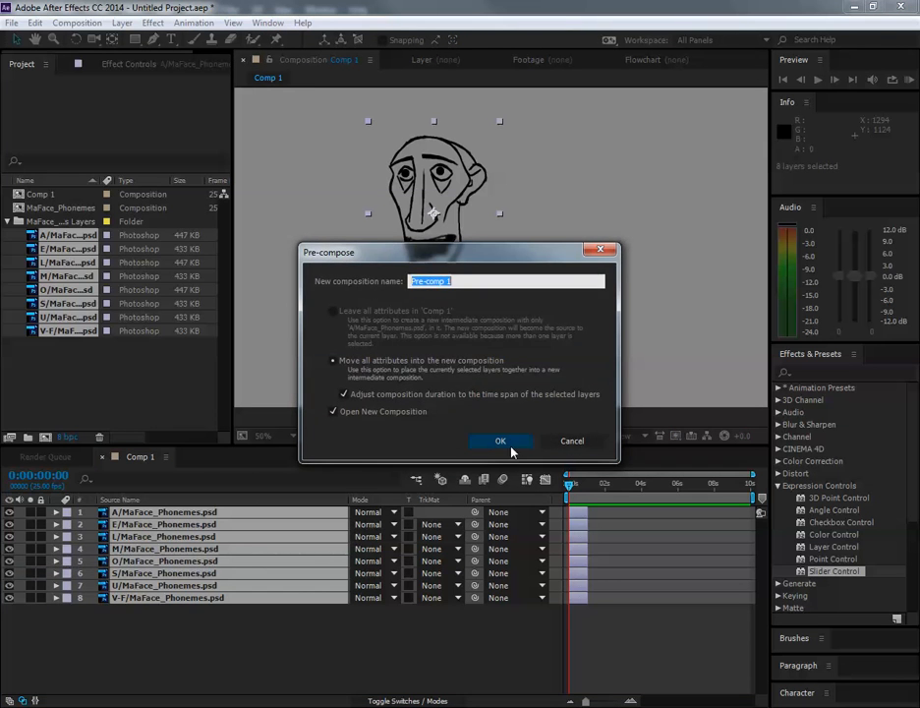
left_click(501, 440)
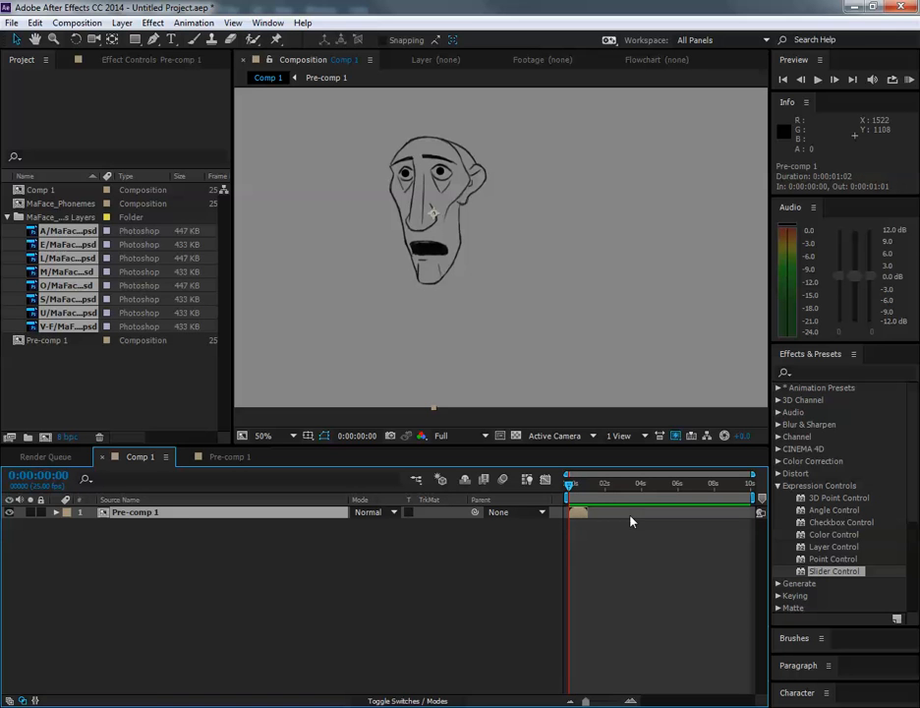
mouse_move(313, 105)
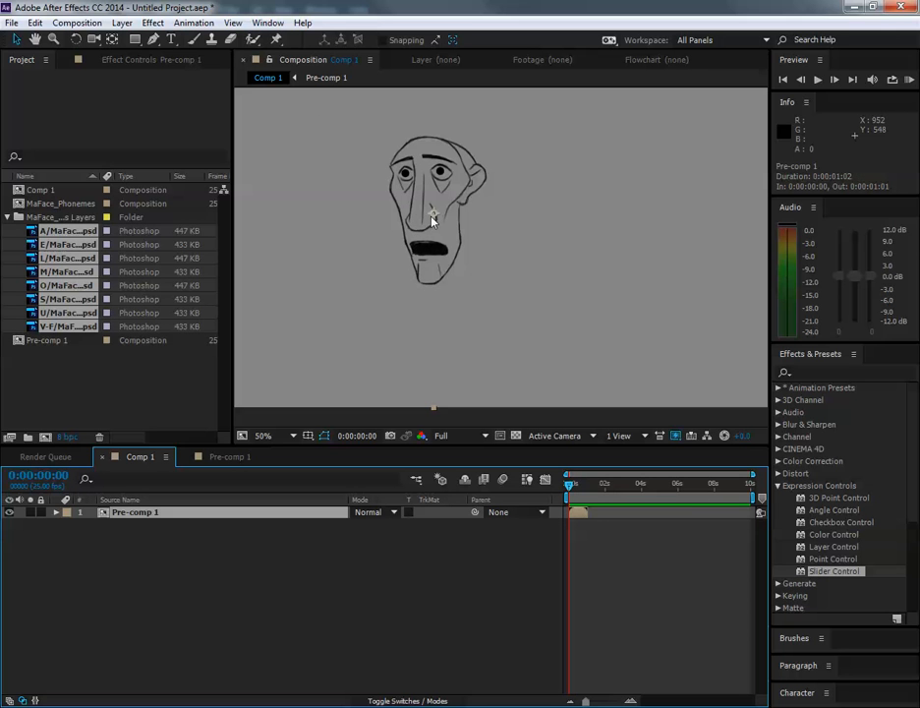
mouse_move(416, 296)
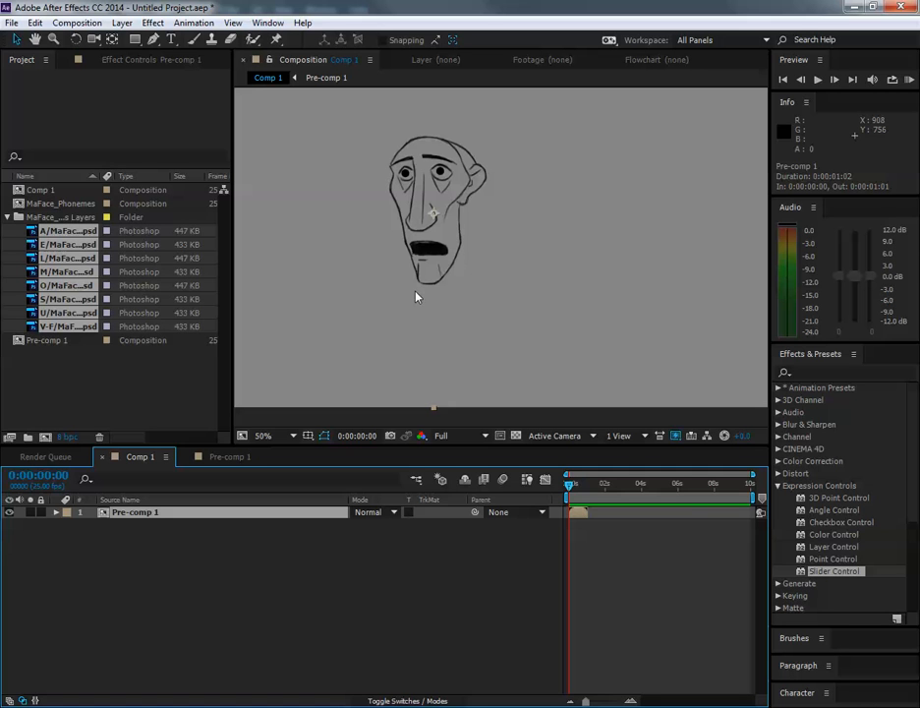
mouse_move(489, 315)
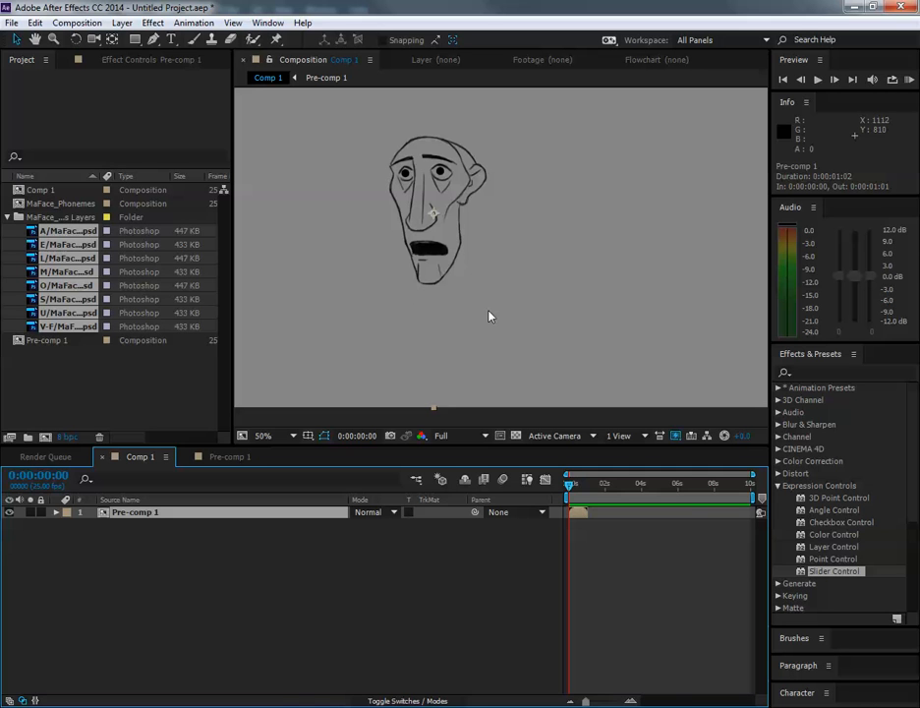
mouse_move(499, 325)
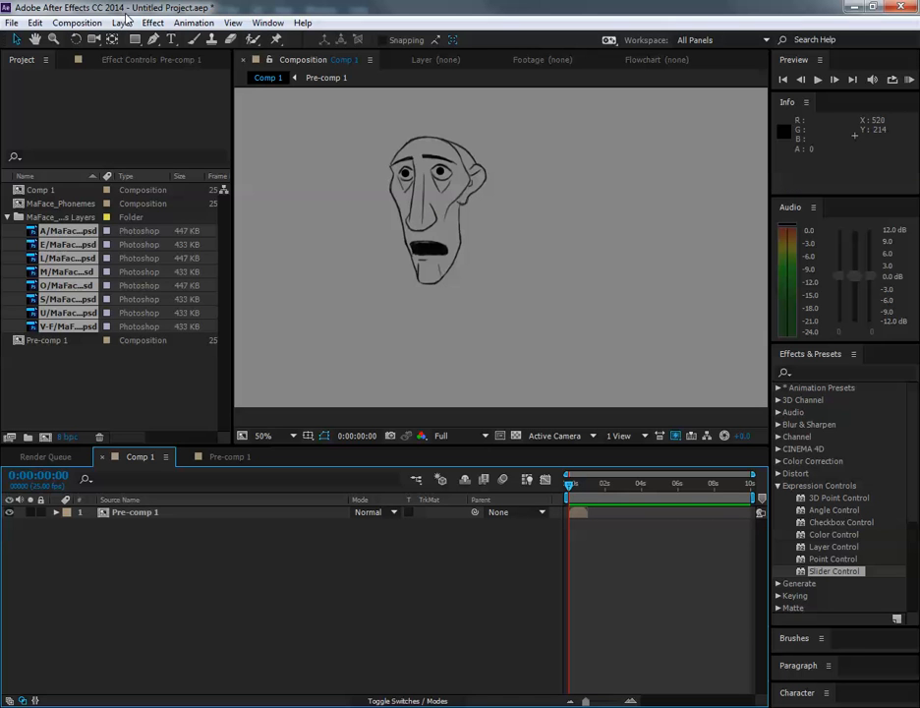
Add a null object layer with a Slider Control and expand its effects
left_click(121, 23)
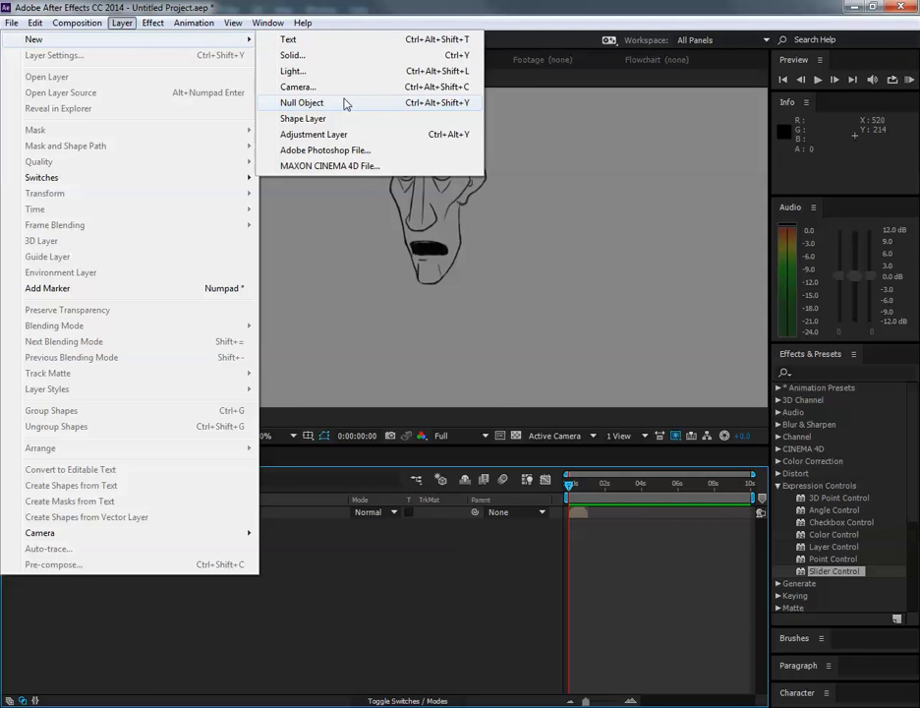
left_click(301, 103)
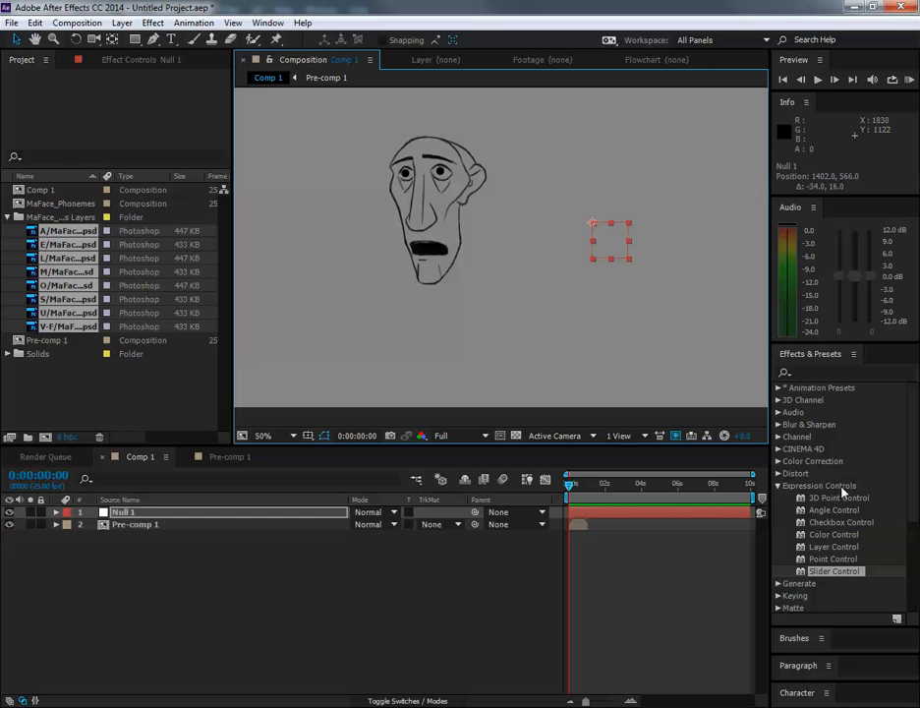
mouse_move(833, 577)
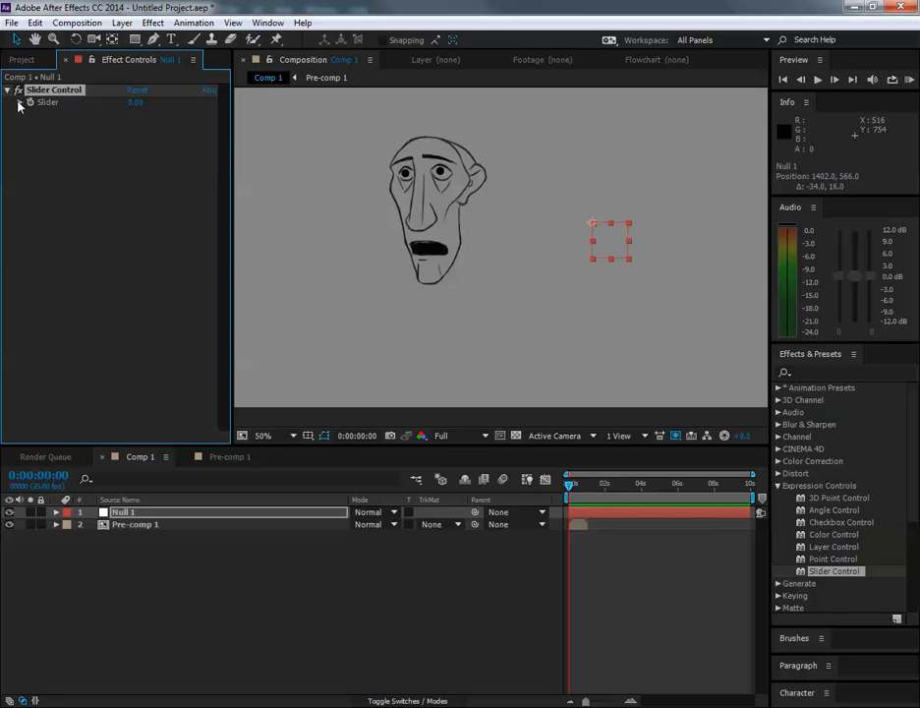
left_click(19, 102)
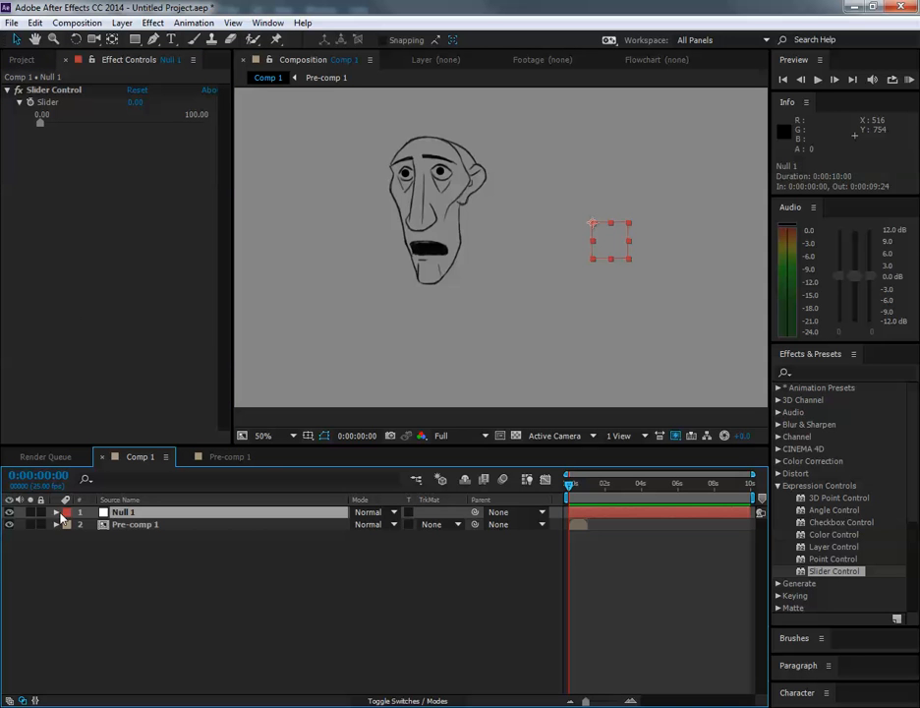
left_click(56, 512)
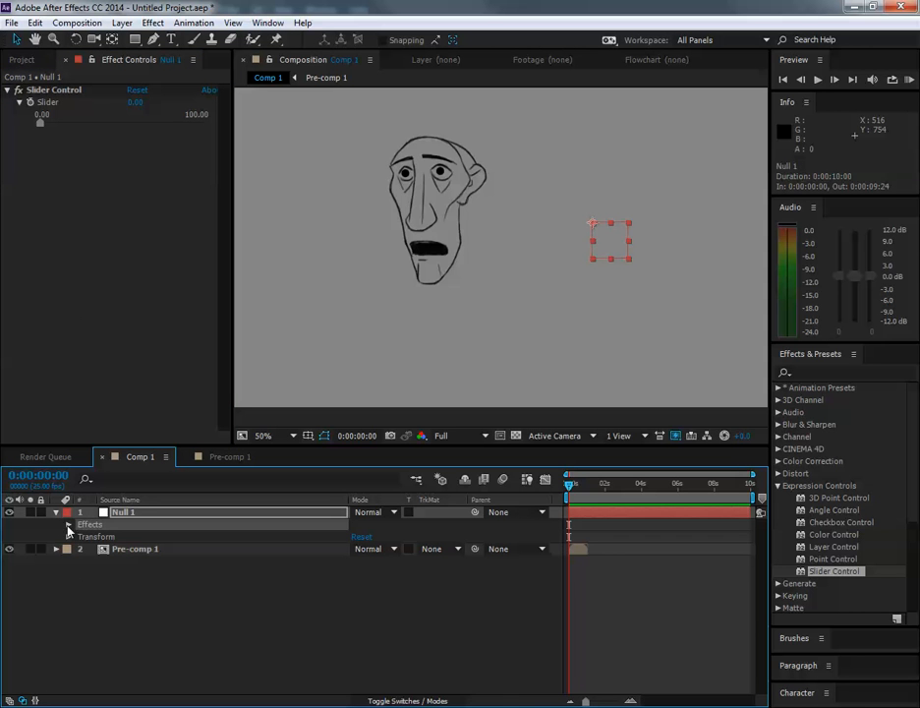
left_click(69, 524)
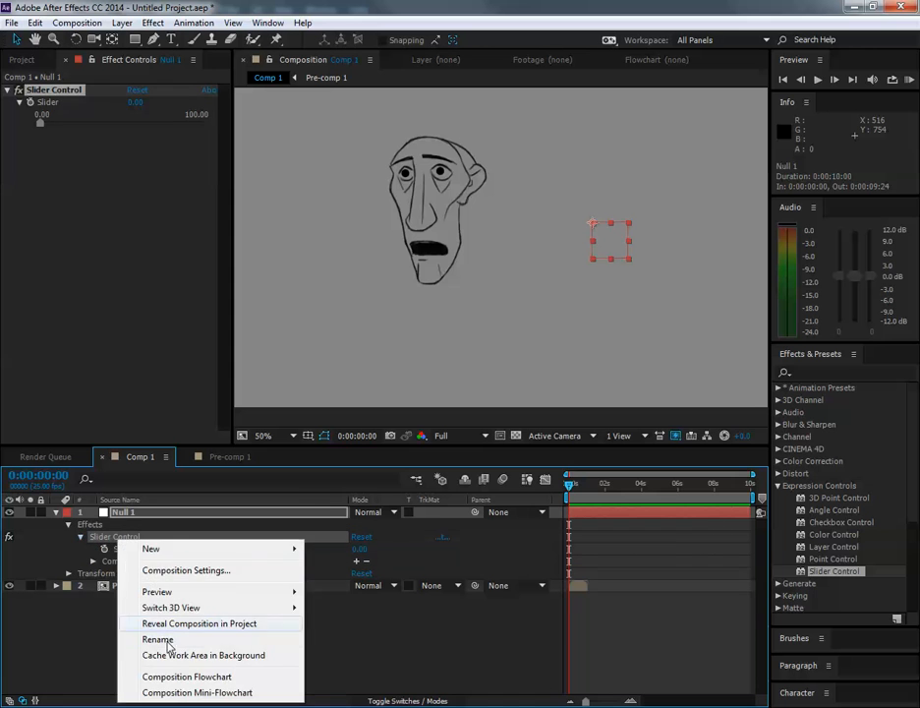
Rename the slider Mouth_Shapes, the null Face_Control, and the pre-comp layer Shapes
left_click(157, 639)
type("Mouth_Shapes")
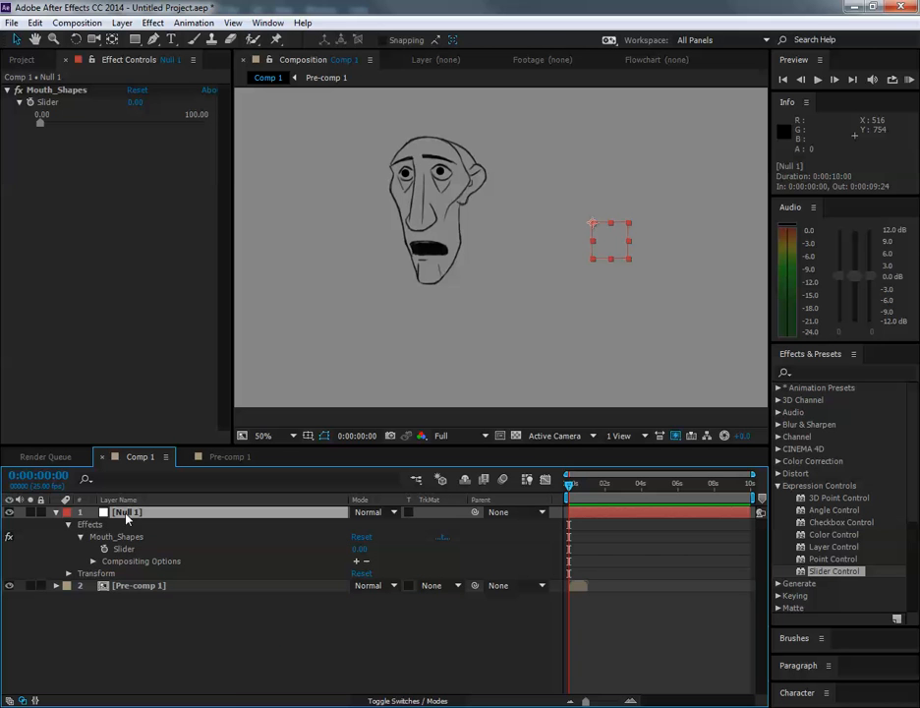
right_click(126, 511)
type("Face_Control")
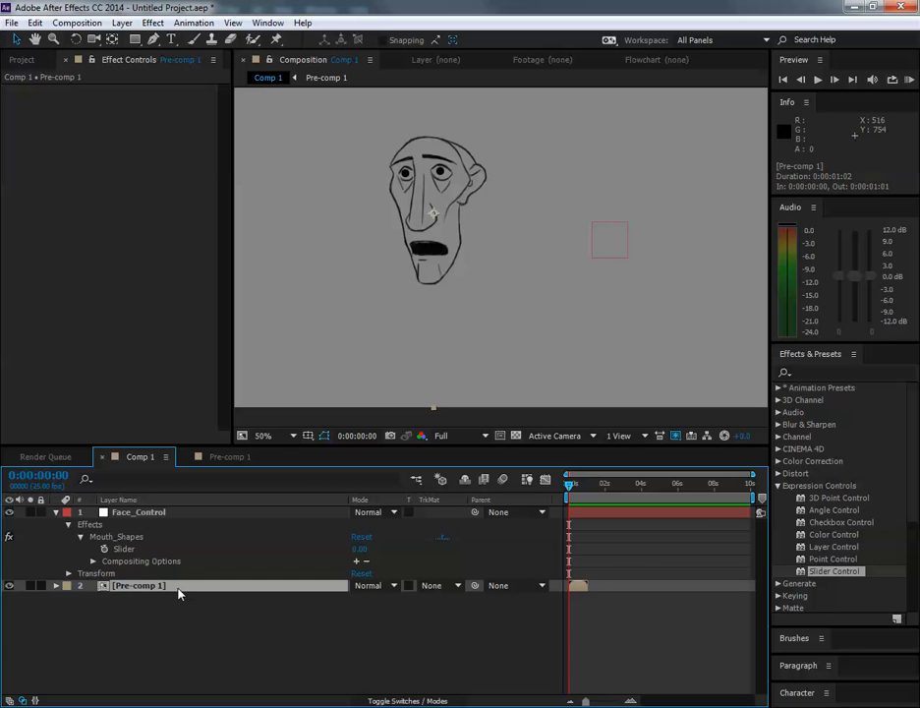
right_click(138, 584)
type("Shapes")
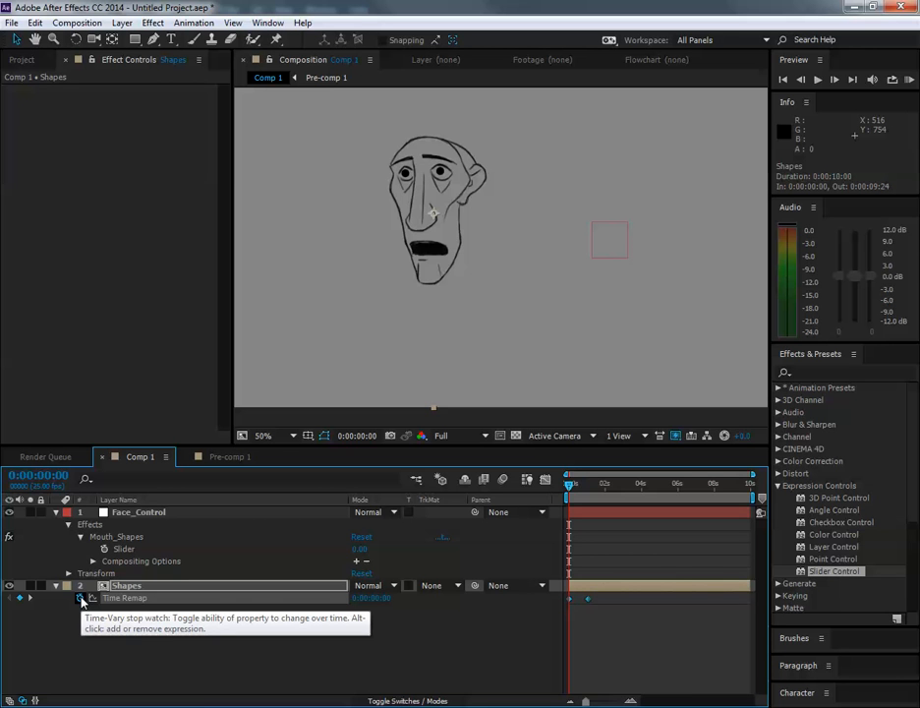
Add a Time Remap expression on Shapes that pick-whips to Face_Control's effects
left_click(83, 598)
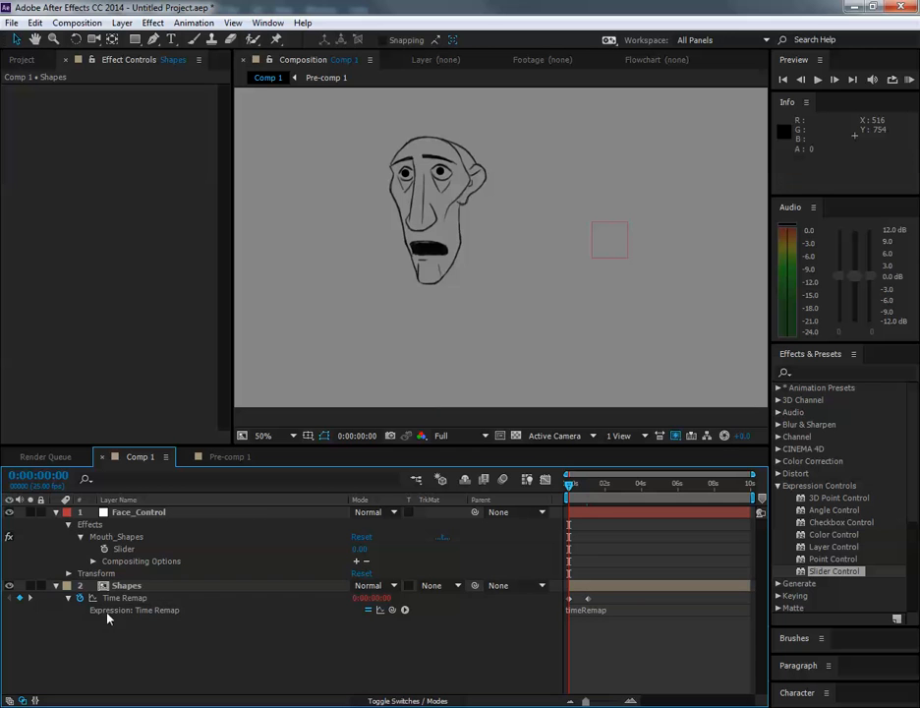
left_click(126, 585)
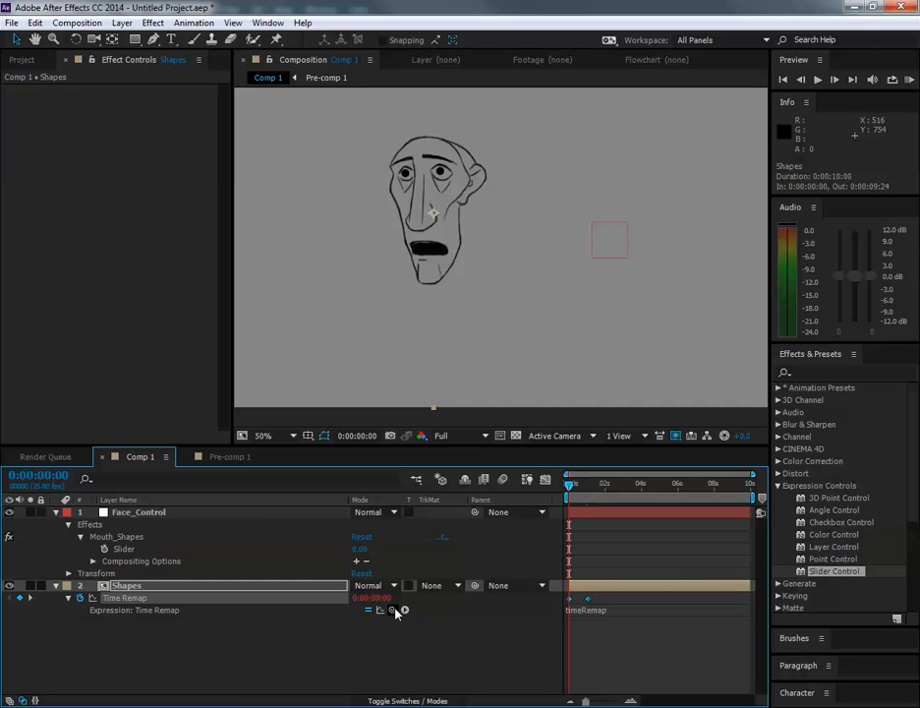
mouse_move(151, 538)
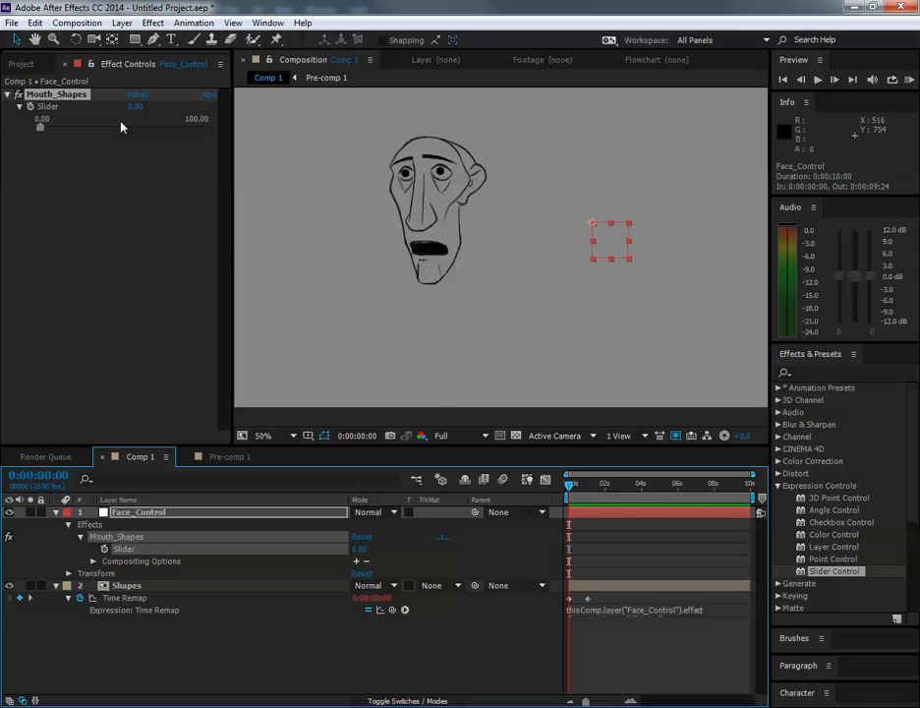
mouse_move(214, 615)
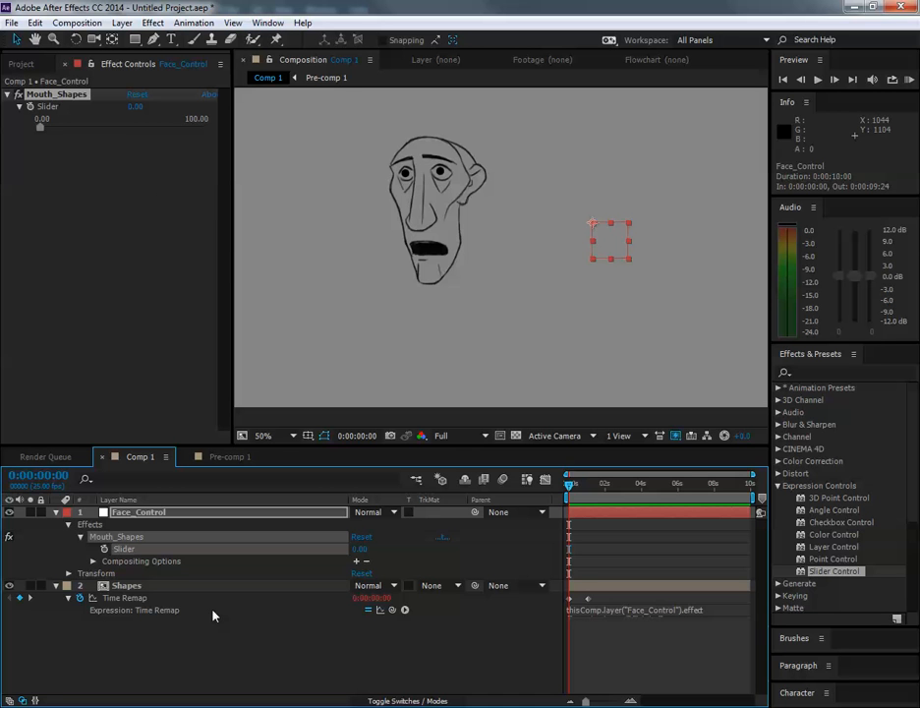
mouse_move(52, 146)
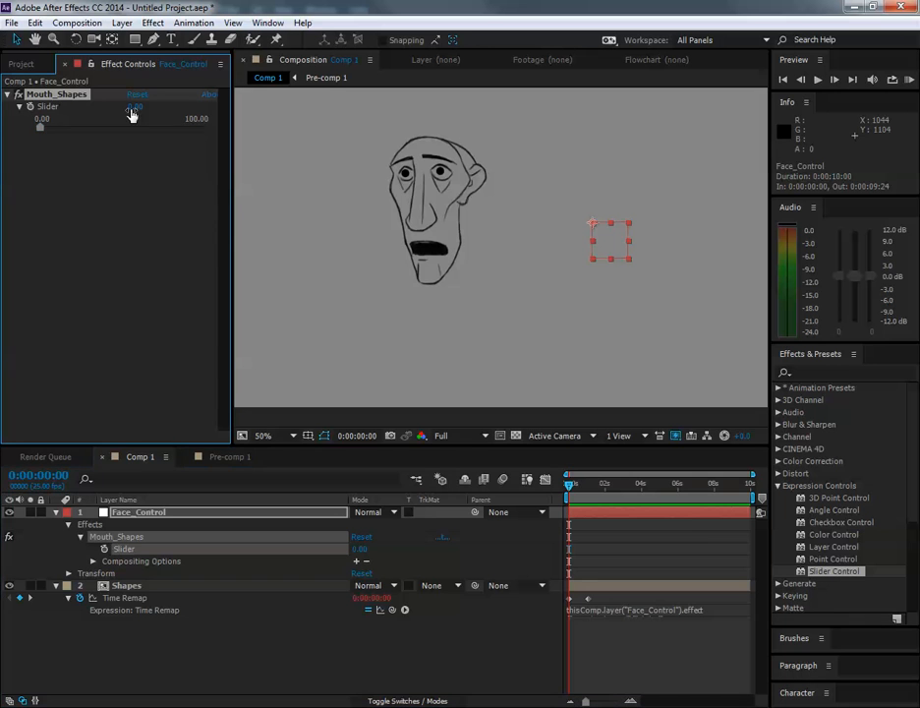
left_click(126, 585)
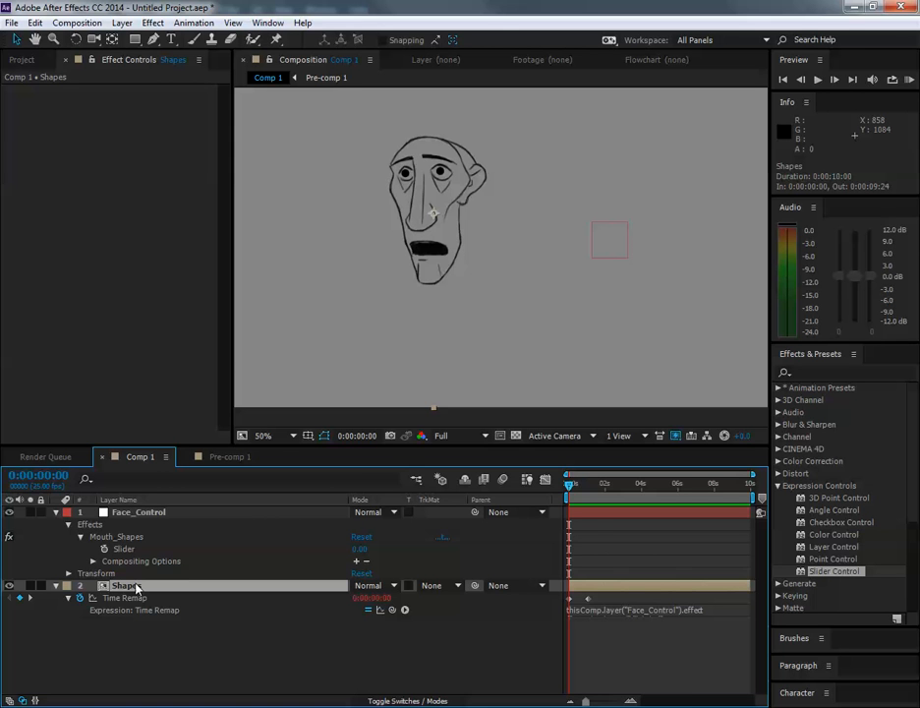
mouse_move(146, 578)
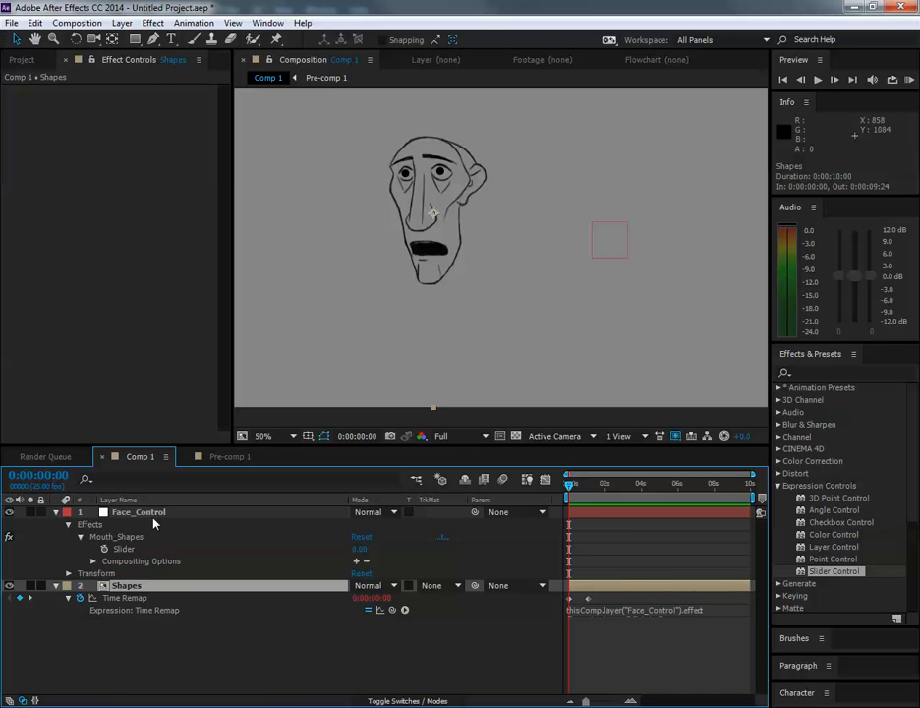
Select Face_Control and enter 1 as the Mouth_Shapes slider value
left_click(139, 511)
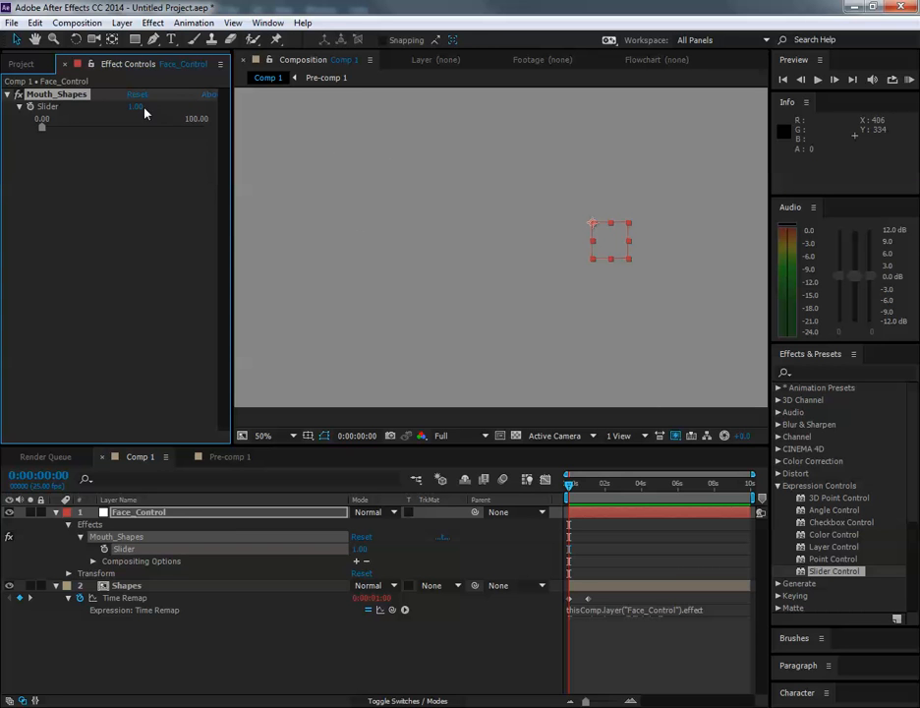
mouse_move(36, 126)
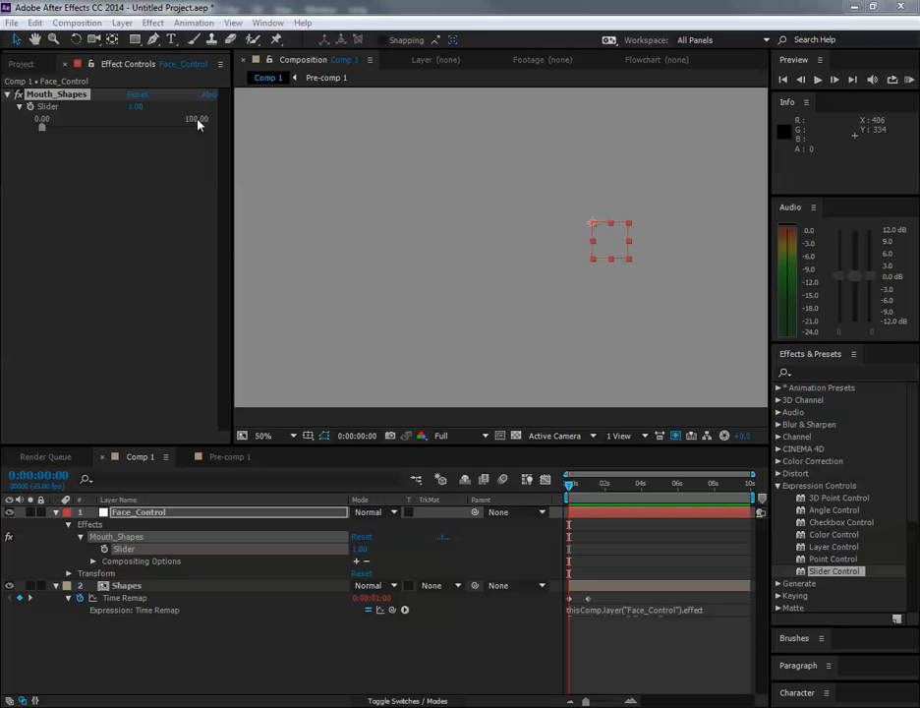
mouse_move(654, 598)
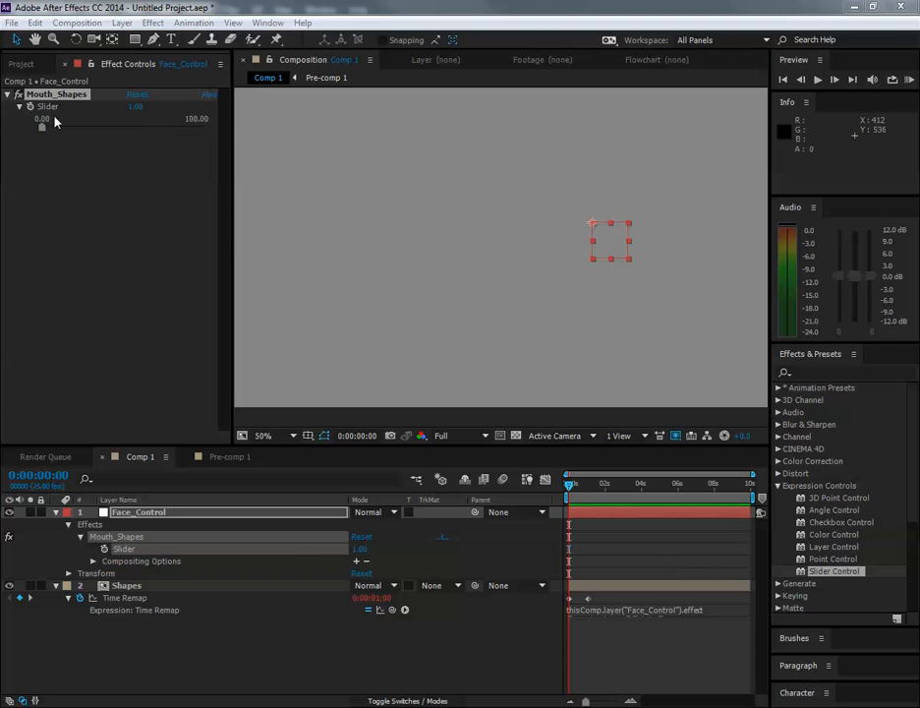
mouse_move(184, 130)
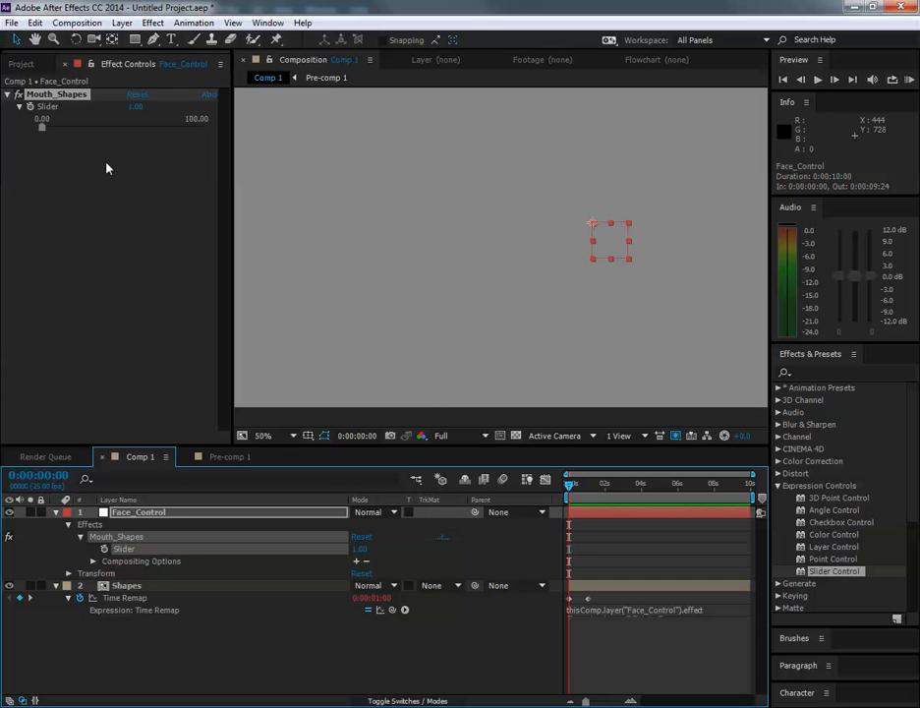
mouse_move(545, 231)
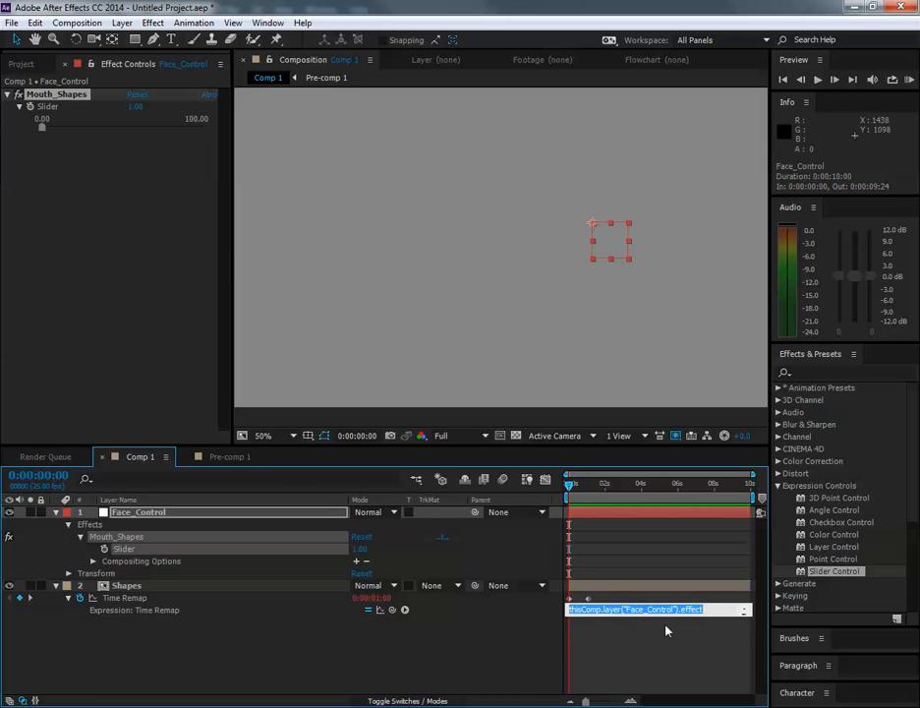
Edit the Time Remap expression to ("Mouth_Shapes")("Slider")/1
type("(\"Mouth_Shapes\")(\"Slider\")")
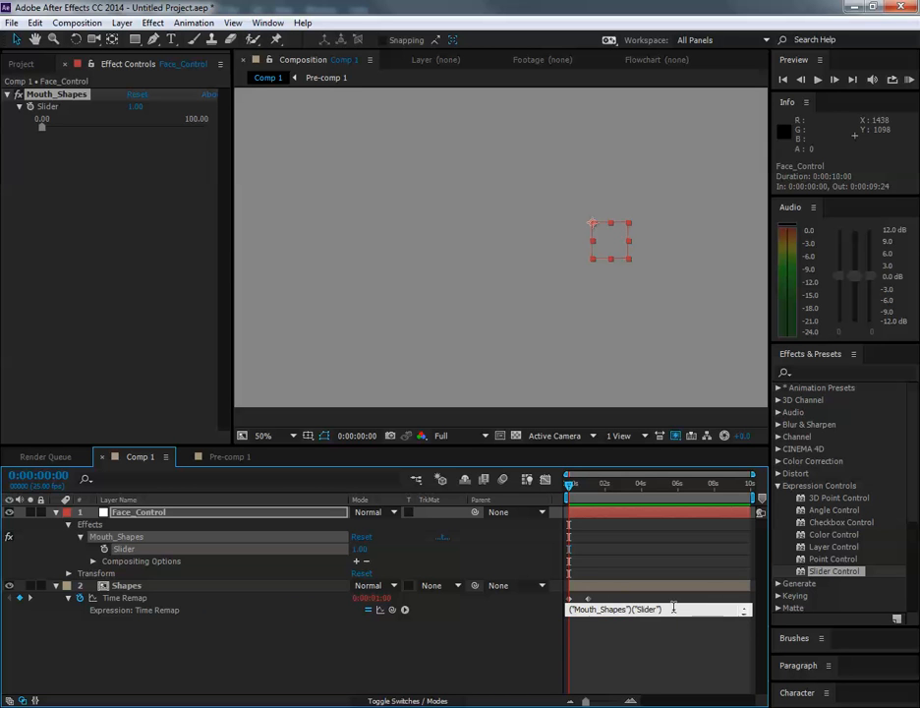
type("/")
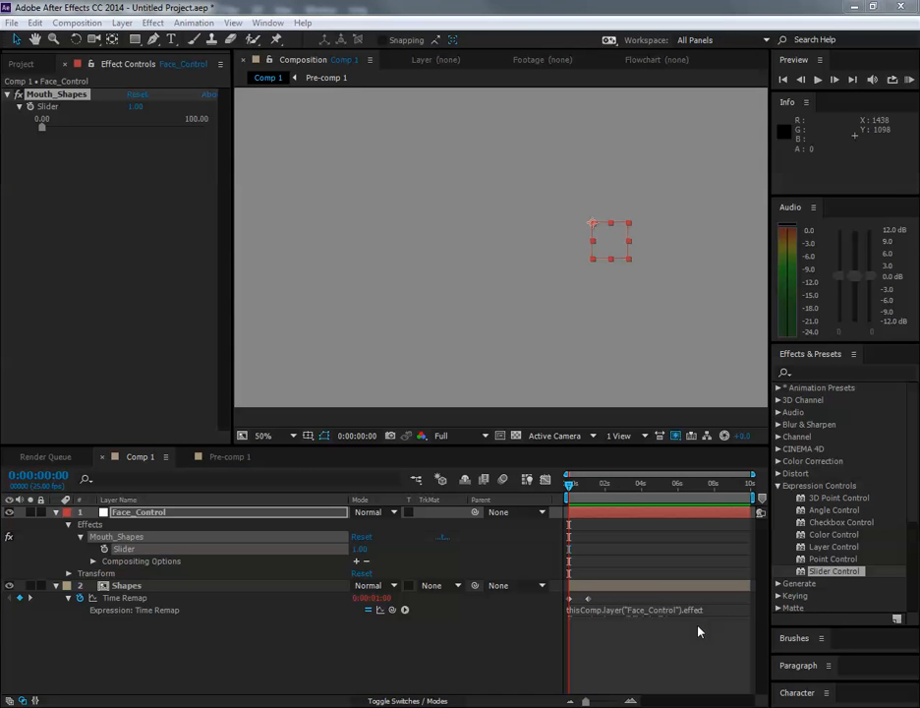
type("(\"Mouth_Shapes\")(\"Slider\")/1")
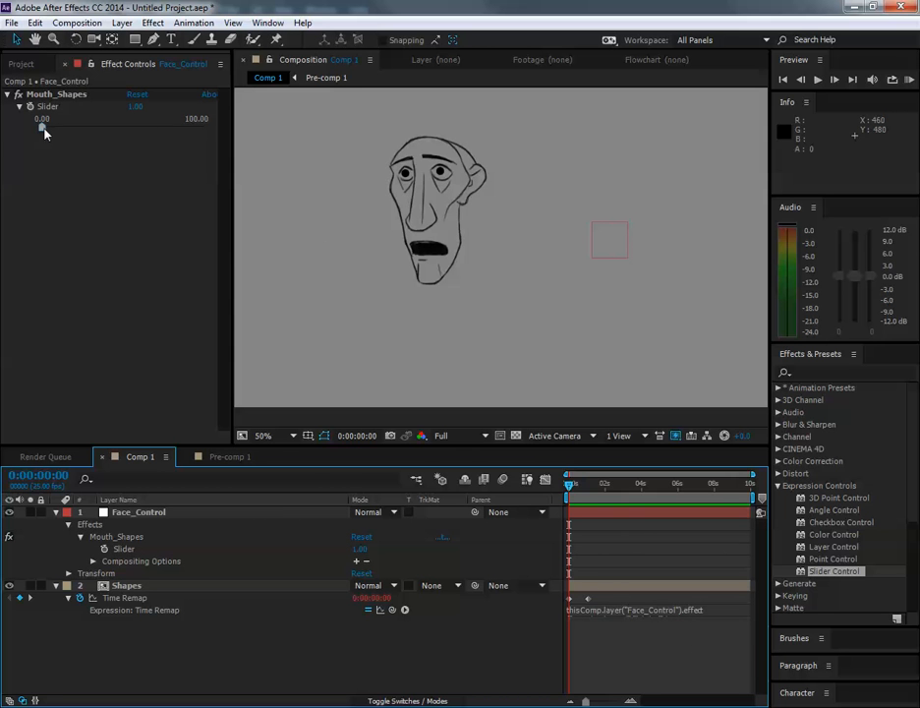
Drag the Mouth_Shapes slider between 0 and 100 to preview mouth shapes, ending at 0
left_click_drag(42, 130, 108, 130)
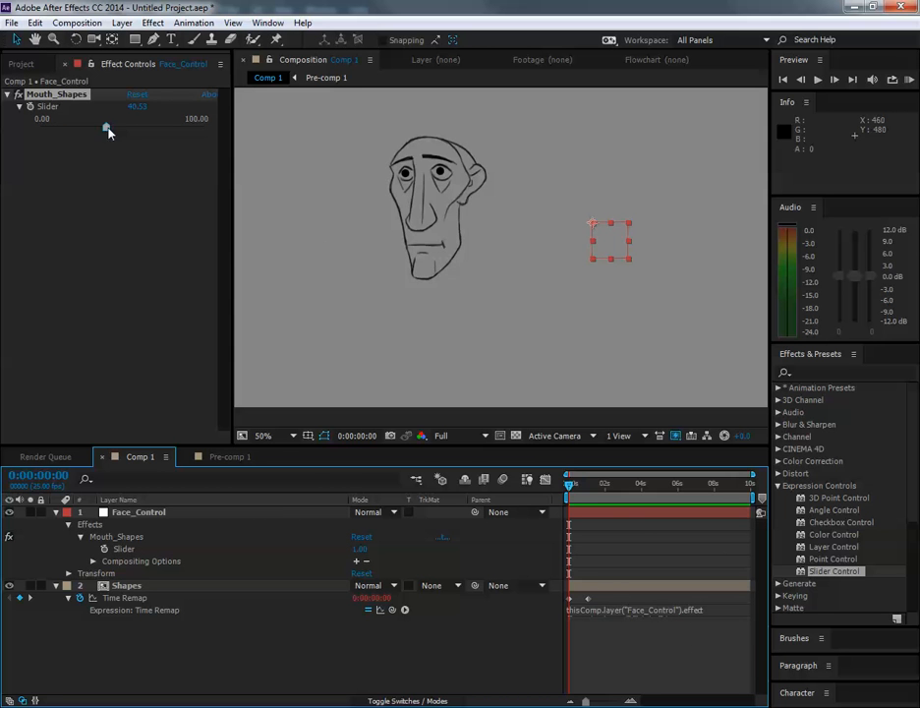
left_click_drag(108, 129, 194, 128)
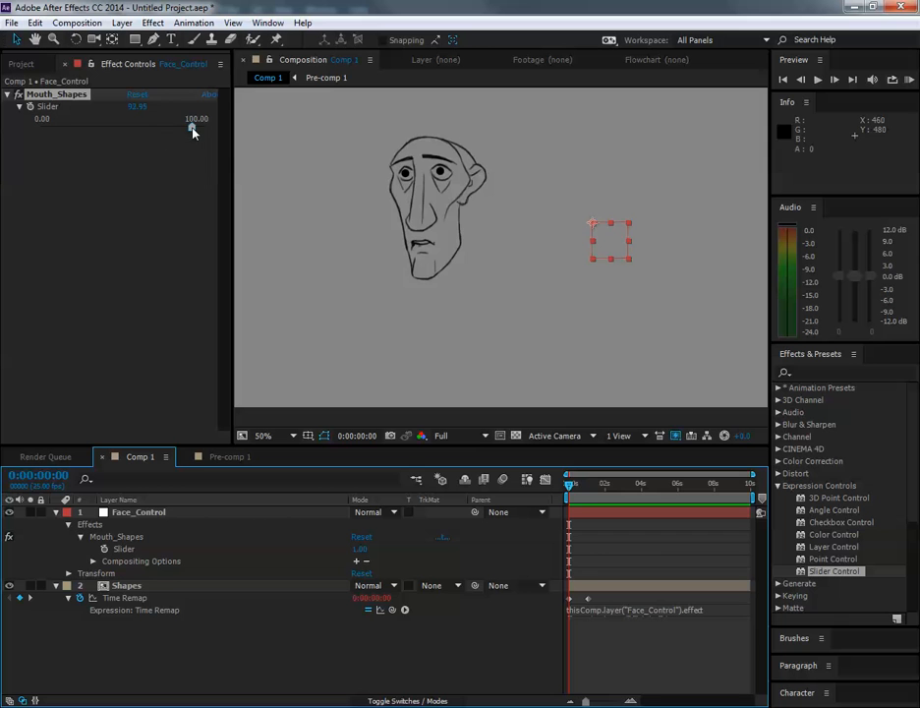
left_click_drag(193, 129, 202, 129)
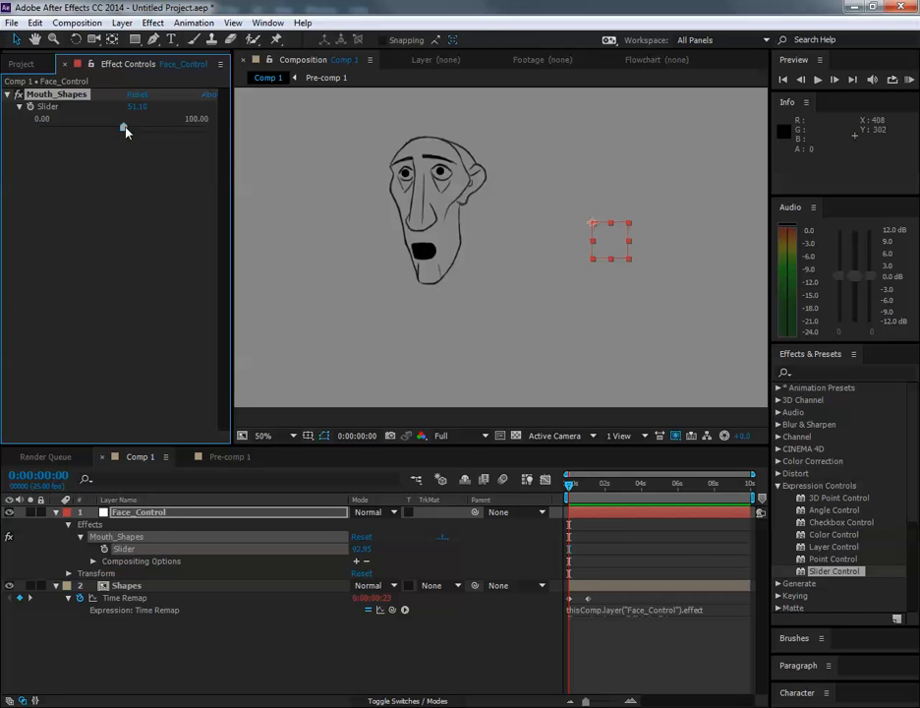
left_click_drag(126, 127, 99, 128)
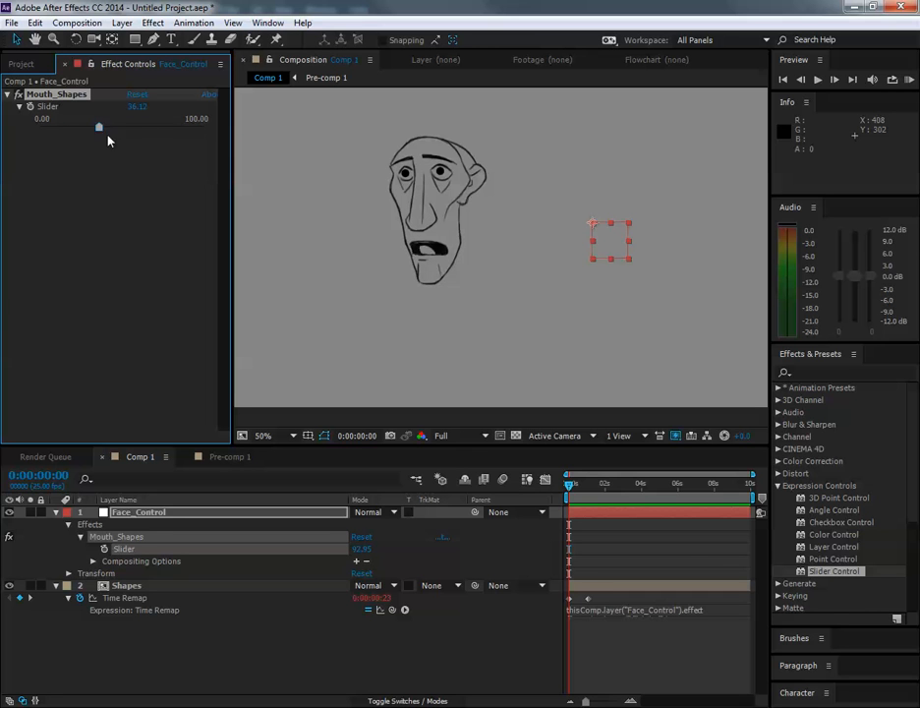
left_click_drag(99, 126, 162, 127)
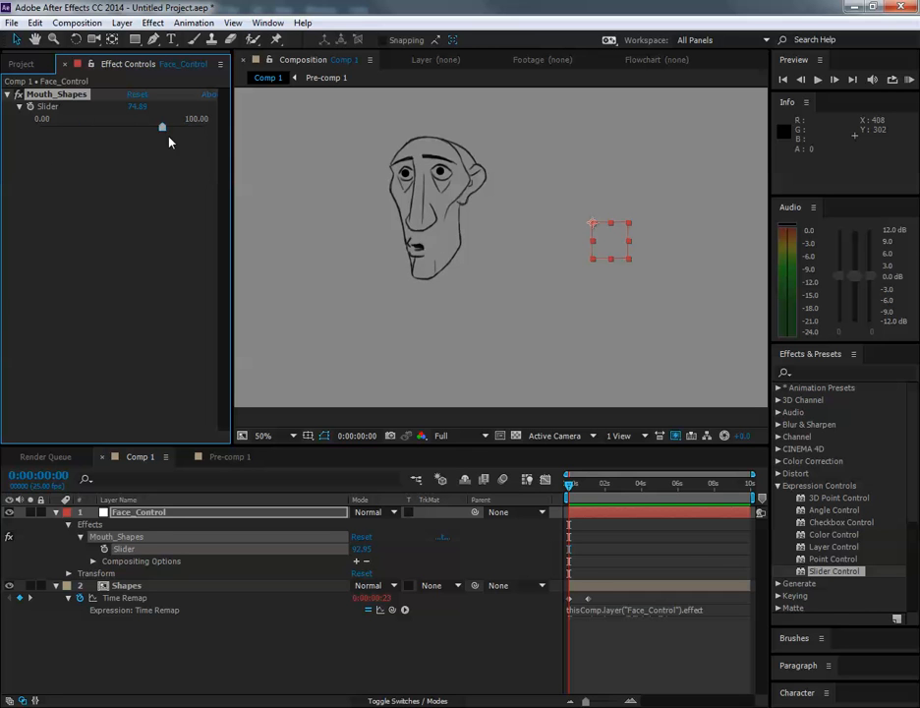
left_click_drag(163, 128, 77, 128)
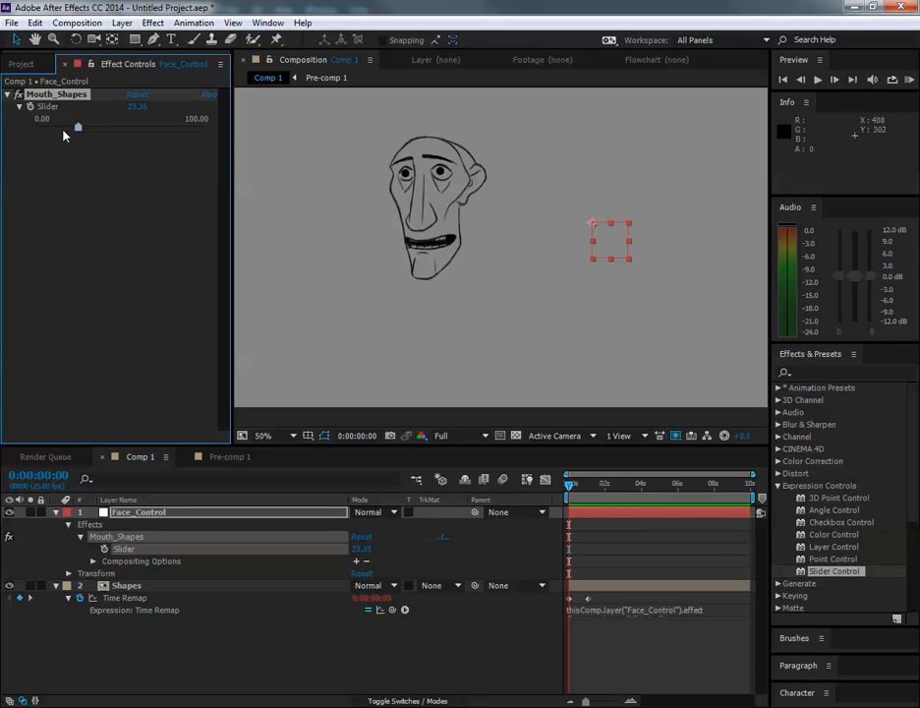
left_click_drag(77, 127, 40, 128)
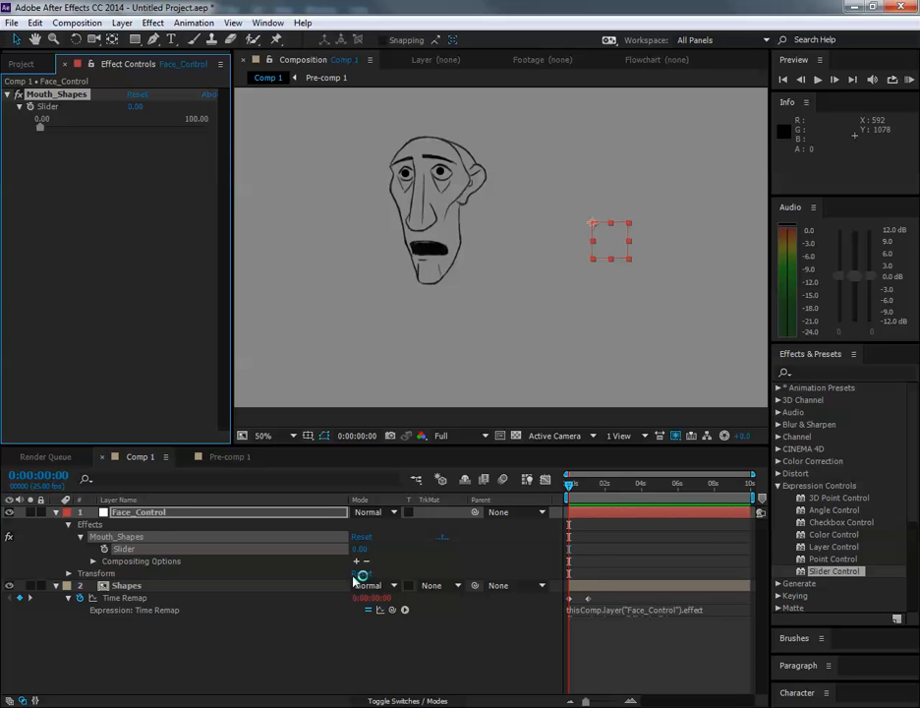
left_click(126, 585)
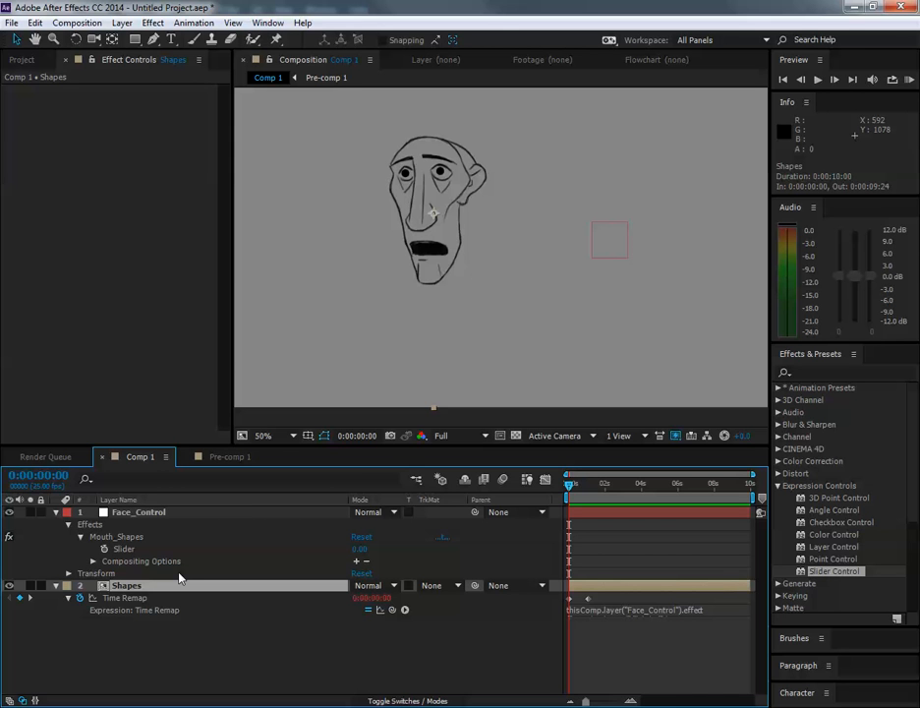
mouse_move(640, 623)
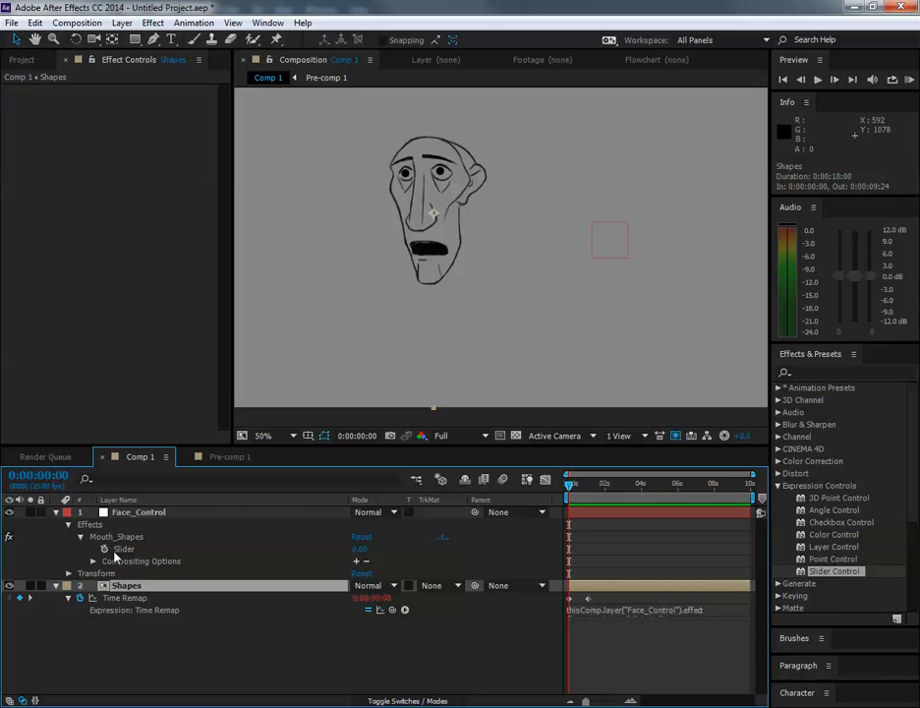
mouse_move(137, 550)
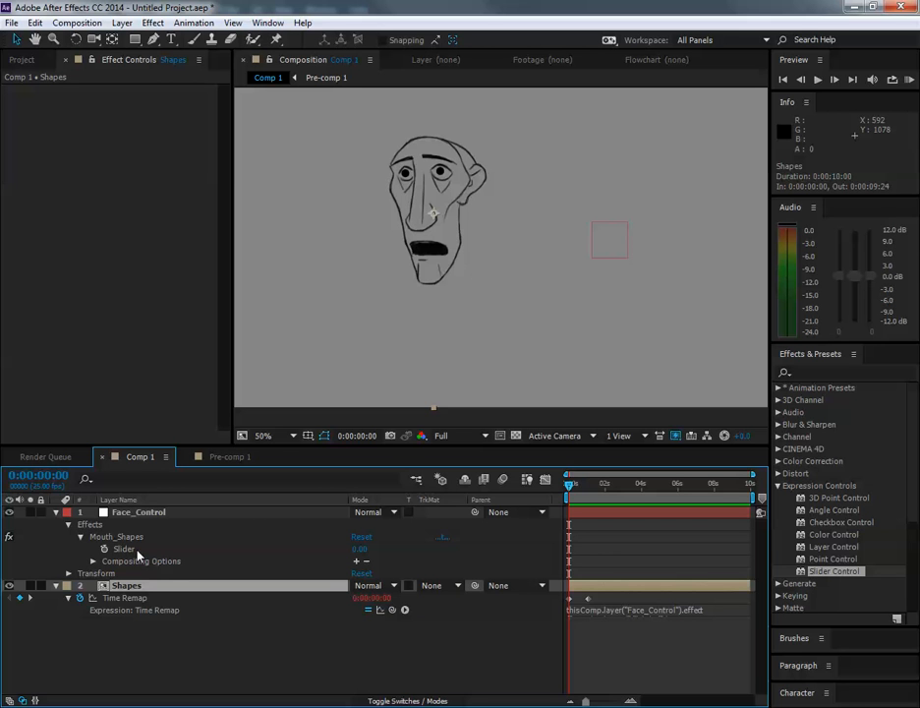
mouse_move(320, 580)
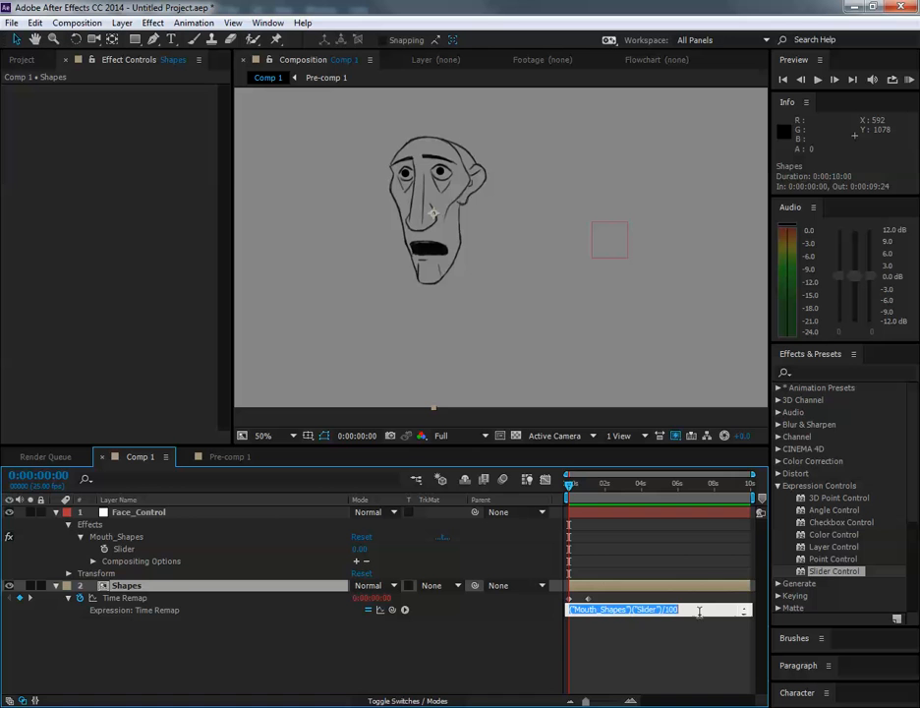
left_click(701, 632)
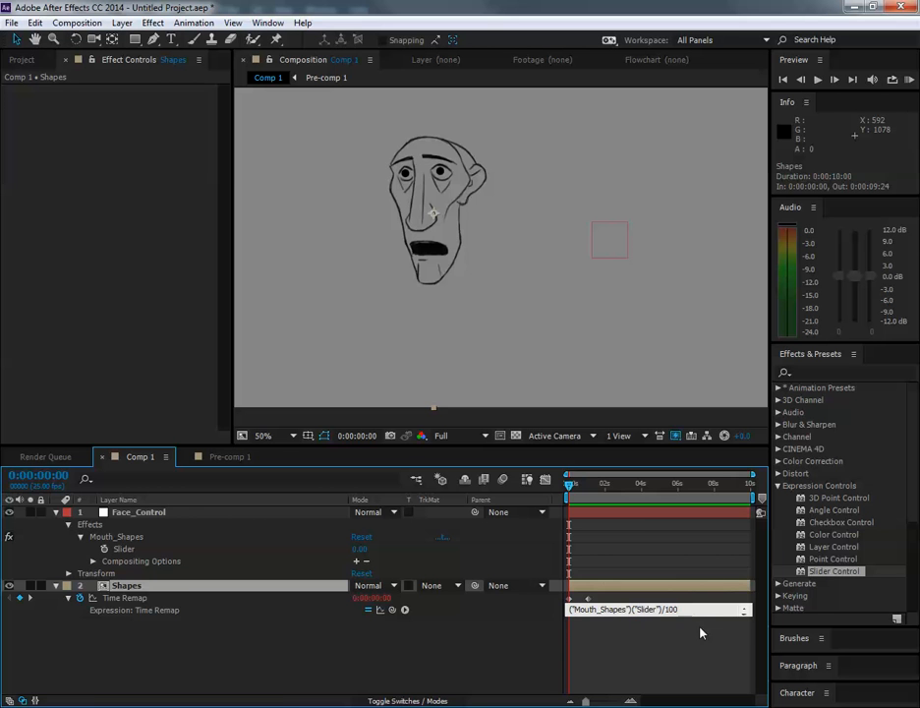
left_click(138, 511)
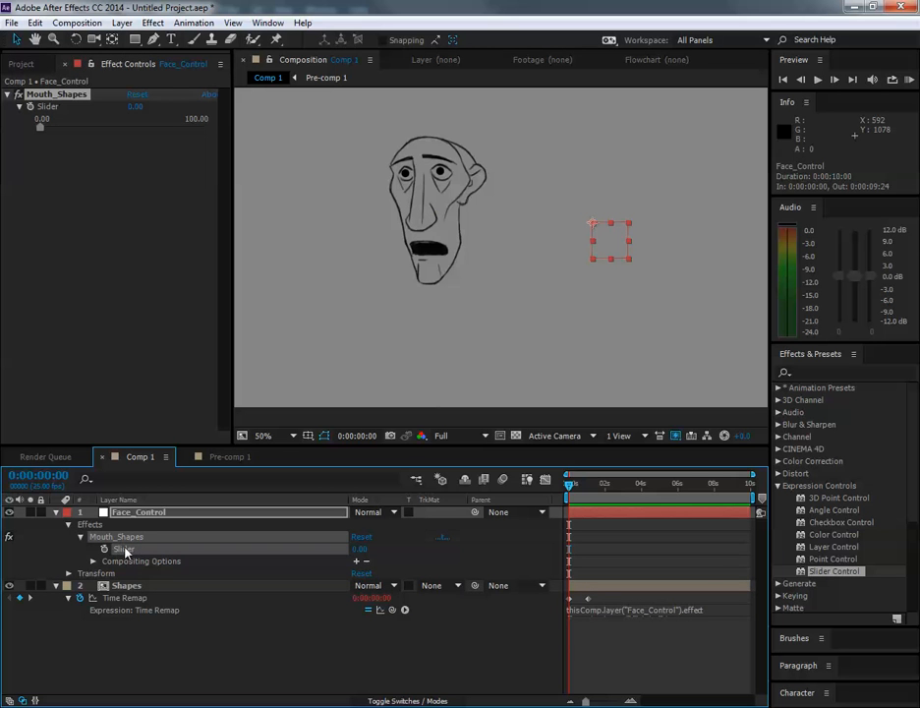
left_click(575, 483)
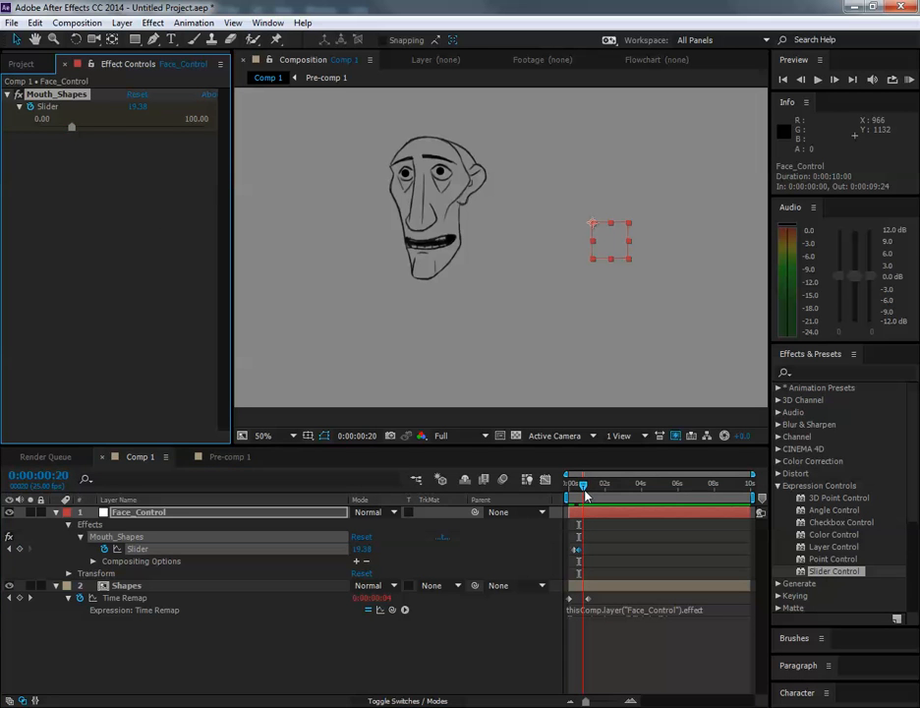
Move the current-time indicator to another frame for the next Mouth_Shapes keyframe
left_click_drag(71, 128, 111, 128)
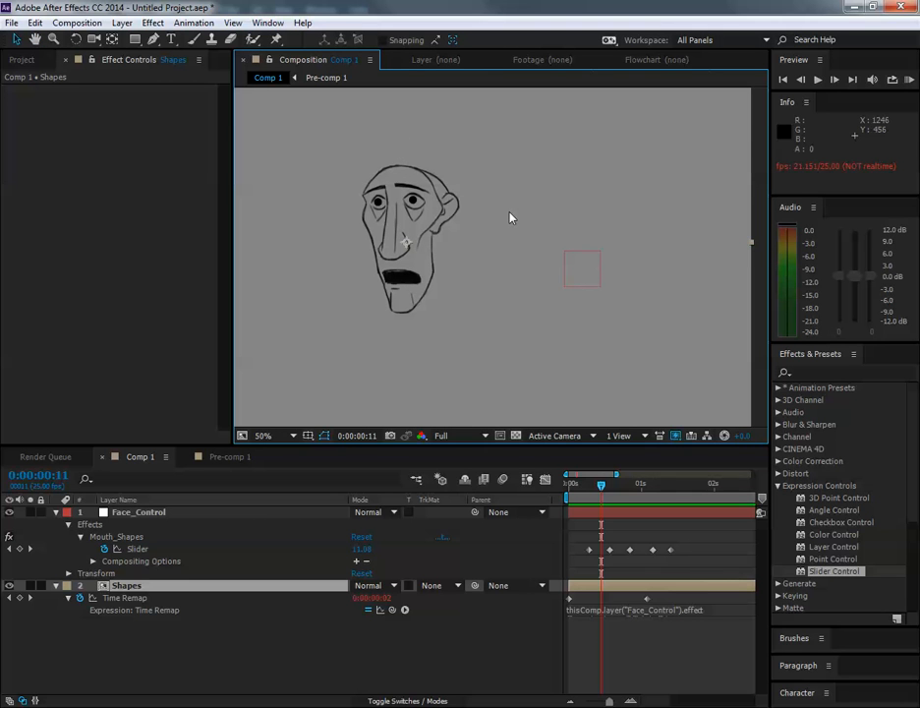
Import MaFace_Volume_Expression.png into Comp 1 and position it over the drawn face
left_click(11, 23)
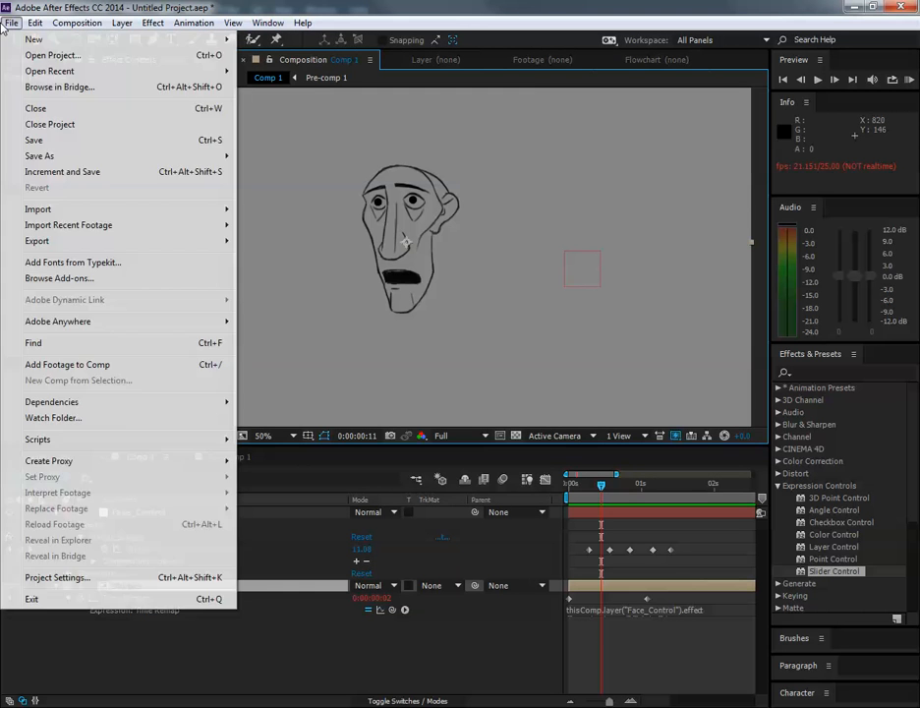
left_click(37, 209)
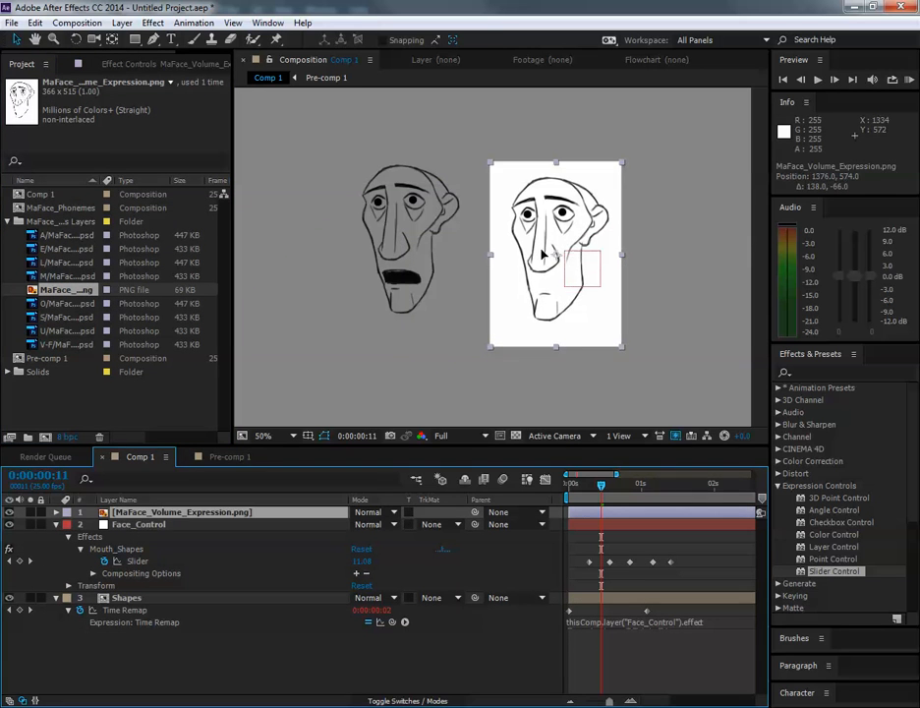
left_click_drag(555, 256, 390, 262)
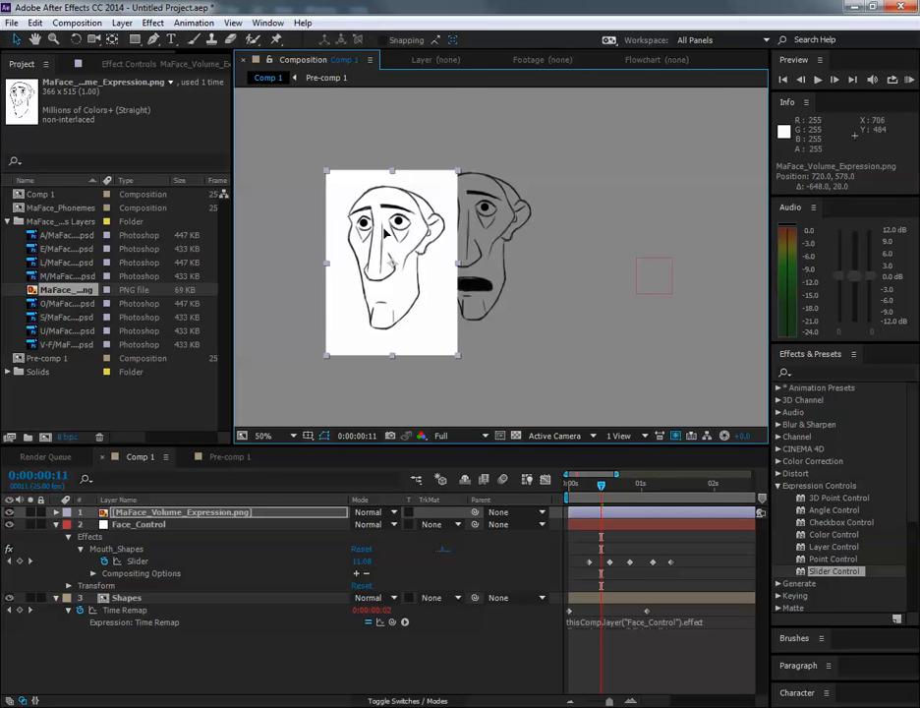
left_click_drag(391, 262, 462, 241)
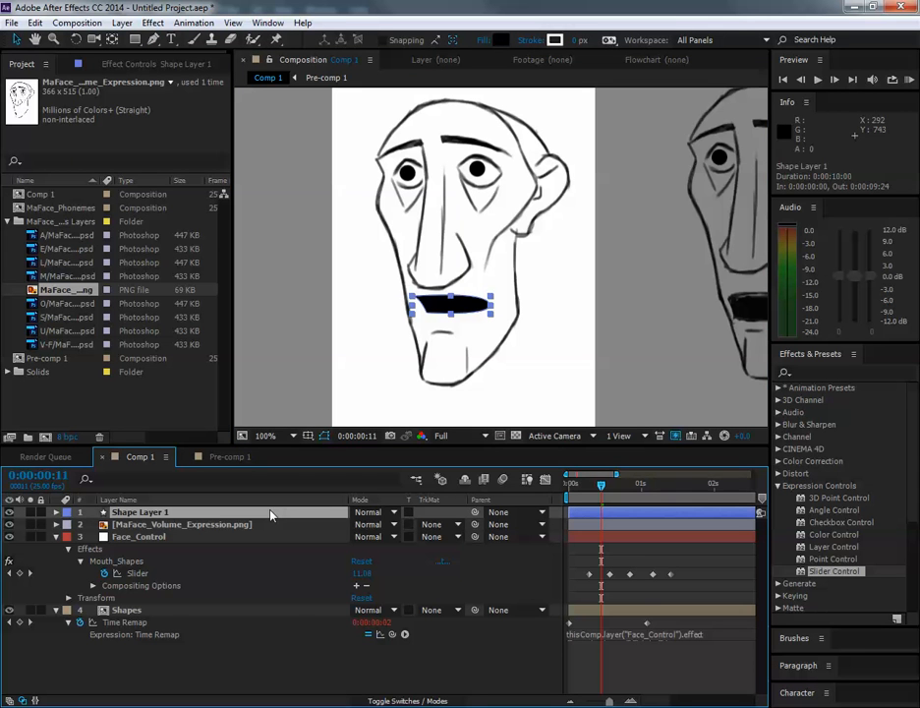
Name the dark mouth shape layer, Shape Layer 1, Vector_Mouth
right_click(137, 511)
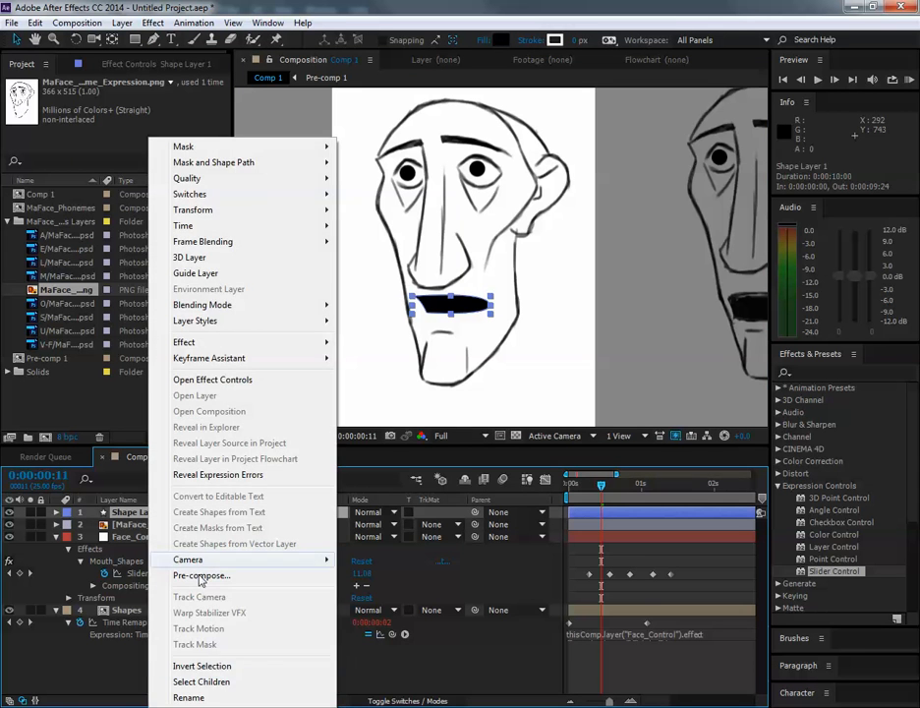
left_click(201, 575)
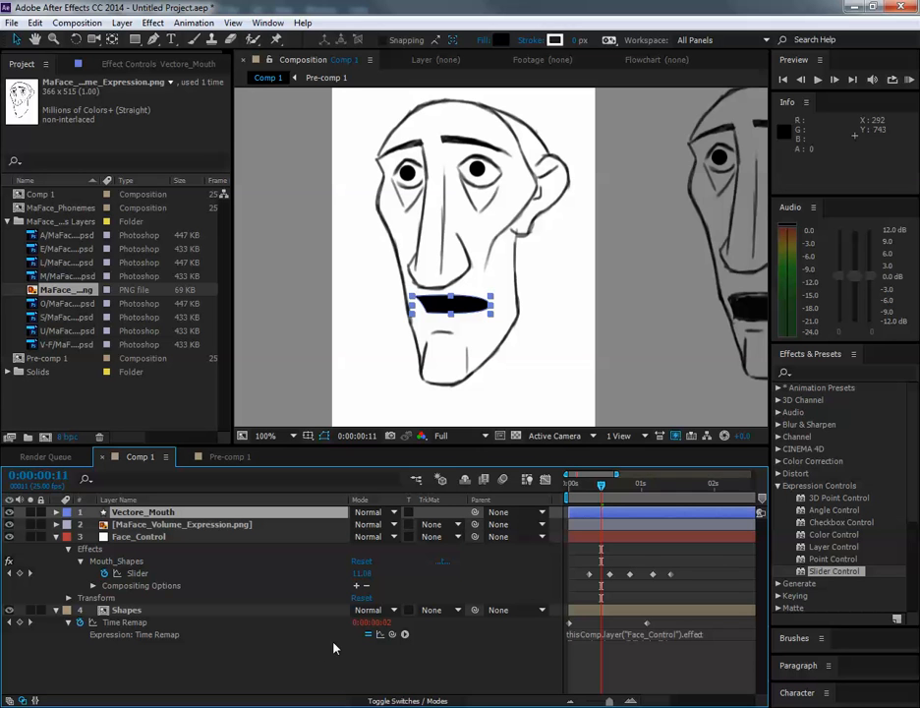
mouse_move(442, 322)
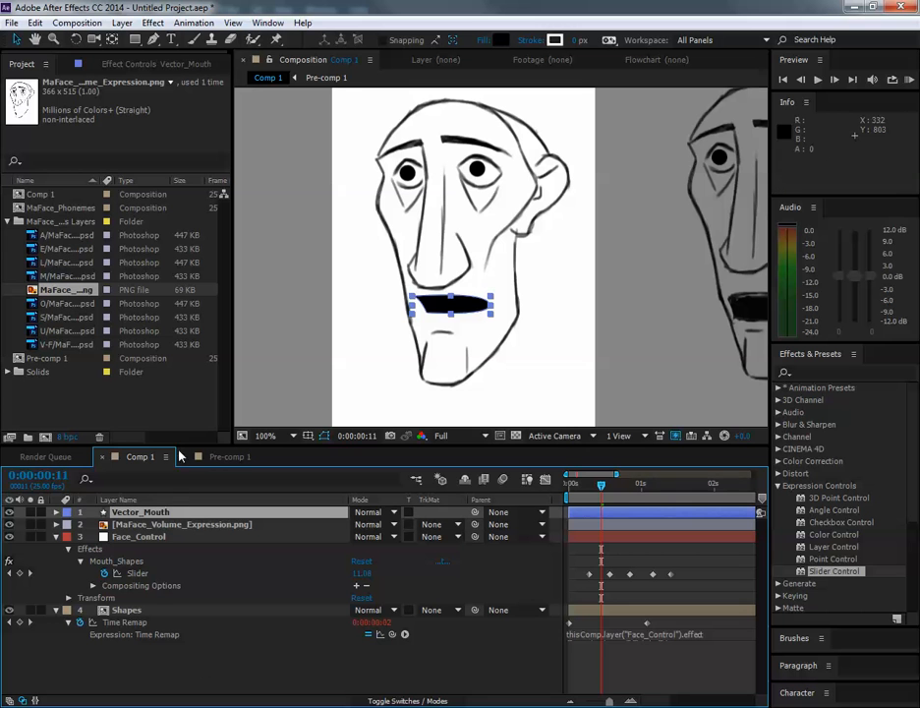
Pre-compose the Vector_Mouth layer as Vector_Mouth_Comp with a 0:00:01:00 duration
left_click(121, 23)
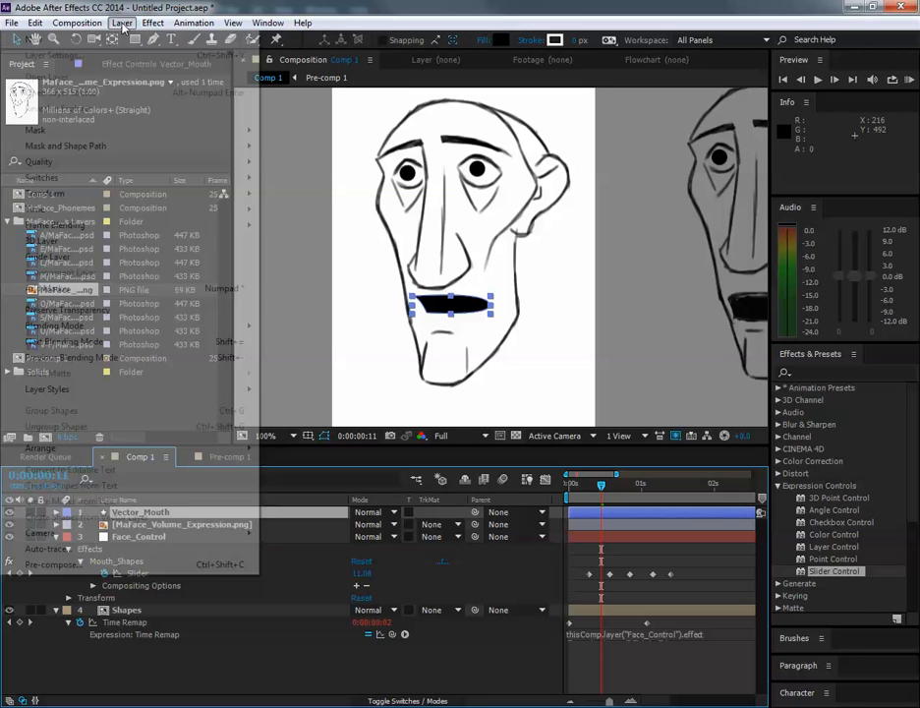
left_click(50, 563)
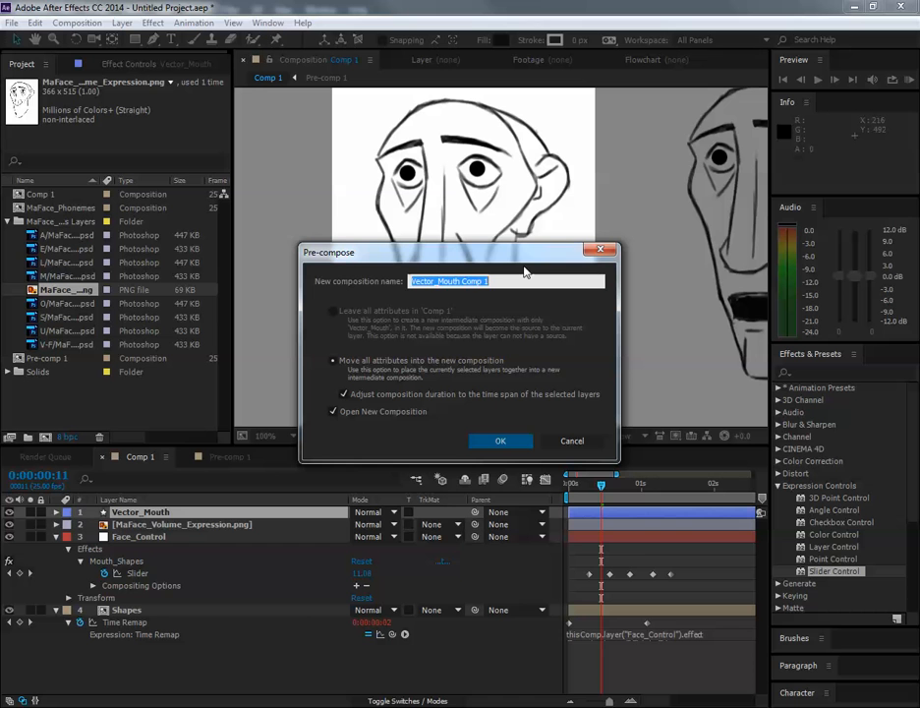
type("Vector_")
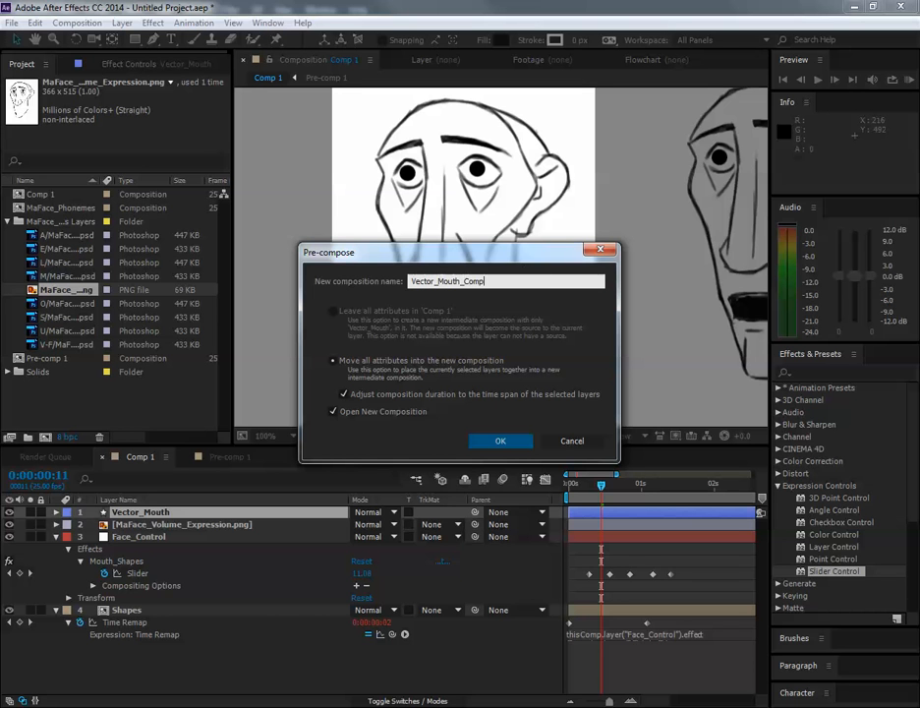
left_click(500, 440)
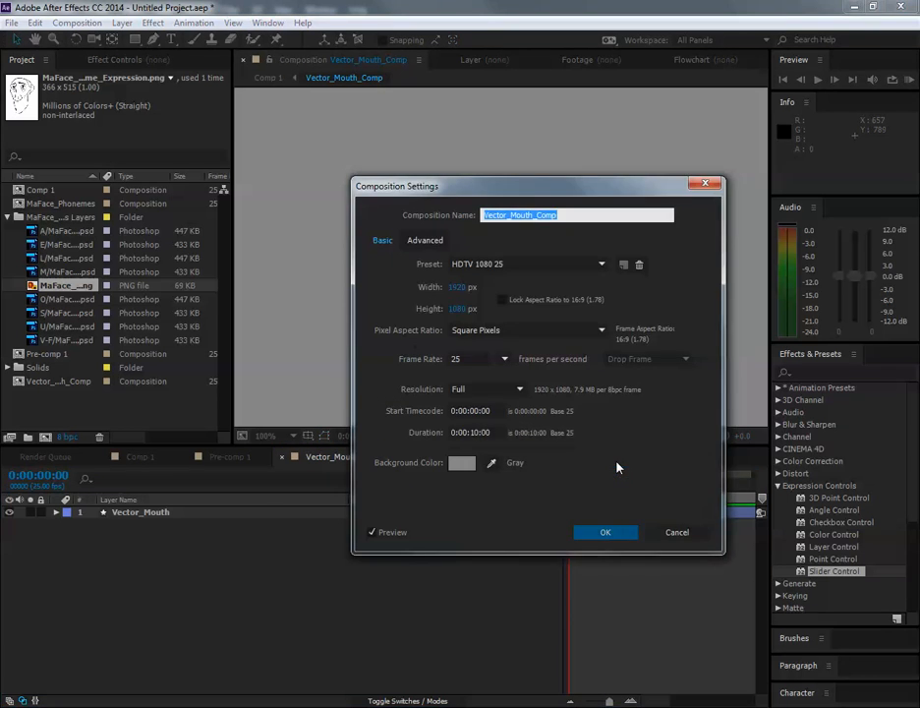
left_click(474, 433)
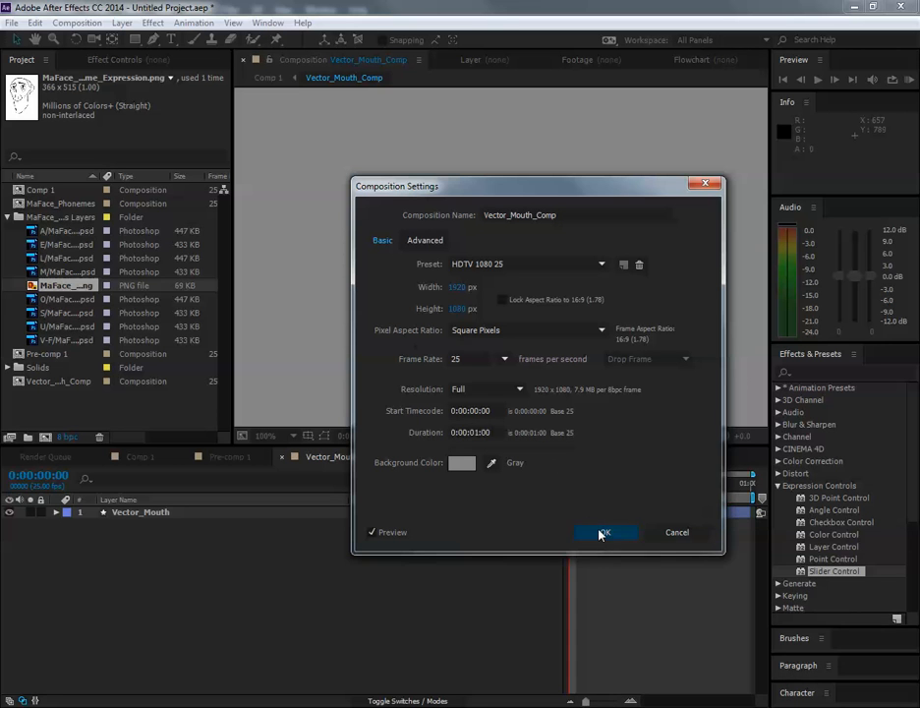
left_click(603, 532)
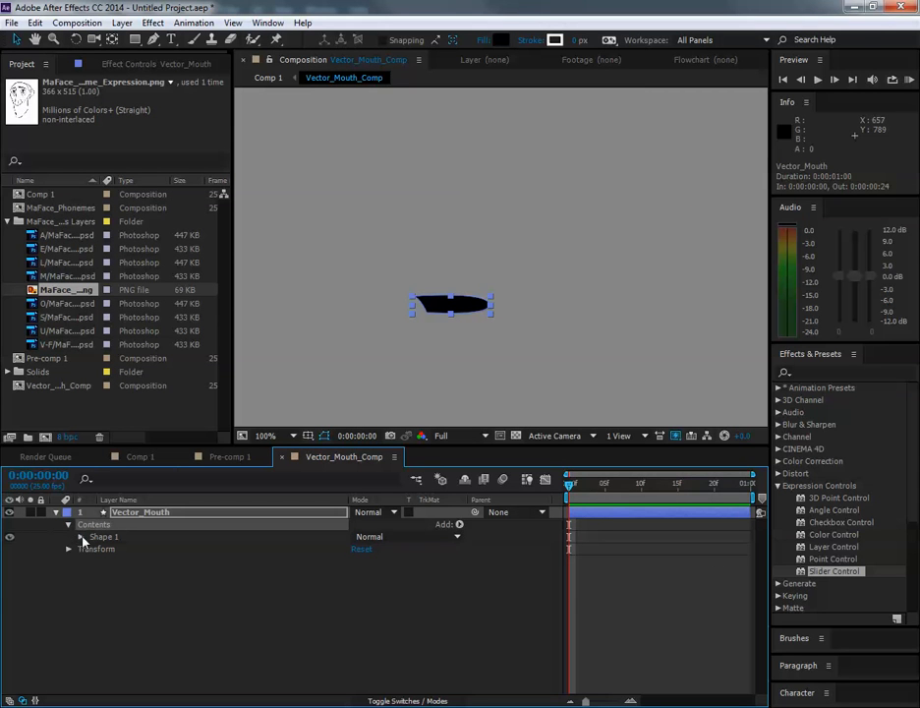
Expand Shape 1's path and drag its vertices into a wide open mouth at the last frame
left_click(84, 537)
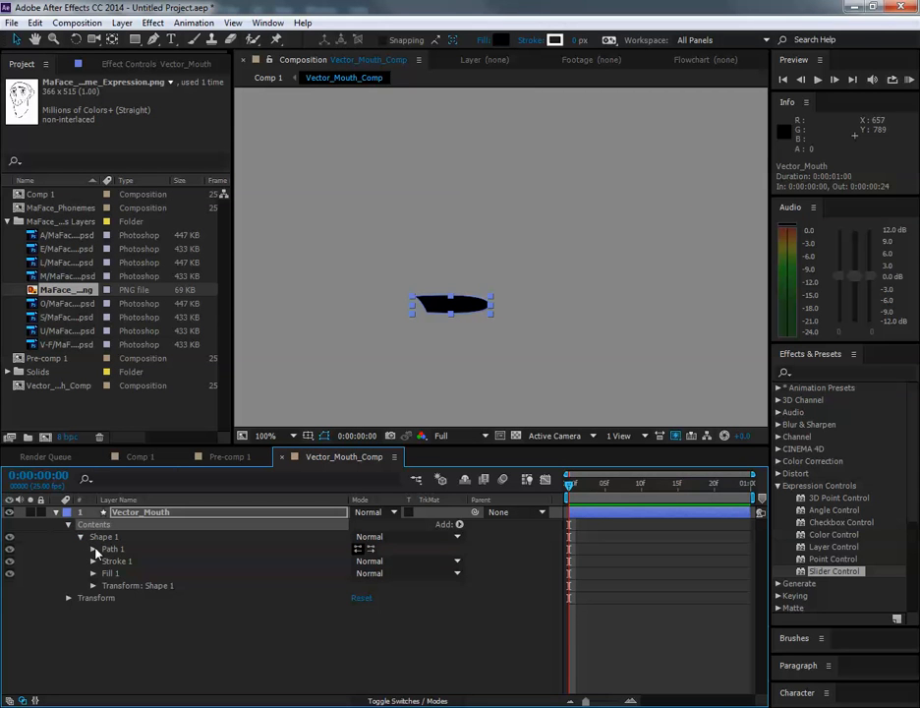
left_click(92, 548)
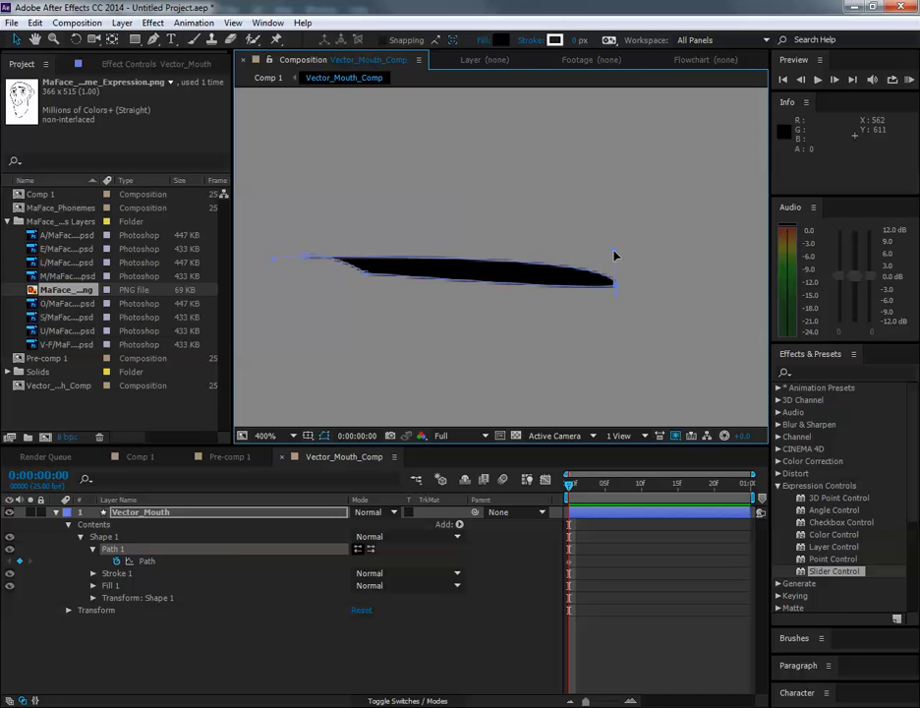
left_click_drag(615, 285, 612, 277)
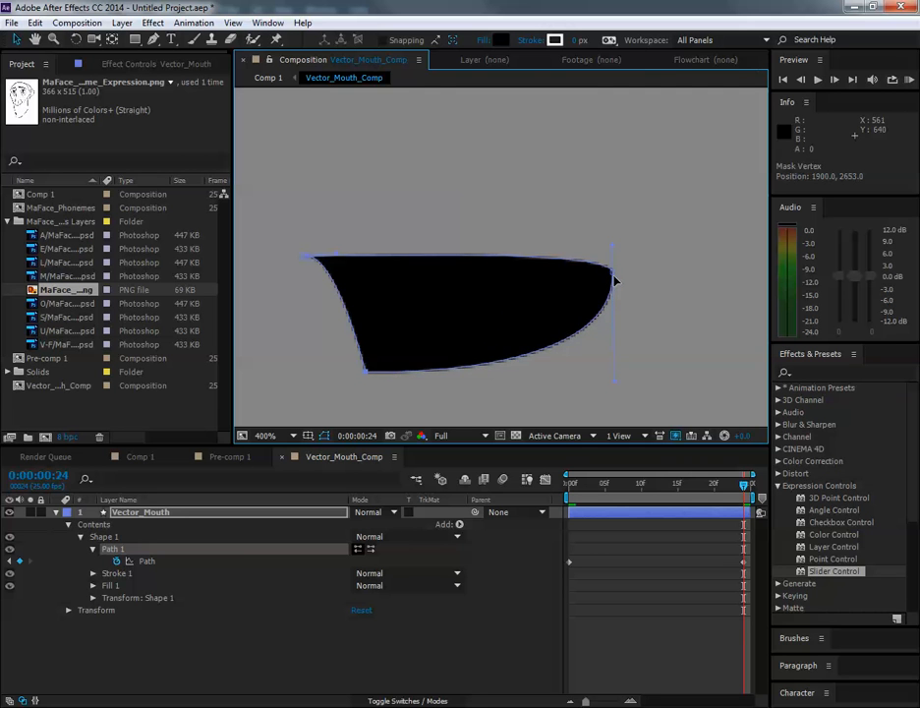
left_click_drag(615, 280, 612, 305)
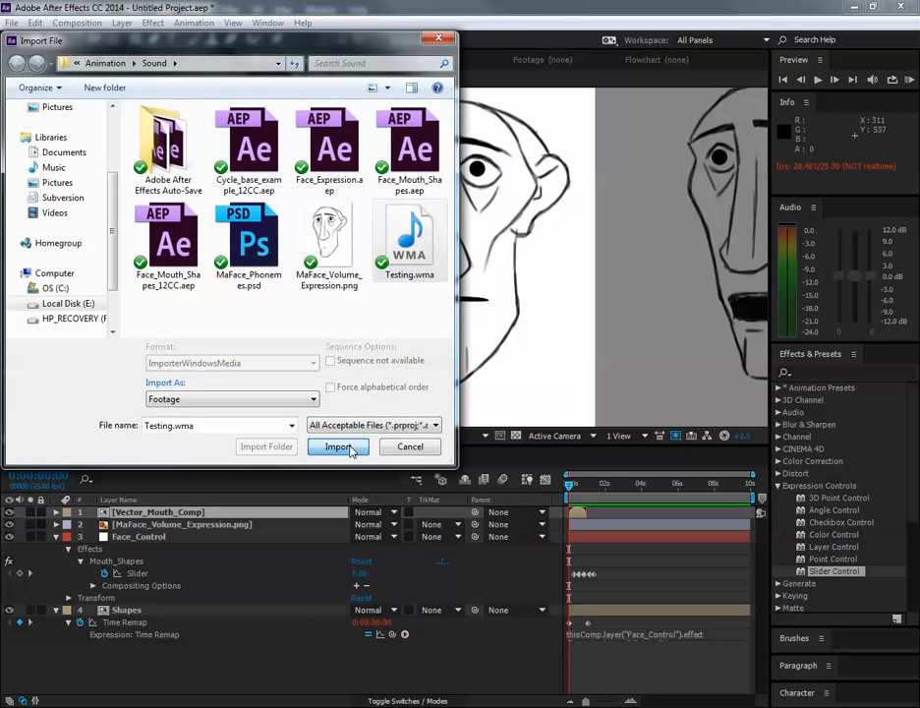
Import Testing.wma as a Comp 1 layer and return to the first frame
left_click(338, 446)
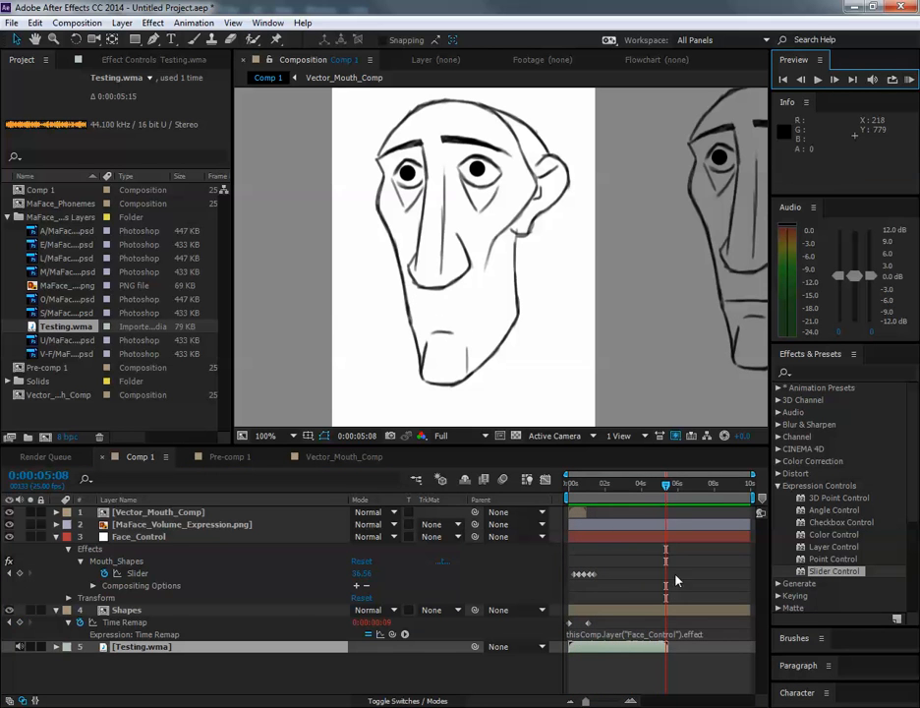
left_click(646, 481)
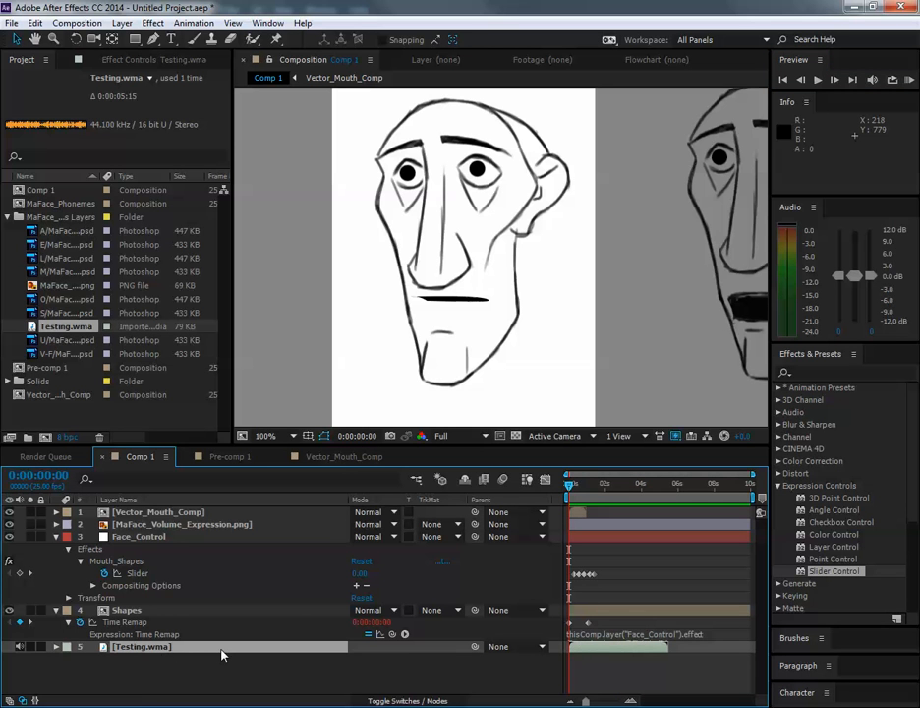
Convert Testing.wma's audio to keyframes and expand the Audio Amplitude Both Channels slider
left_click(56, 646)
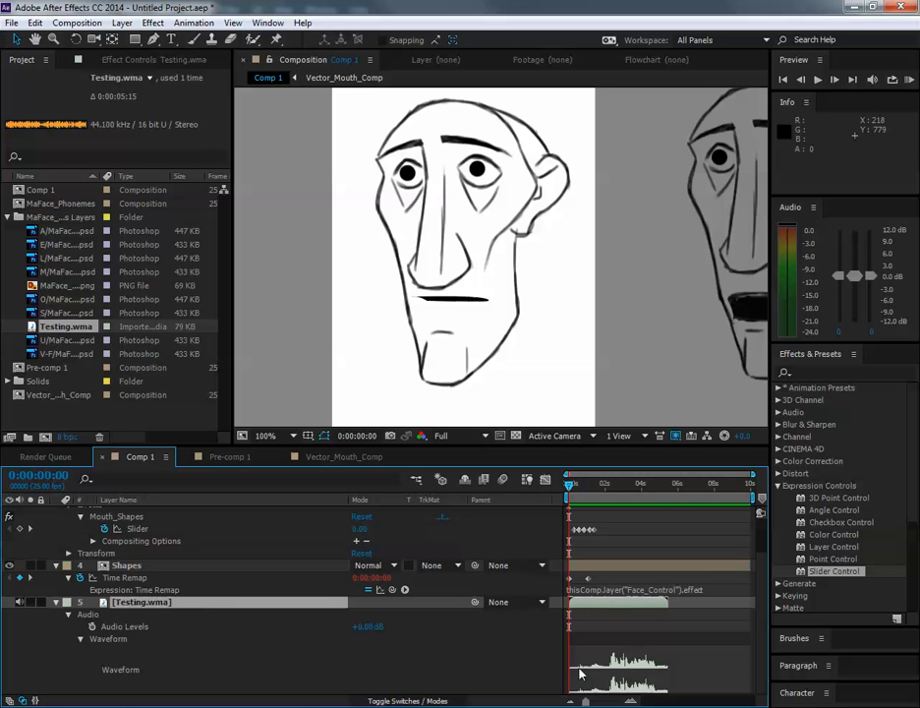
mouse_move(657, 668)
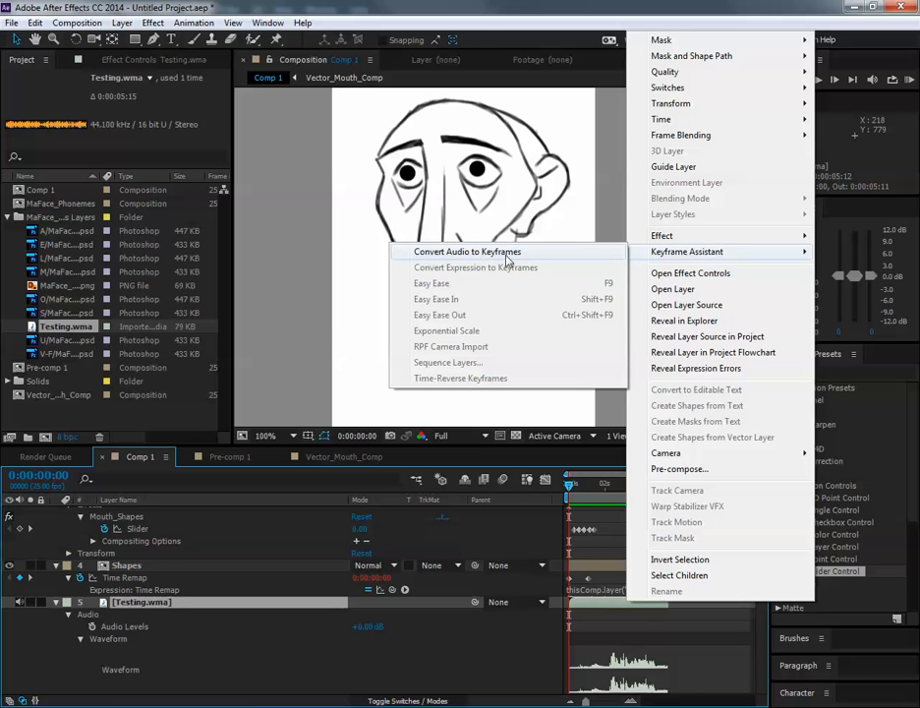
left_click(466, 251)
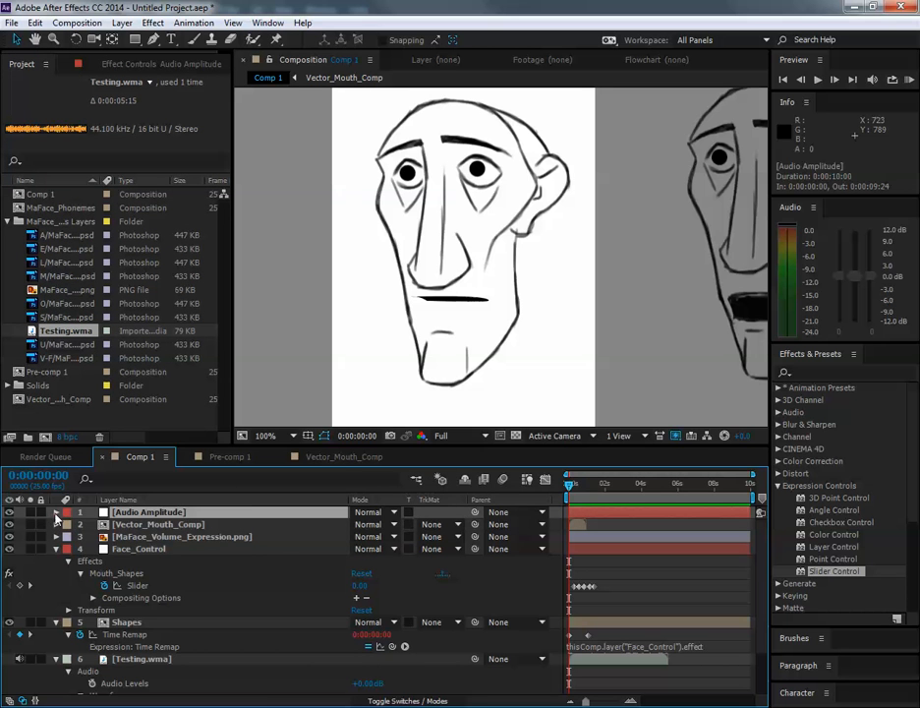
left_click(56, 524)
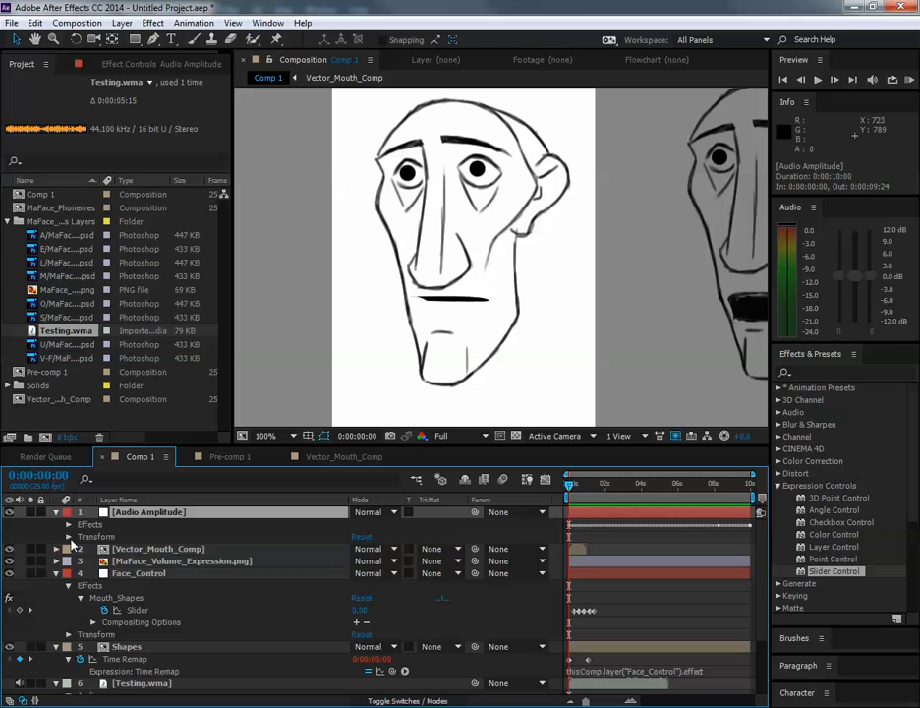
left_click(69, 523)
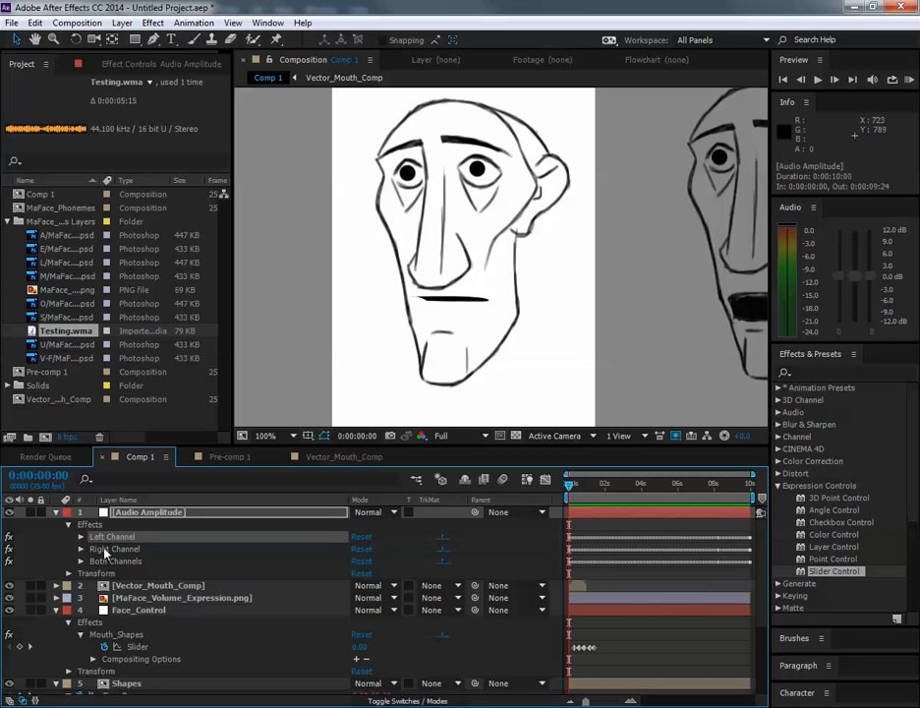
left_click(82, 560)
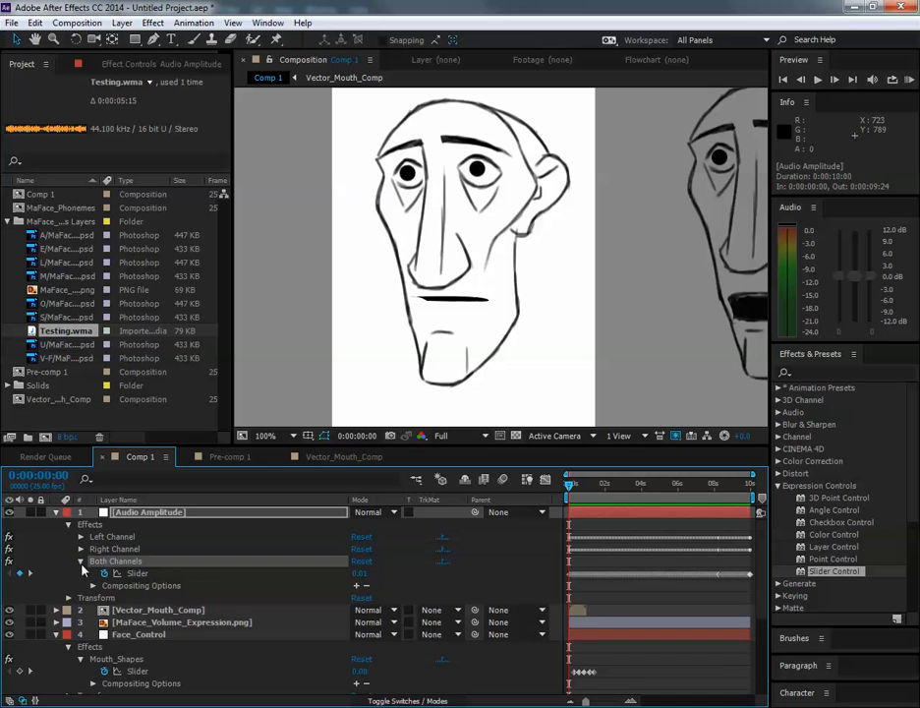
mouse_move(138, 577)
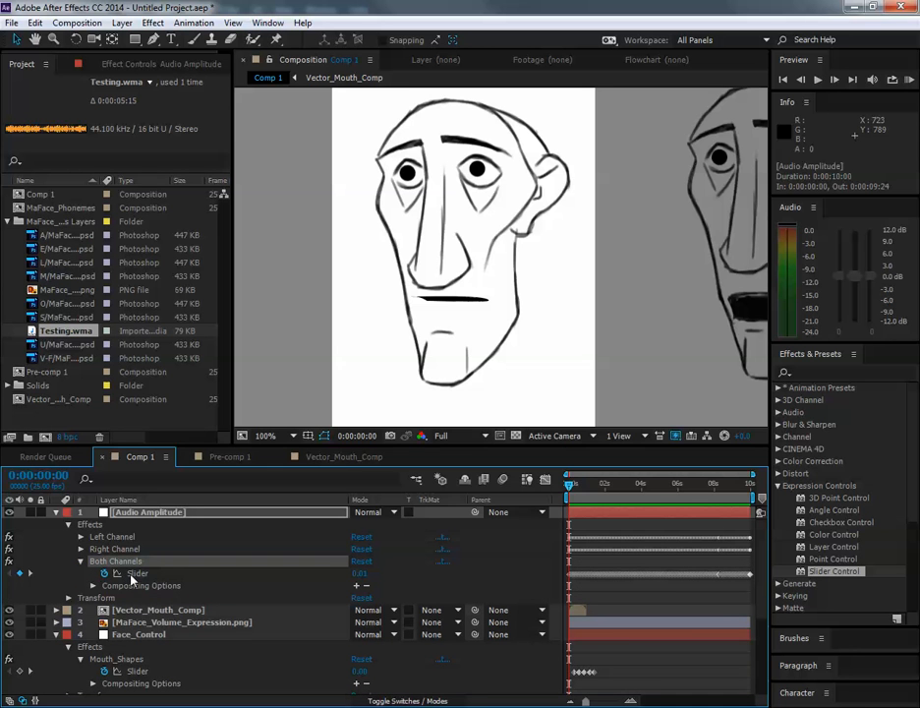
mouse_move(685, 577)
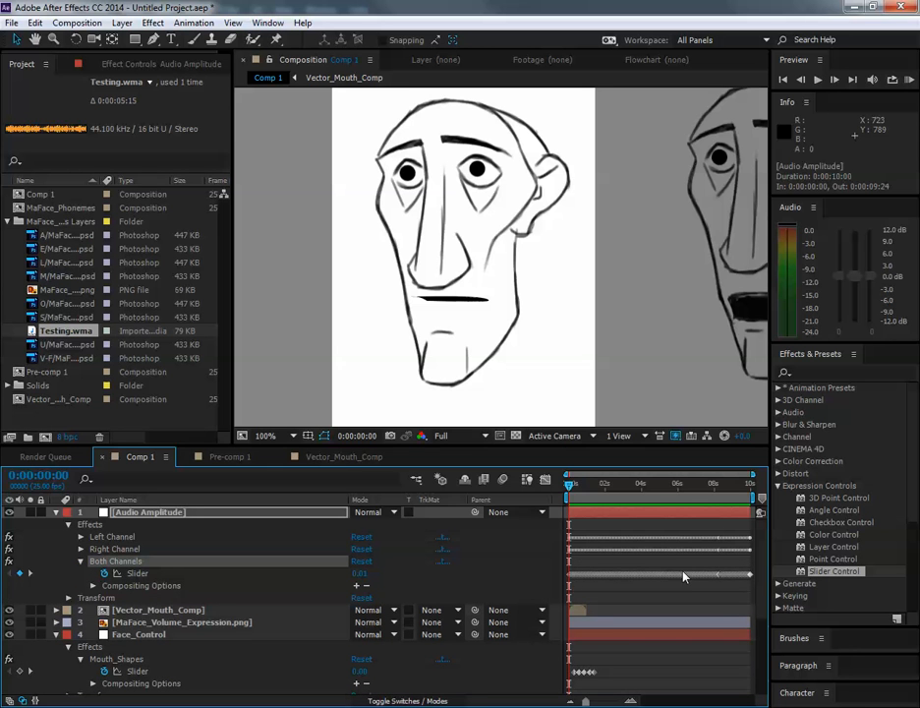
mouse_move(742, 577)
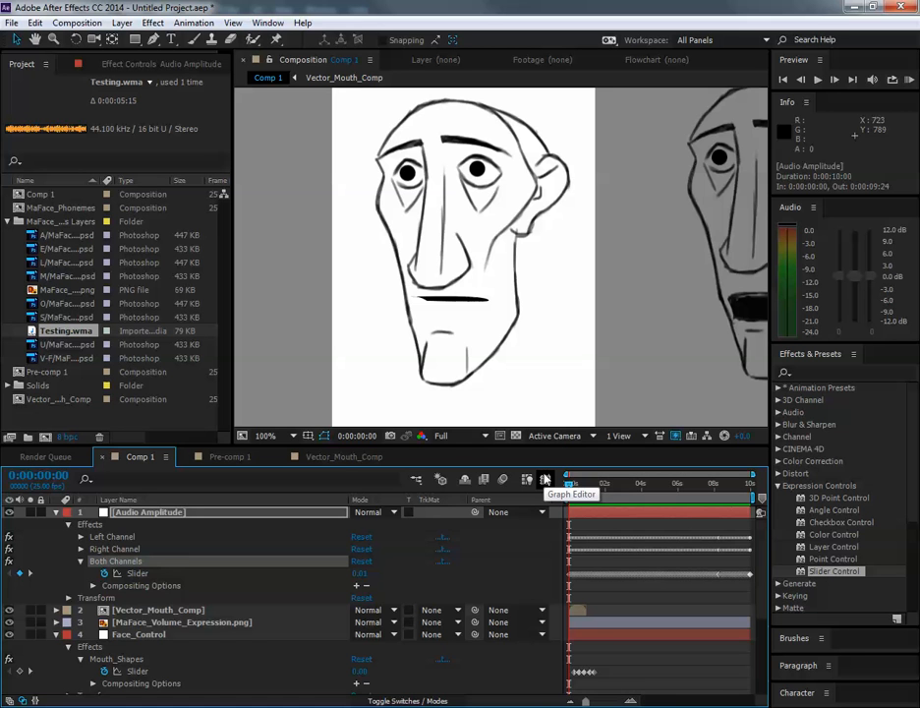
left_click(545, 480)
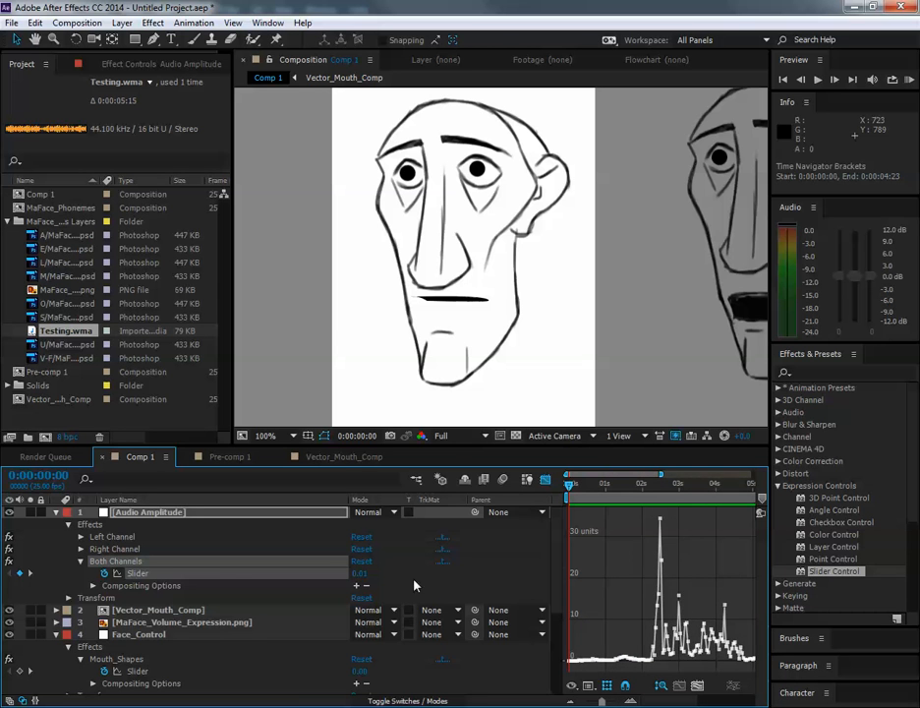
mouse_move(683, 585)
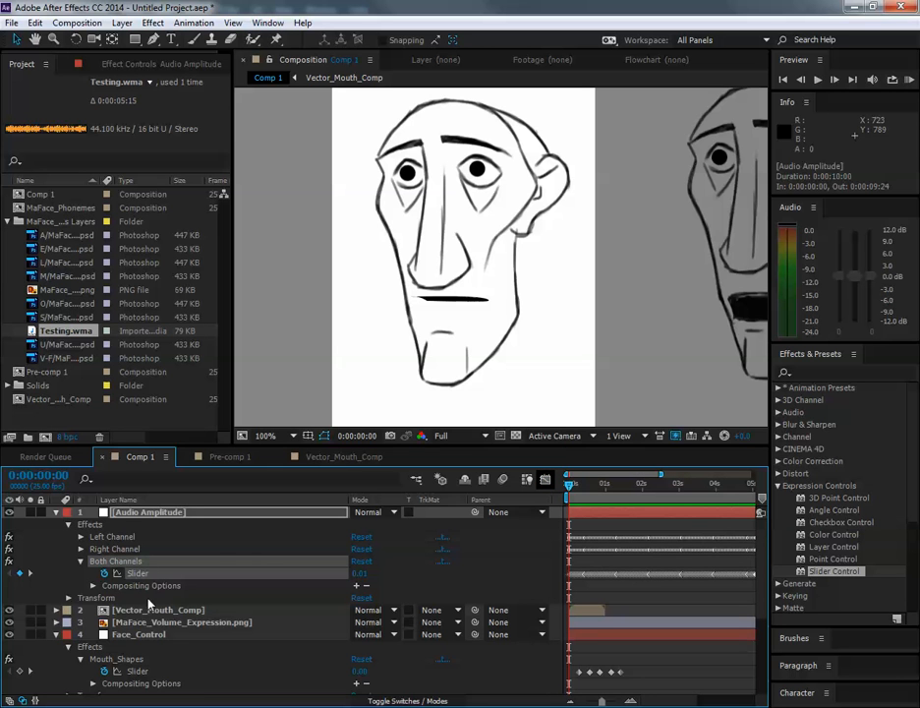
Pick-whip the Time Remap expression to the Both Channels slider and scrub to preview
left_click(157, 609)
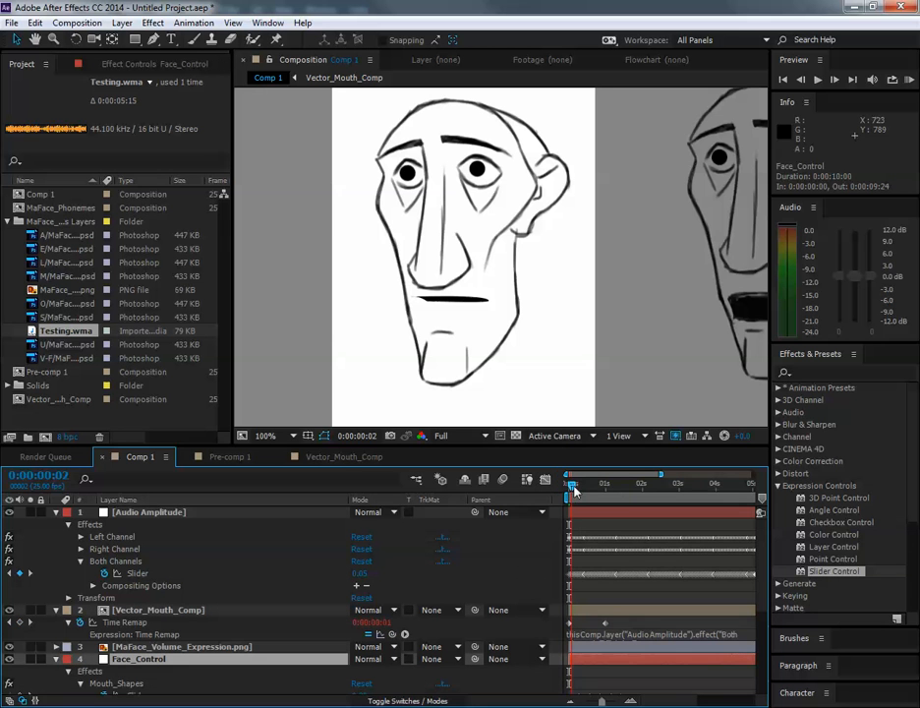
left_click_drag(571, 487, 620, 486)
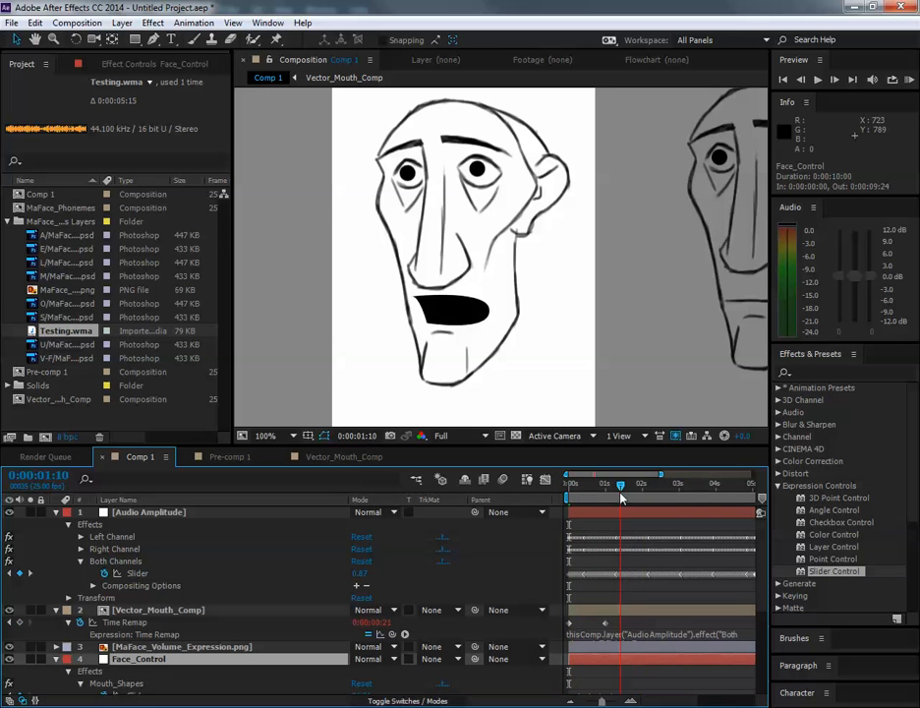
left_click_drag(620, 486, 661, 485)
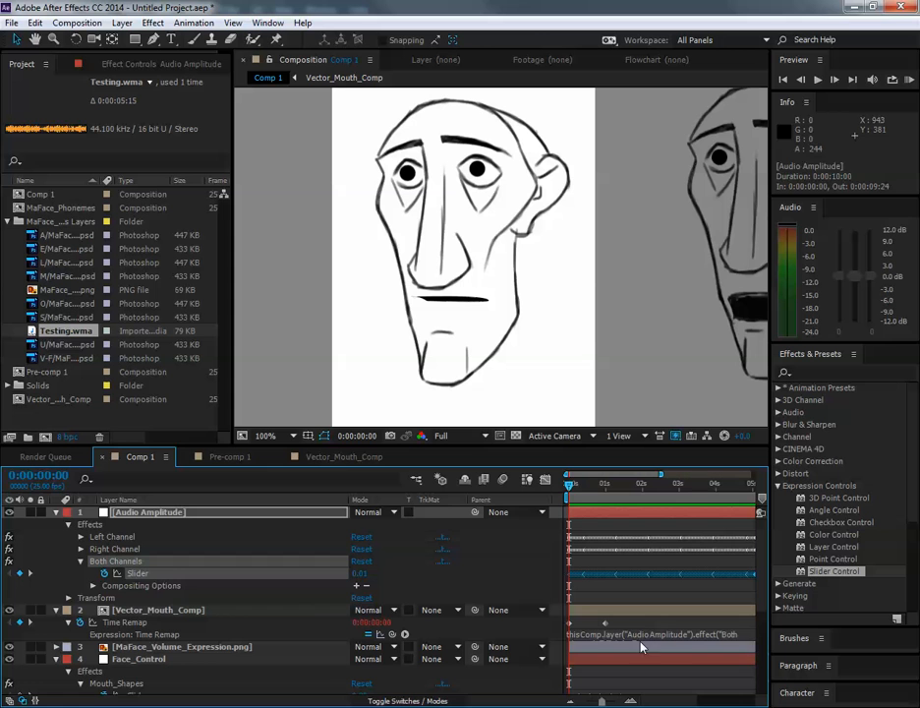
Append /100 to the Time Remap expression, check an early frame, then select Vector_Mouth_Comp
left_click(157, 609)
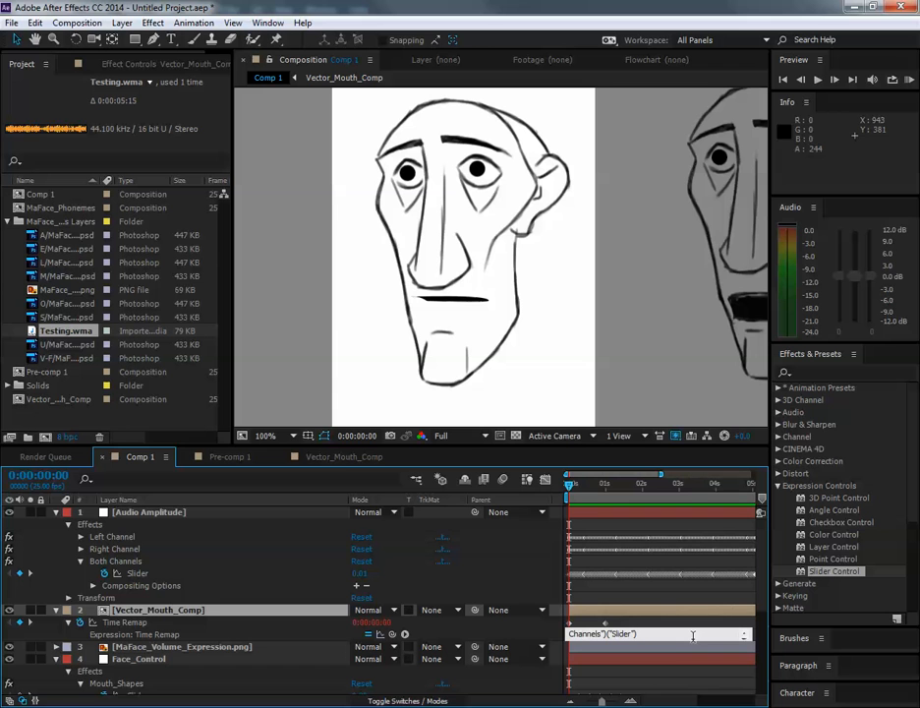
type("/100")
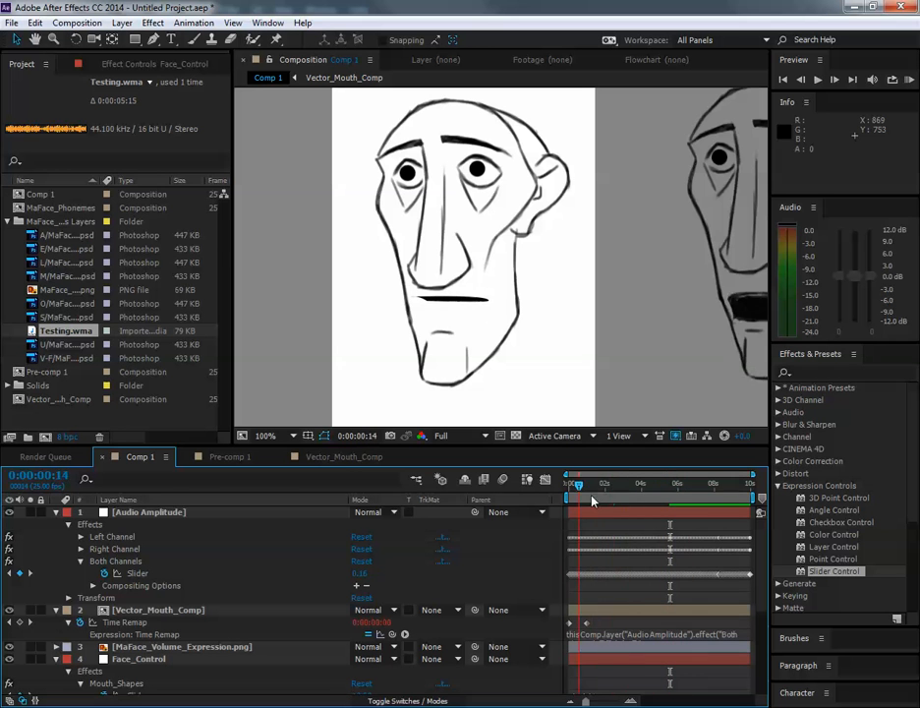
left_click(570, 481)
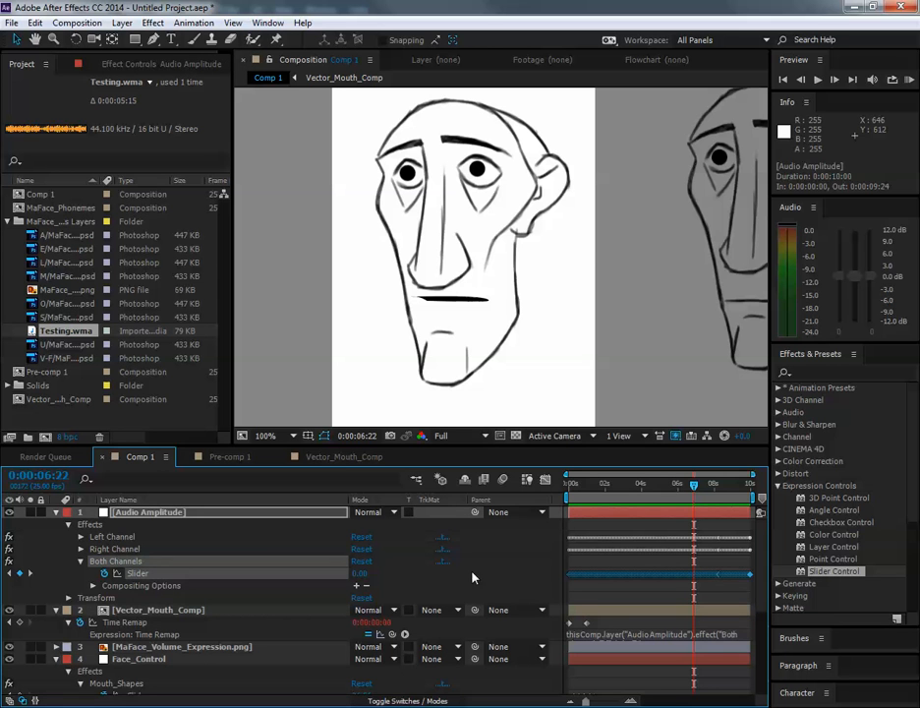
mouse_move(217, 613)
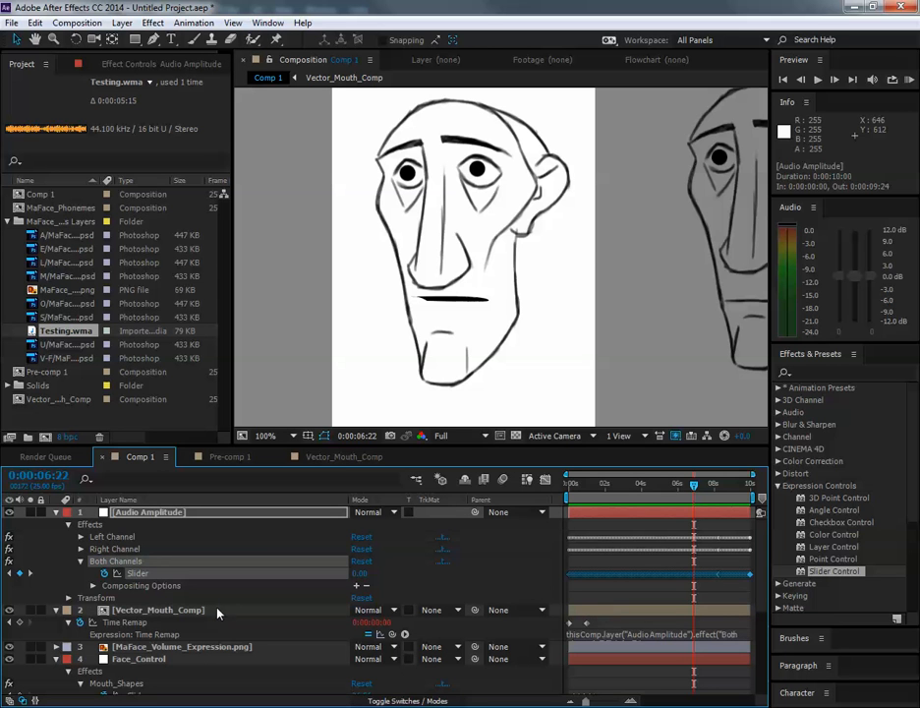
left_click(157, 610)
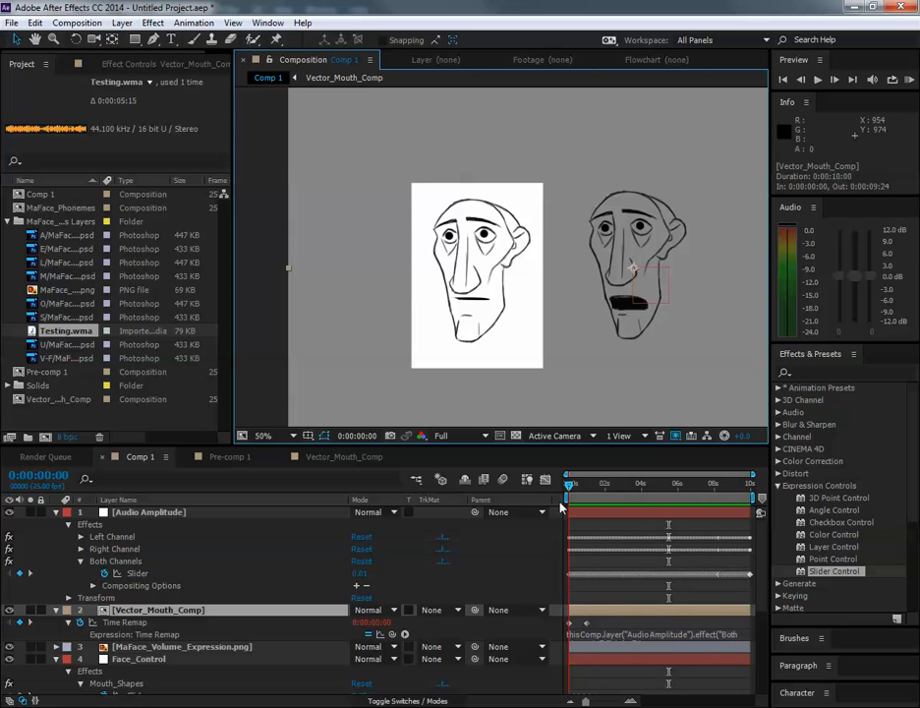
left_click(578, 484)
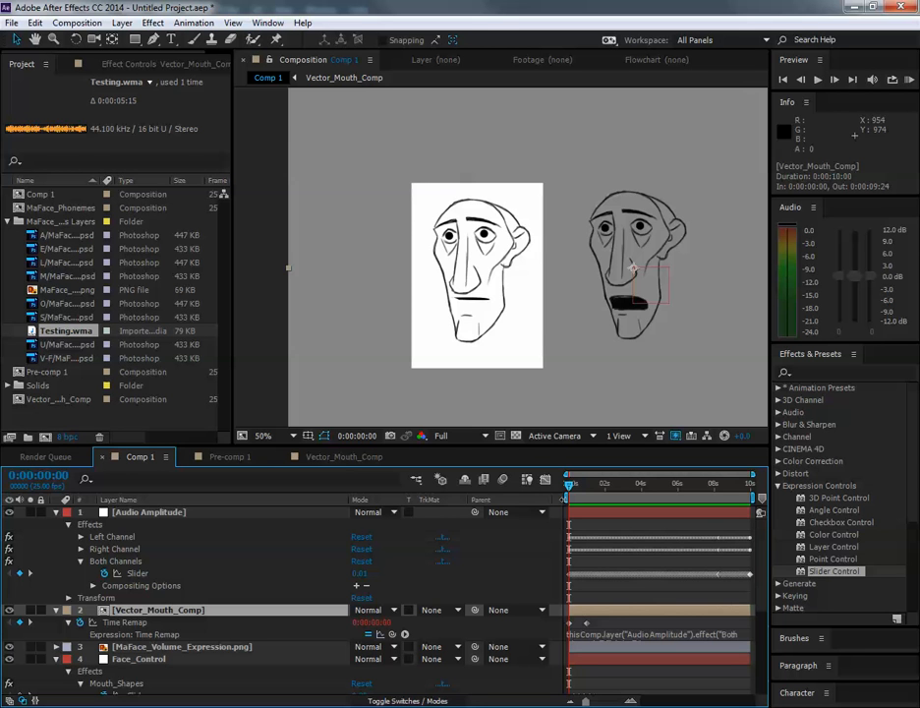
mouse_move(298, 479)
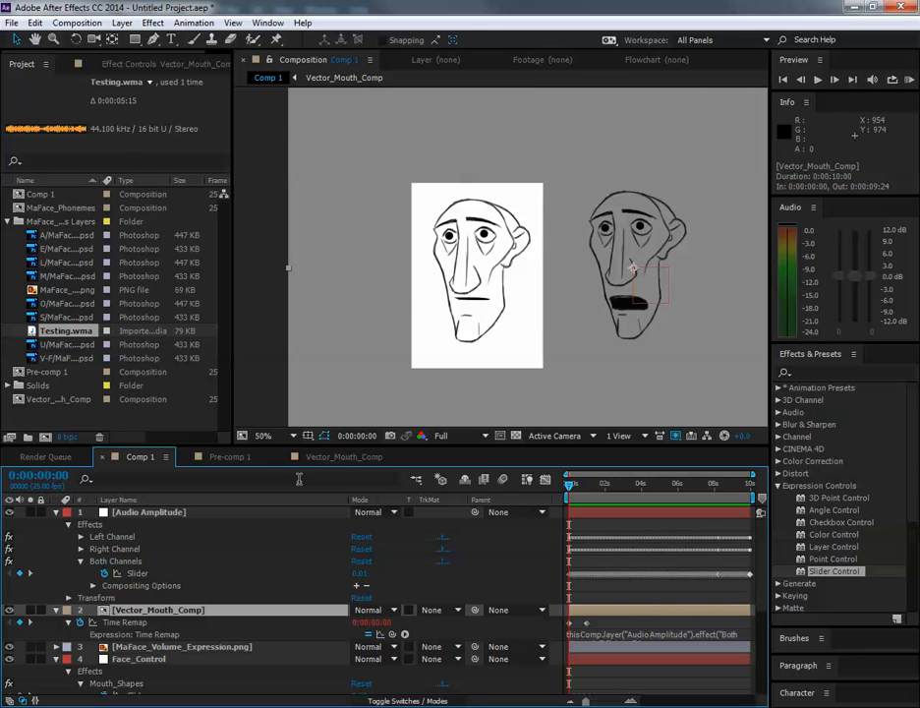
mouse_move(552, 500)
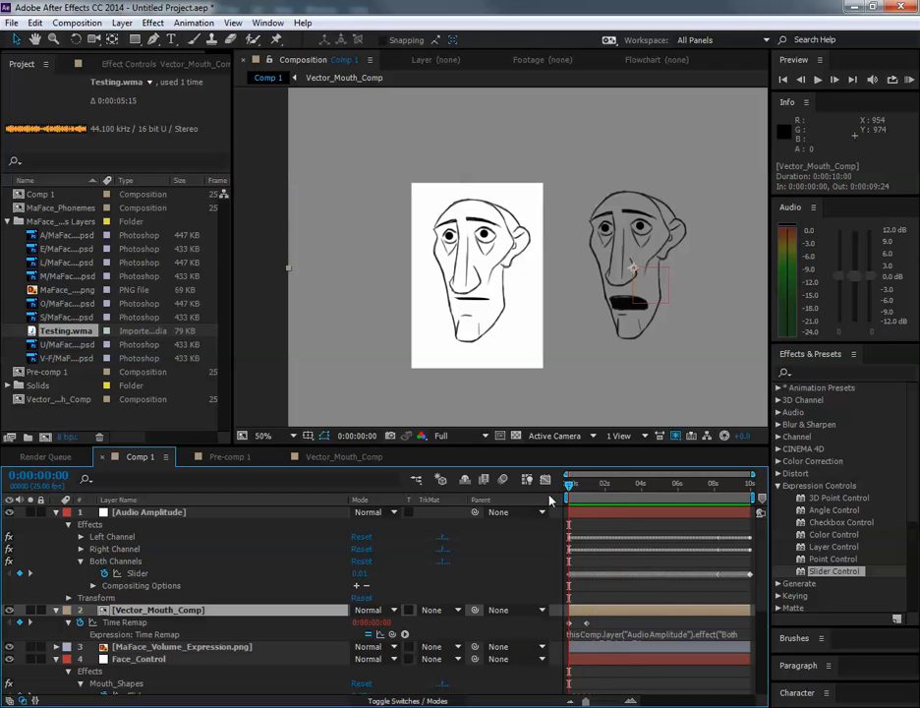